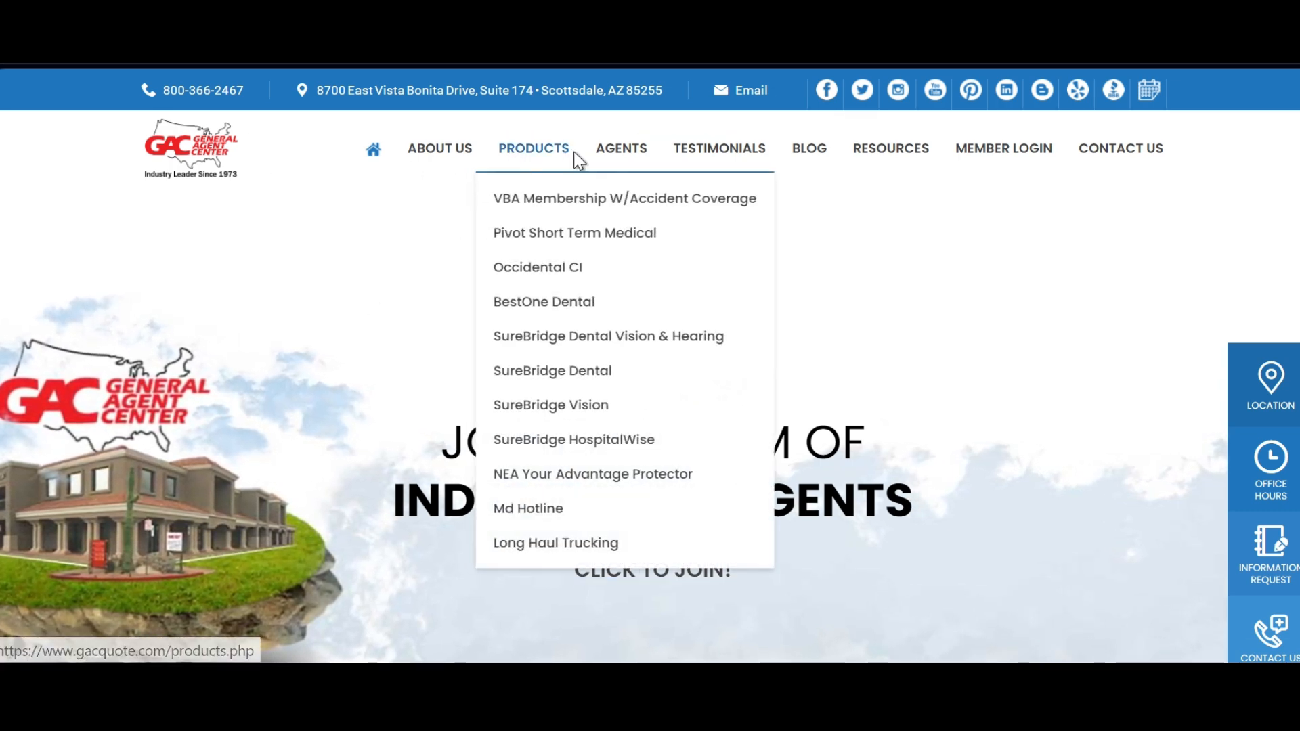
mouse_move(622, 149)
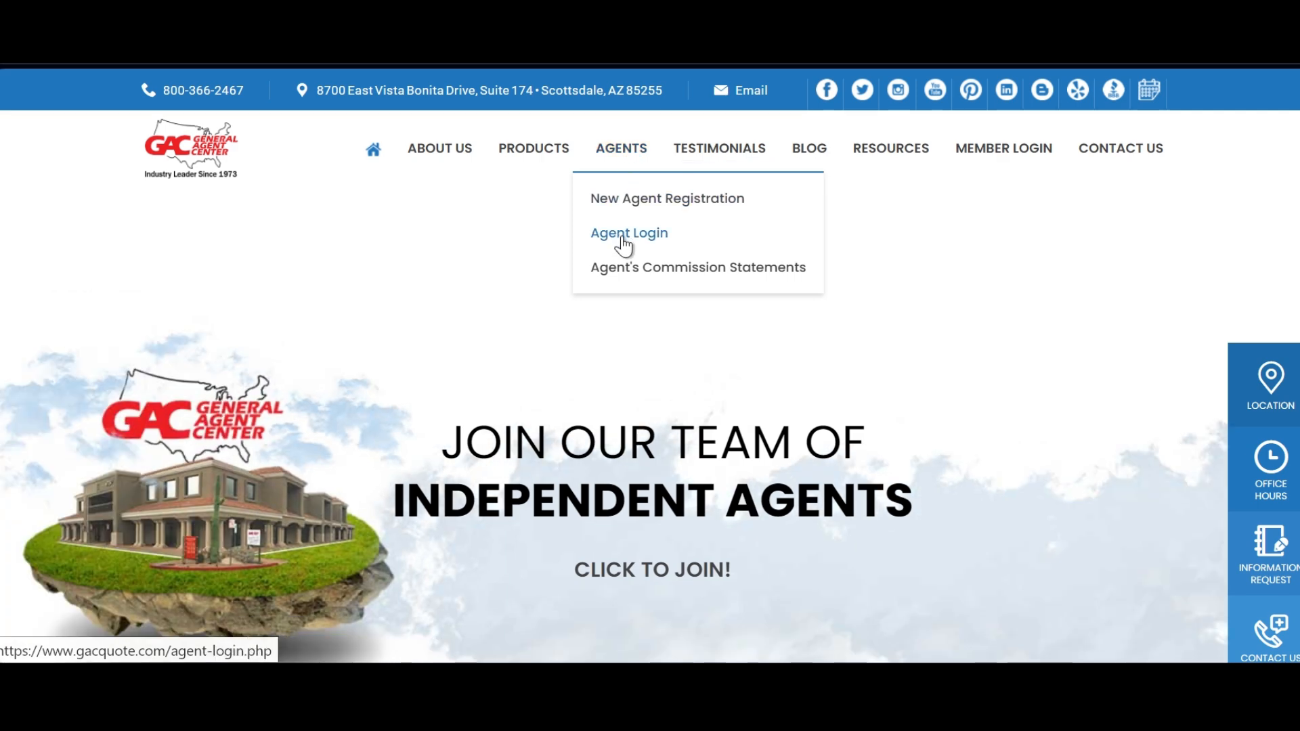
Reach the Agent Login page and bring the Login to GAC Agent Center button into view.
click(628, 233)
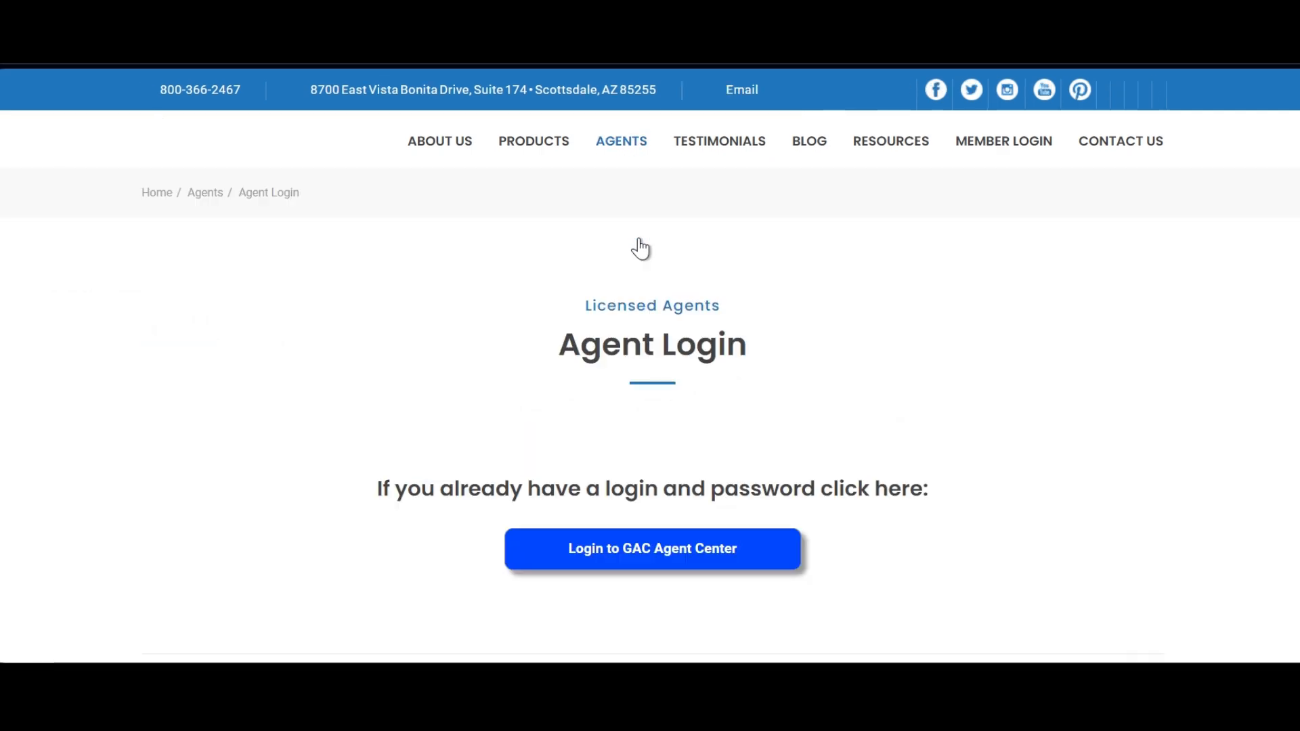
scroll(down, 3)
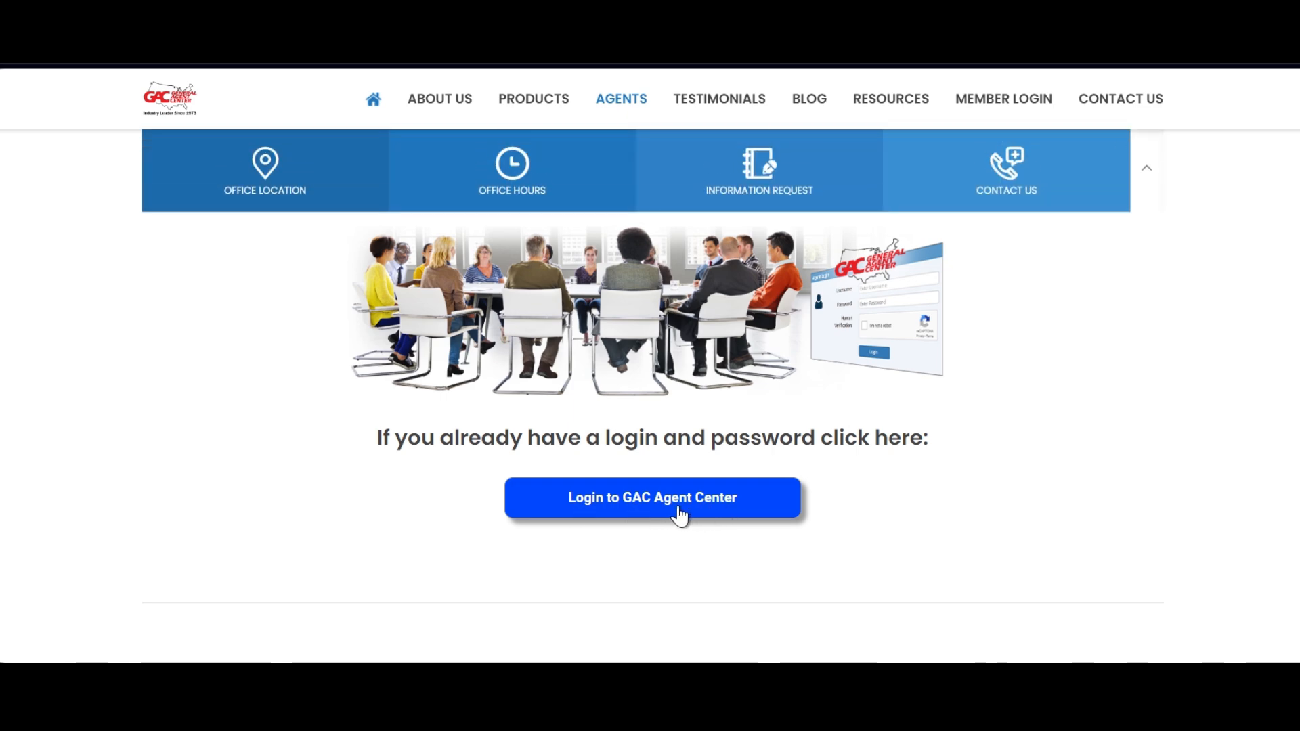
Sign in to the GAC Agent Center, passing the motorcycle-image reCAPTCHA.
click(651, 497)
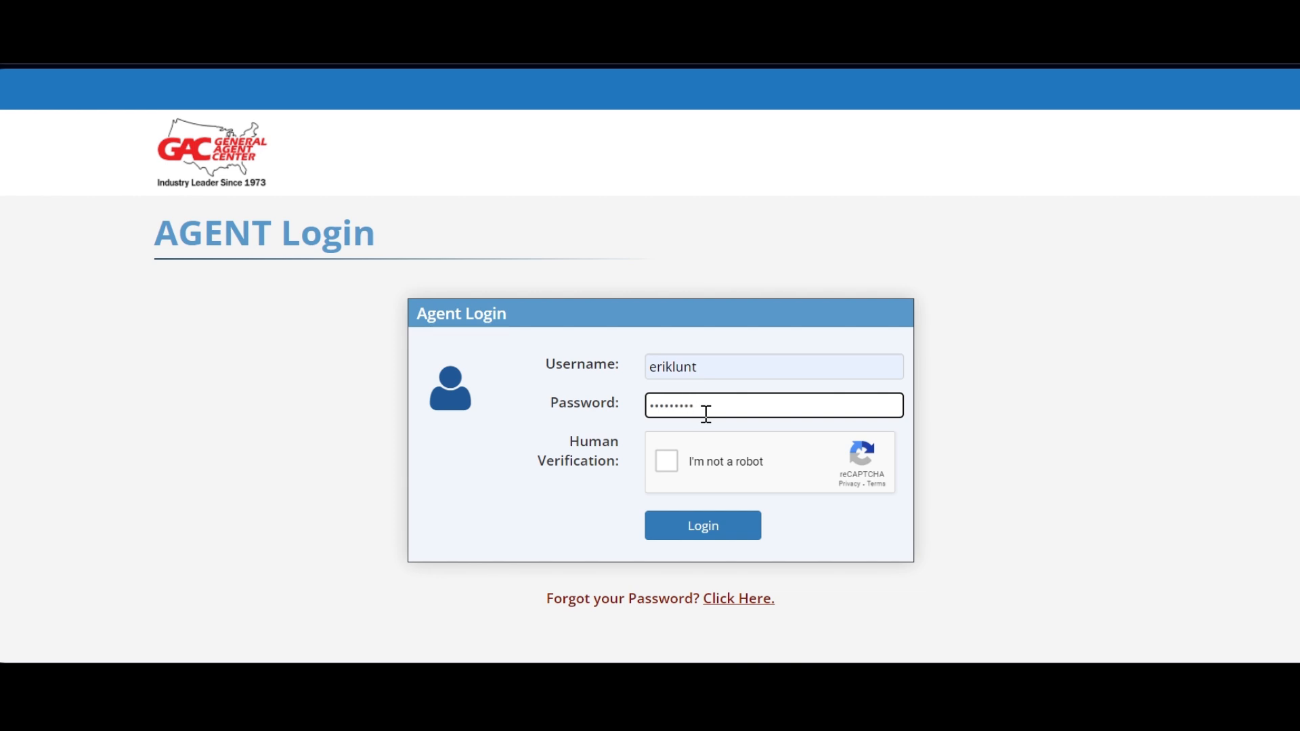
click(666, 461)
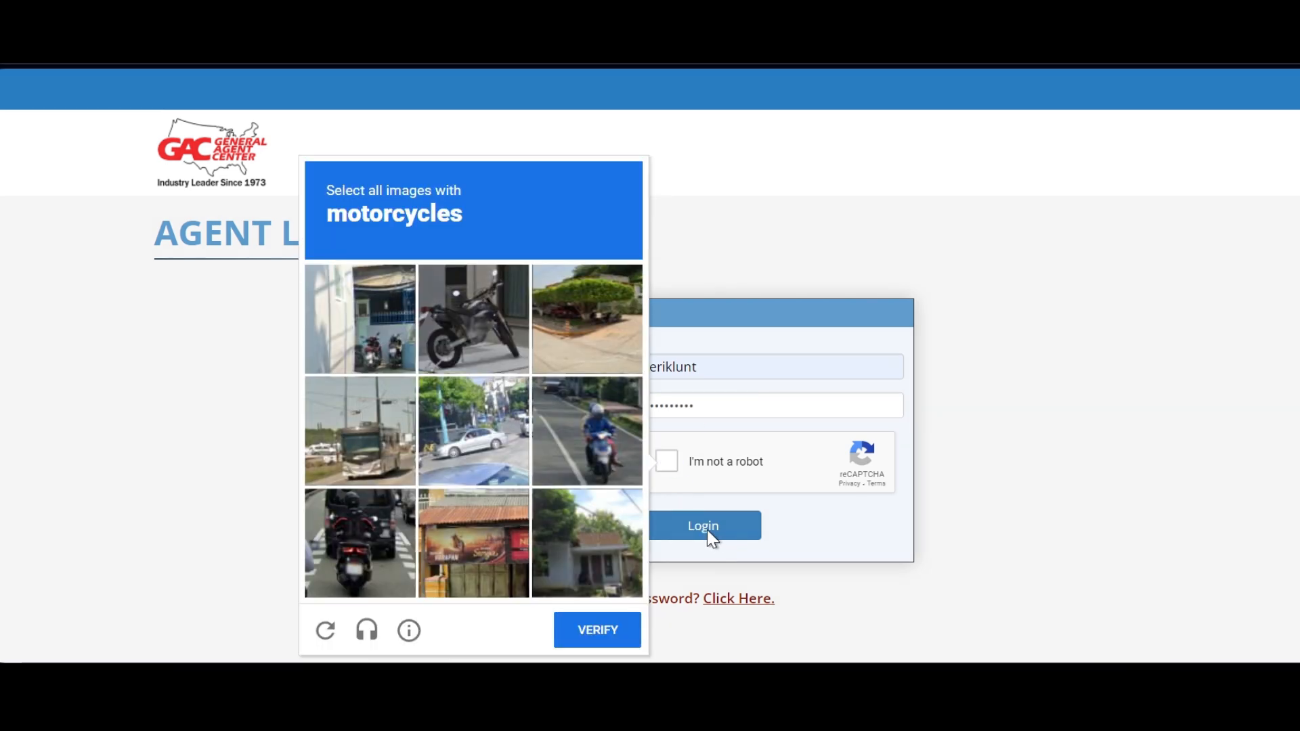
click(472, 318)
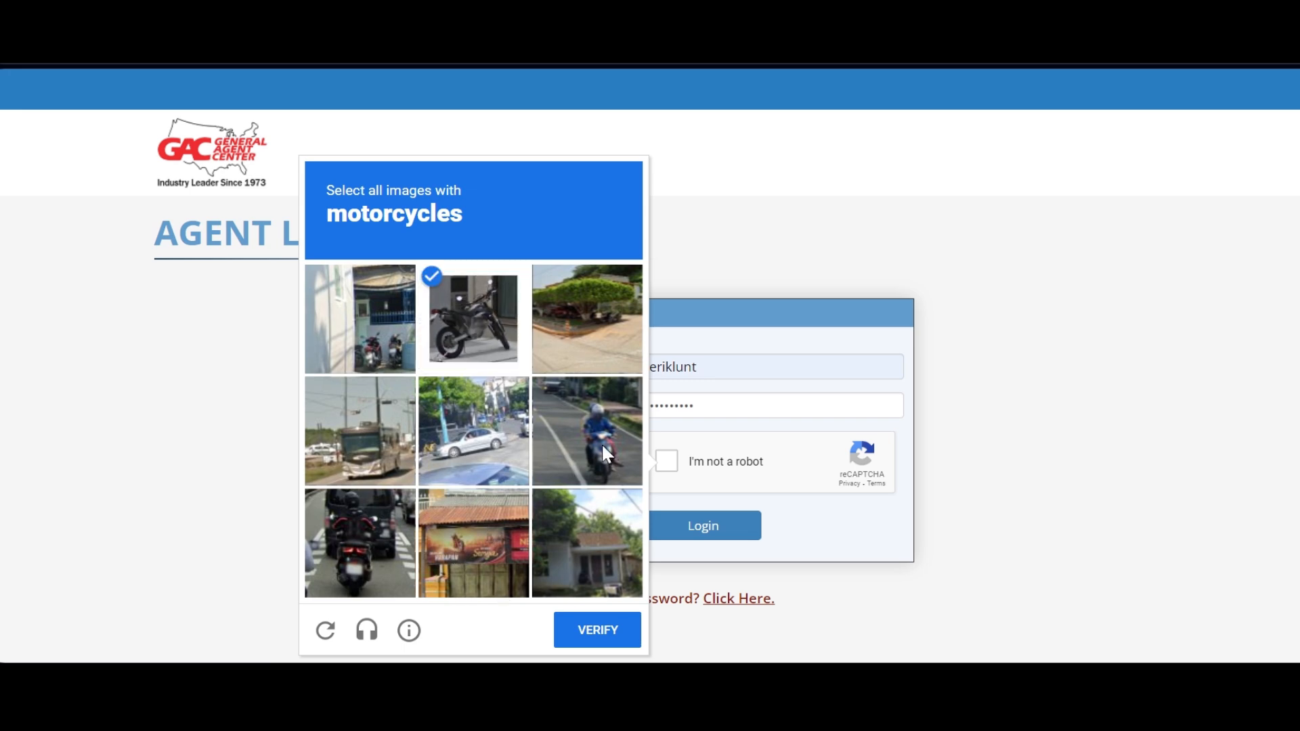
click(597, 630)
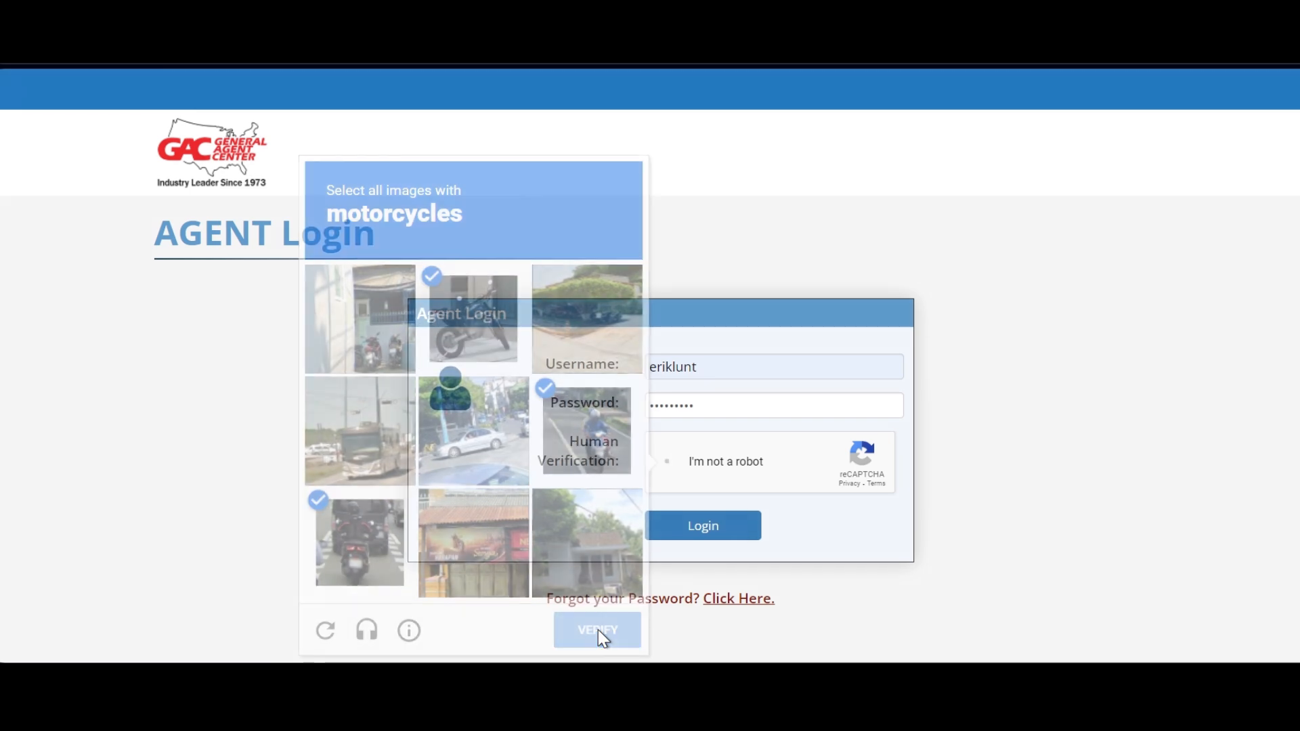
click(596, 630)
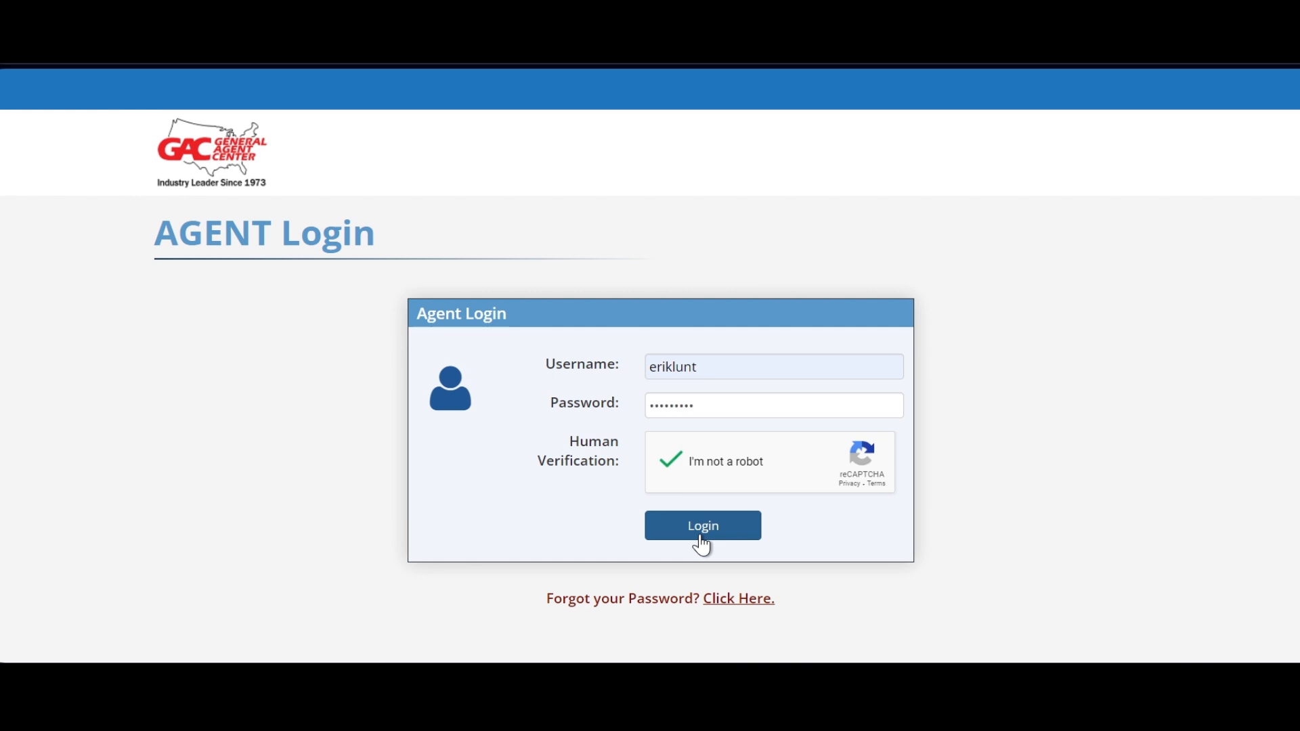
click(702, 526)
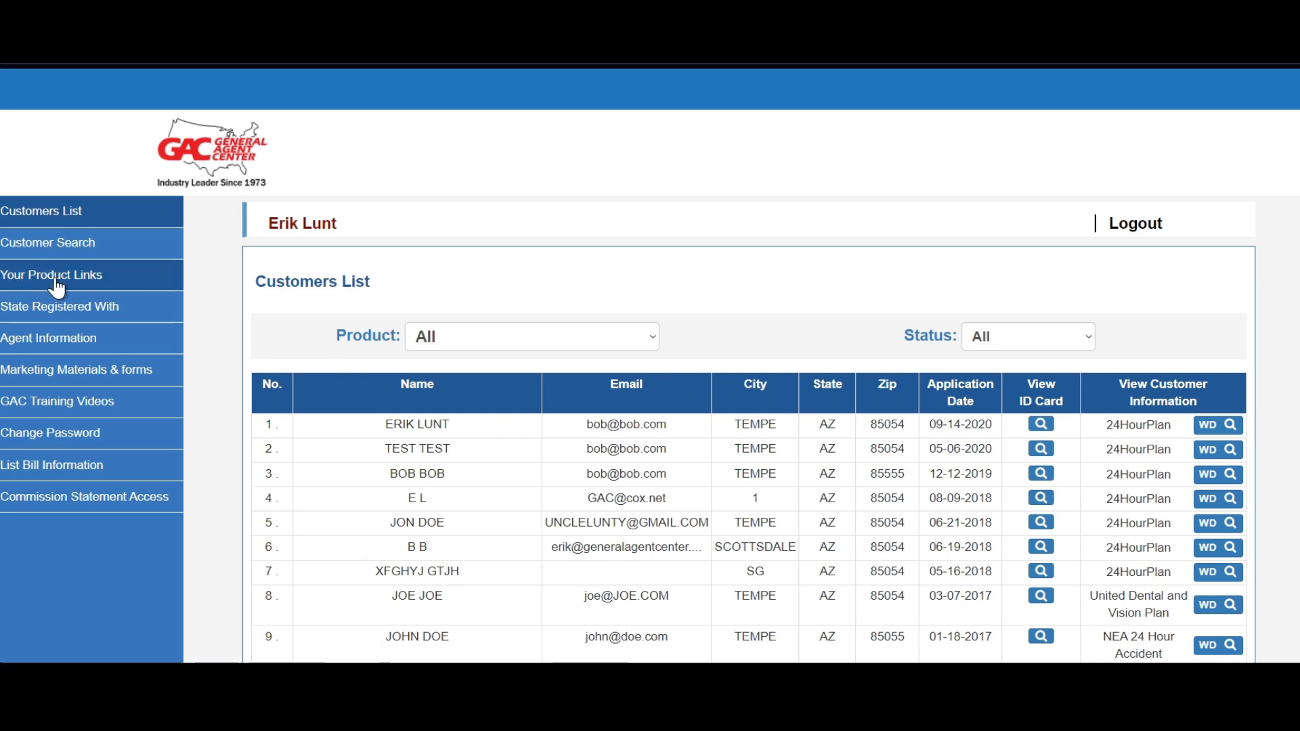
From Your Product Links, launch the BestOne Dental quote form.
click(50, 275)
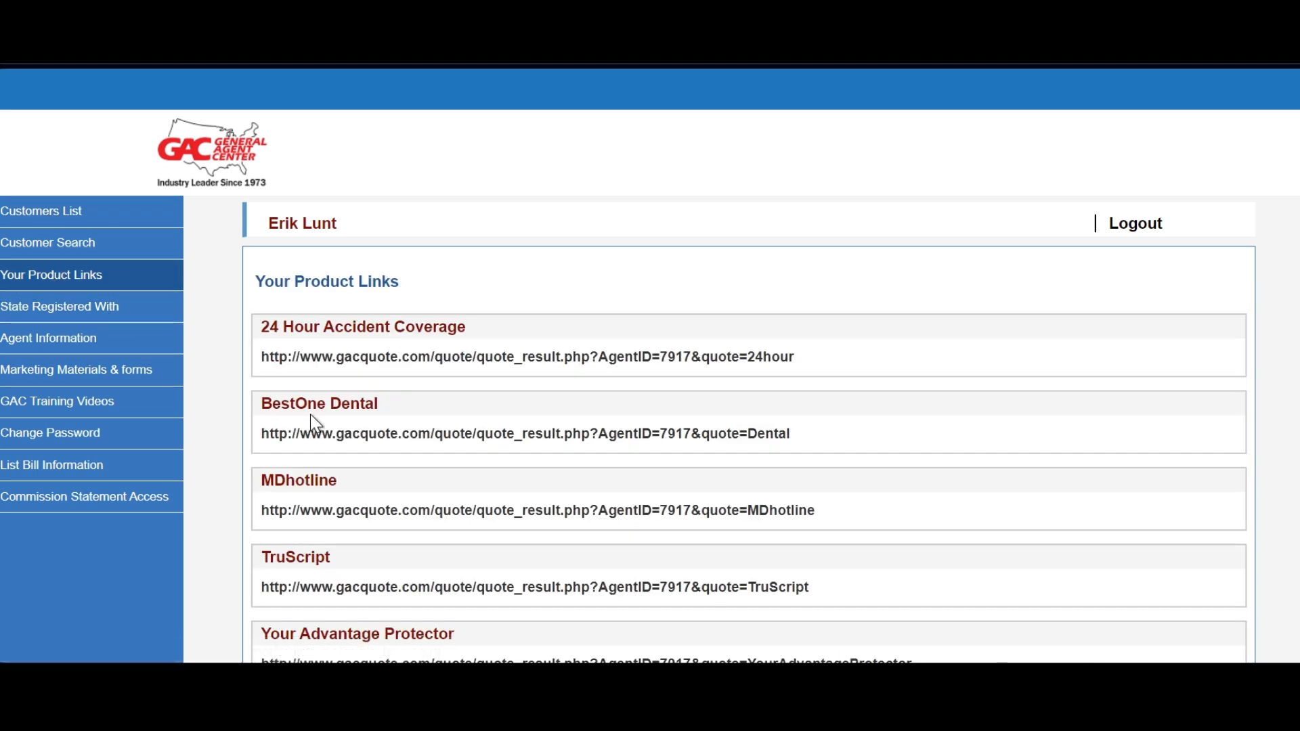
click(318, 403)
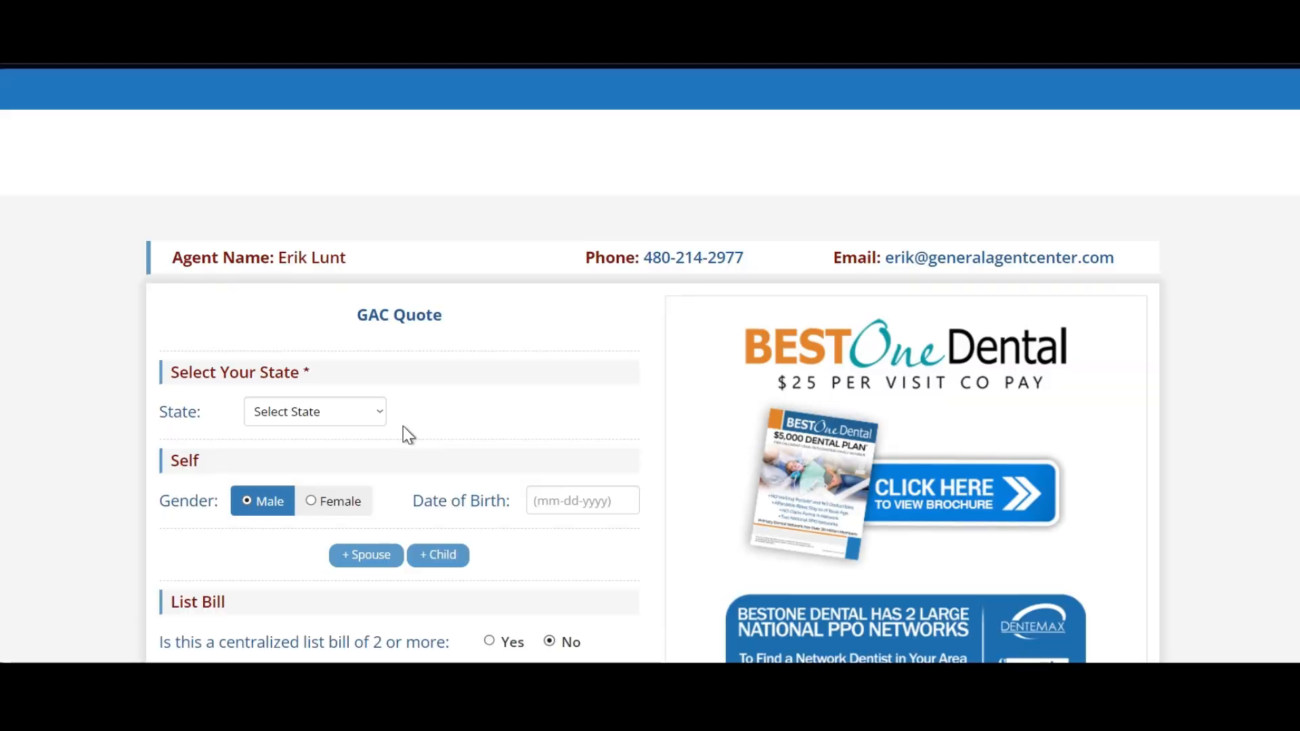
click(313, 411)
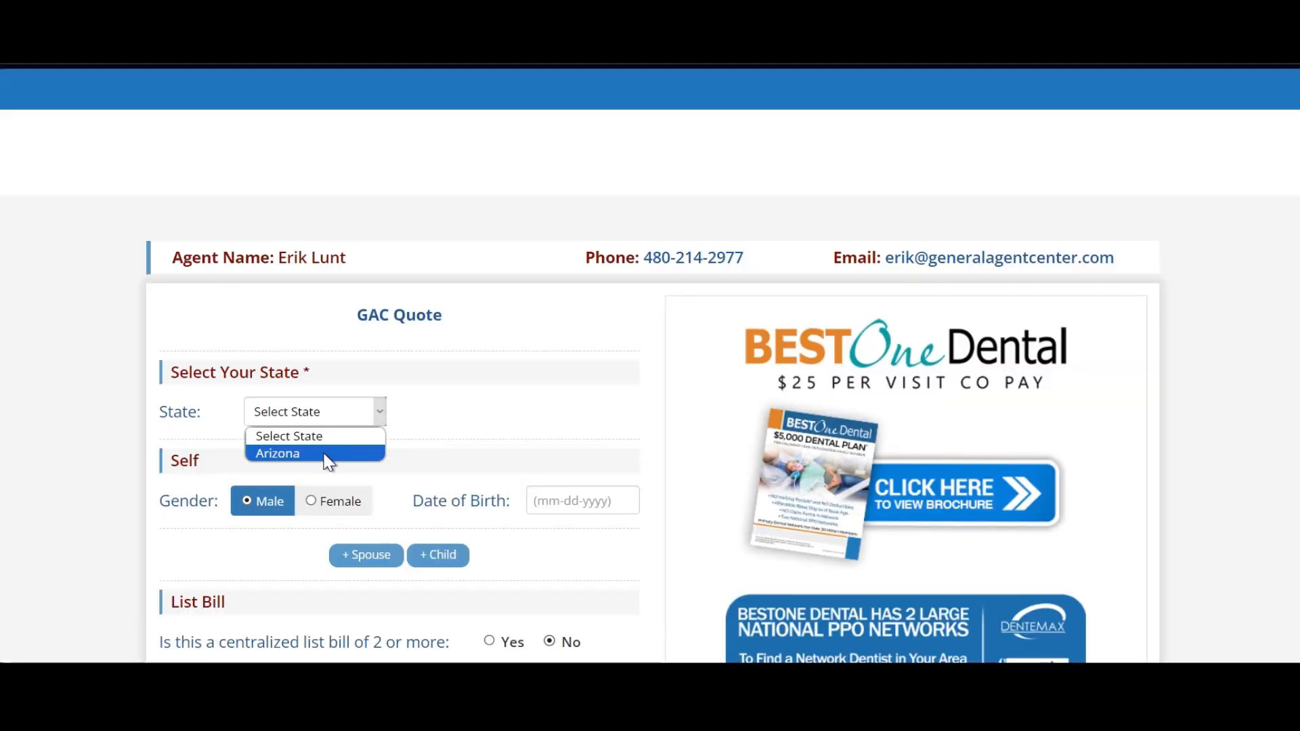
click(276, 452)
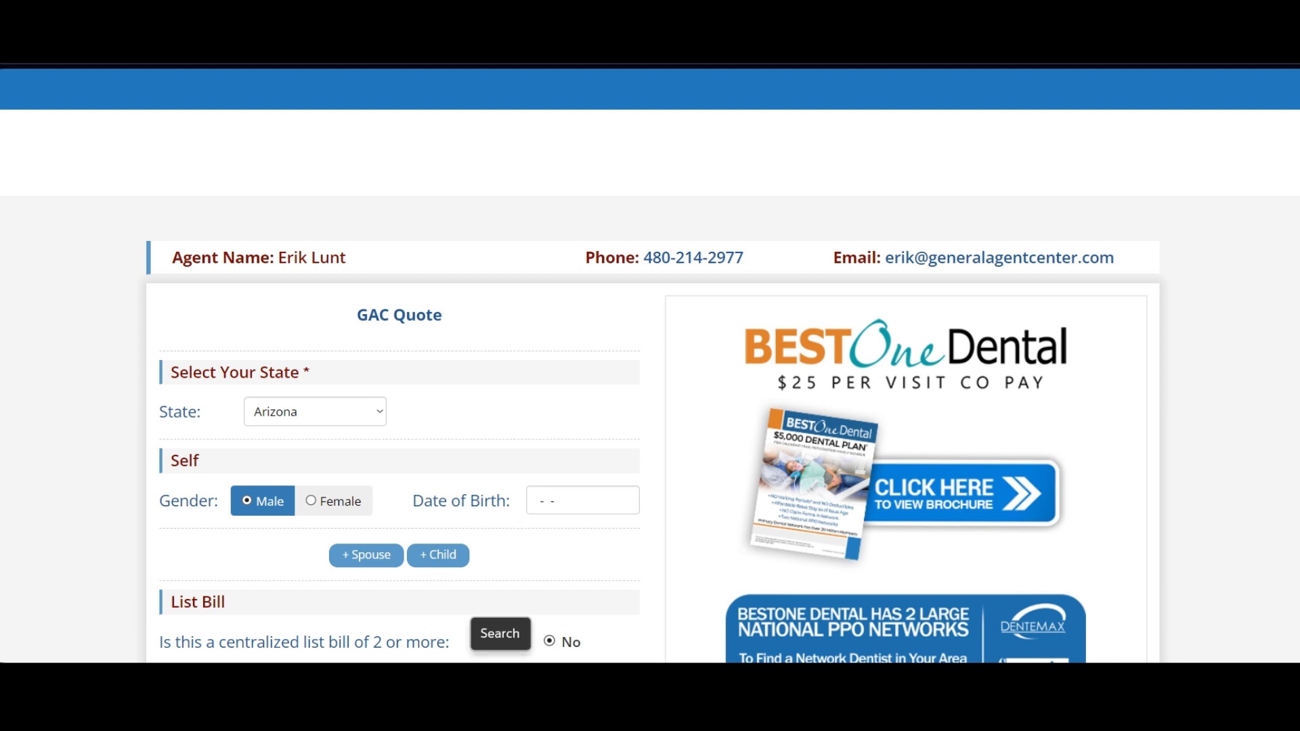
text(04-21-)
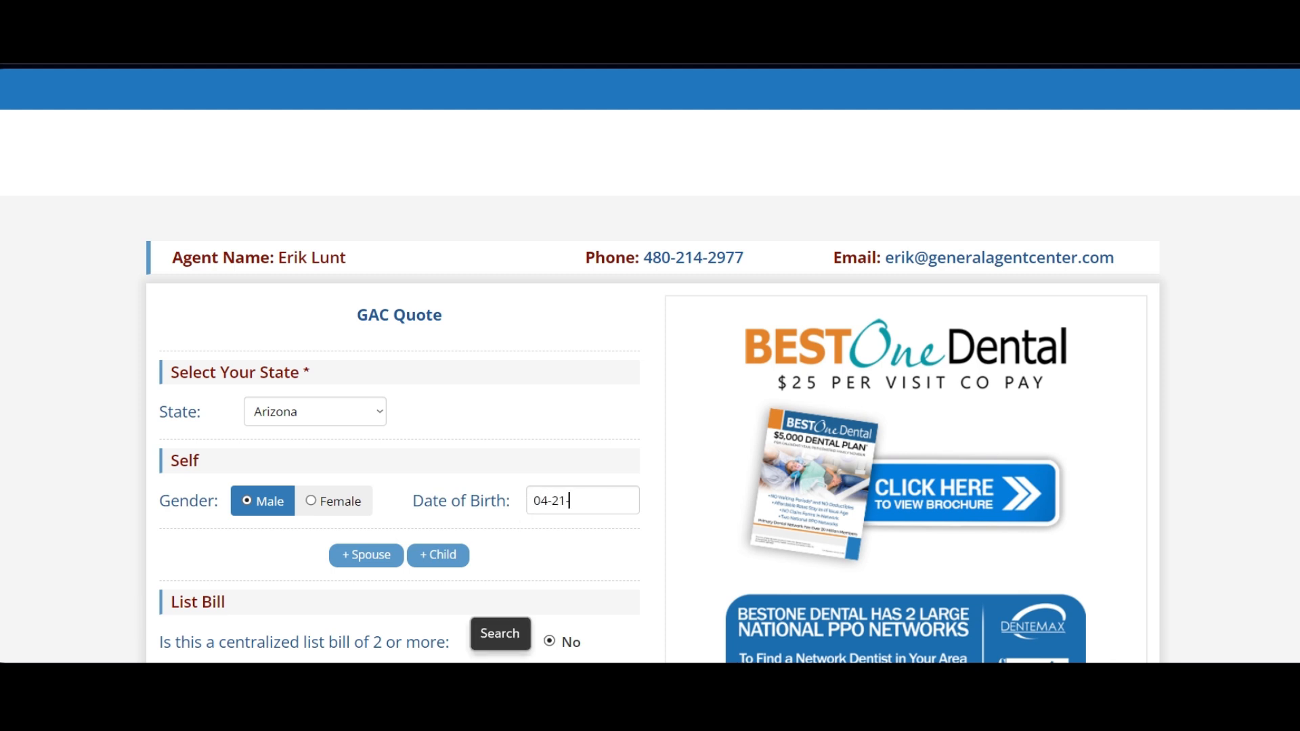
text(975)
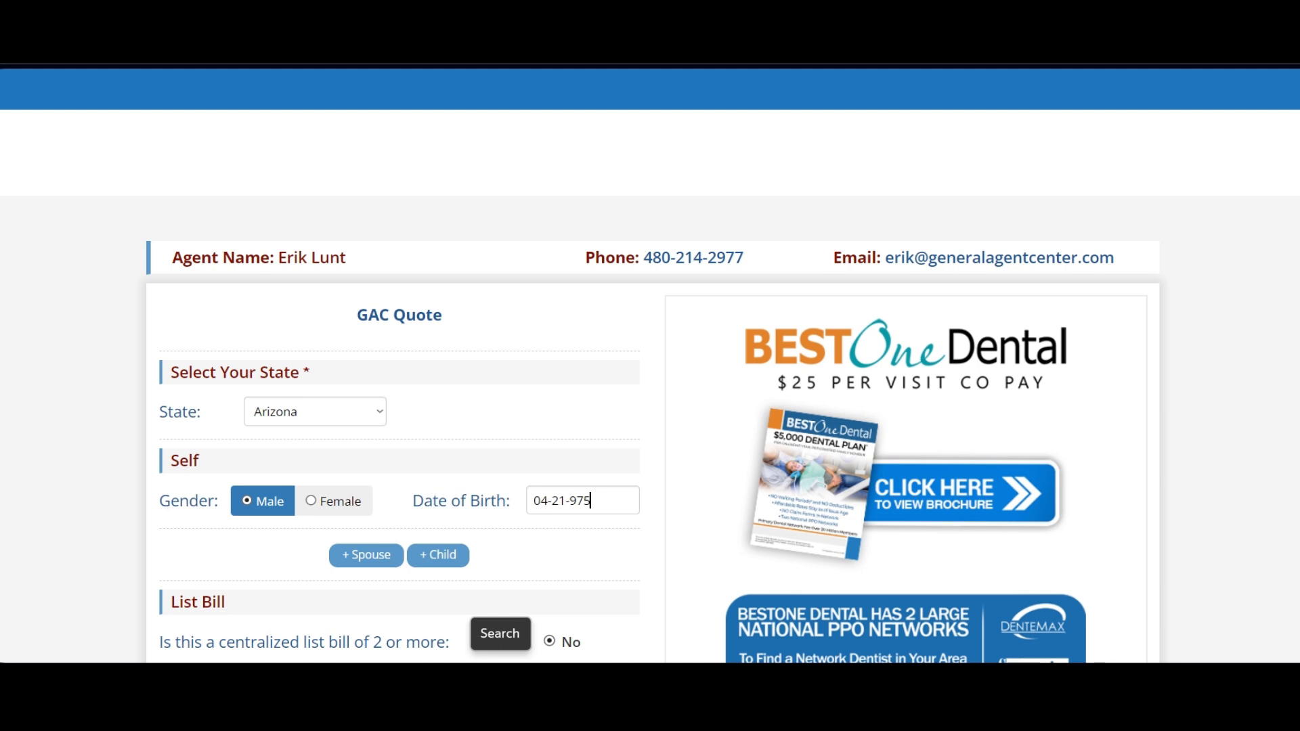
key(Backspace)
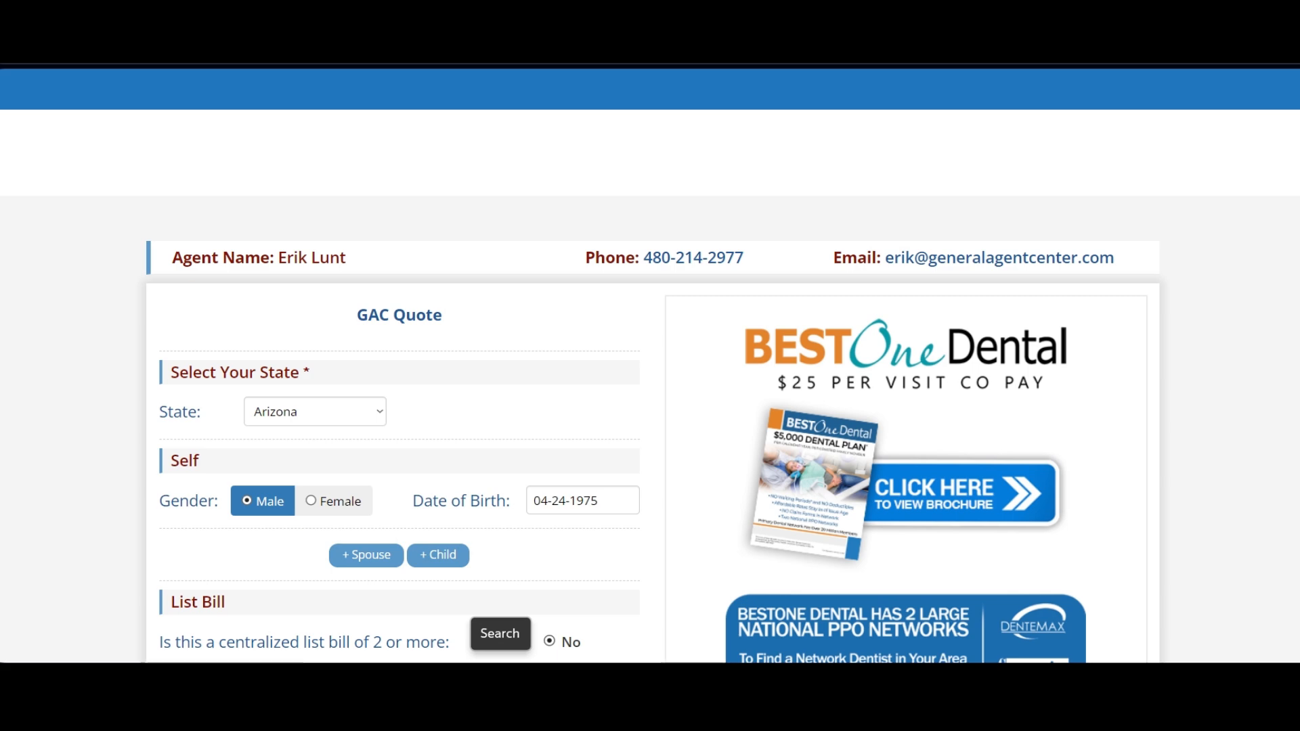
Set the effective date to 10-01-2024 with no list bill.
scroll(down, 3)
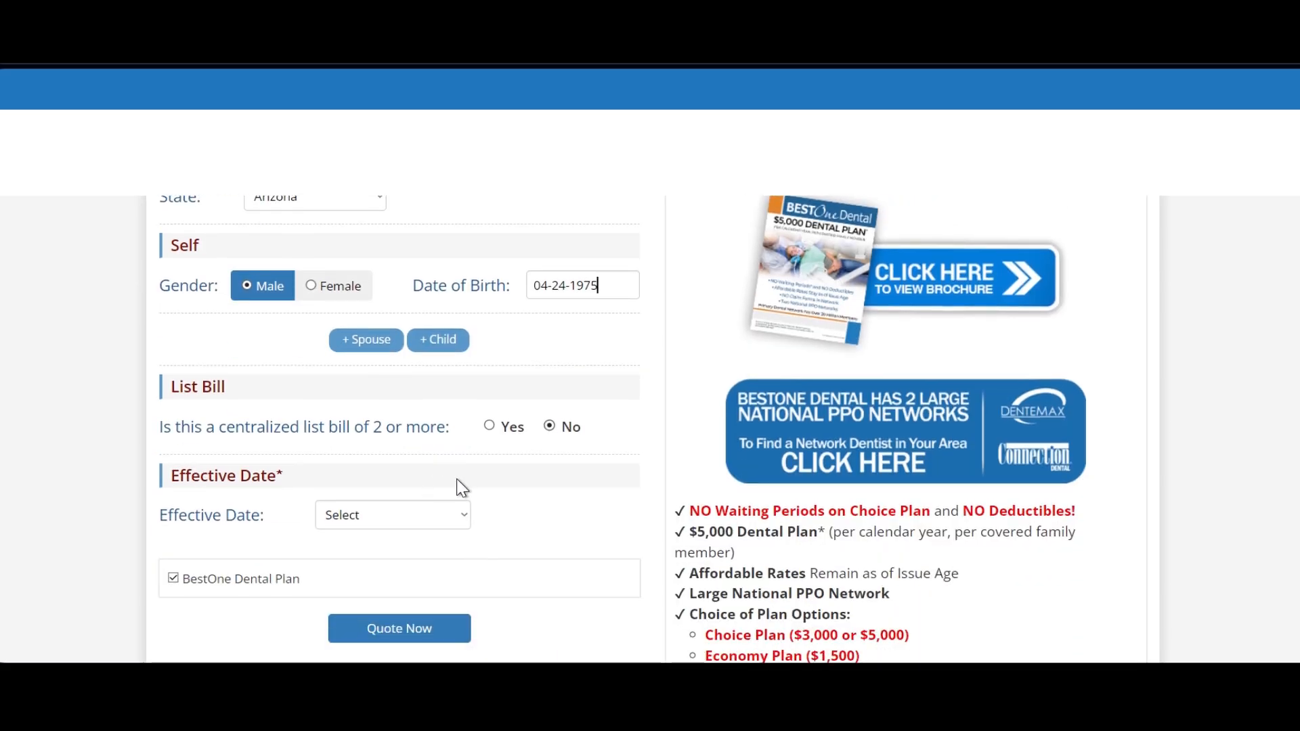
scroll(down, 3)
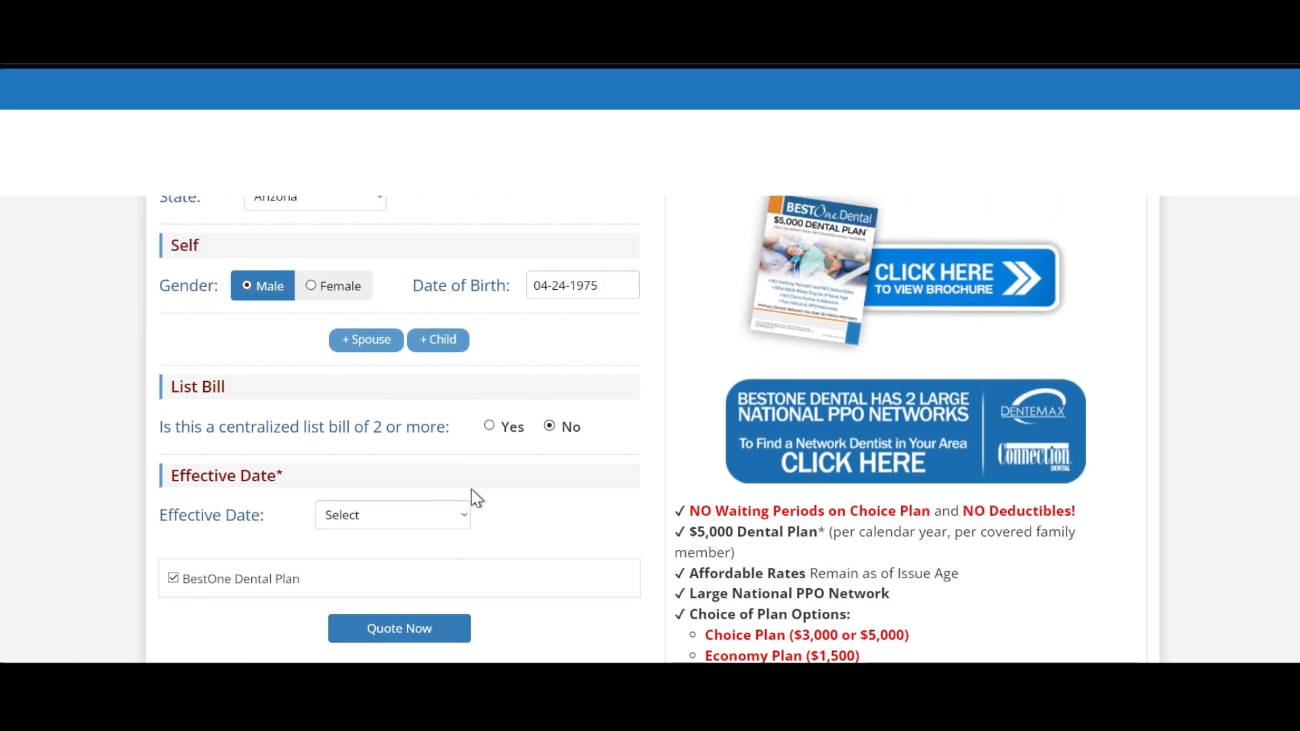
click(581, 285)
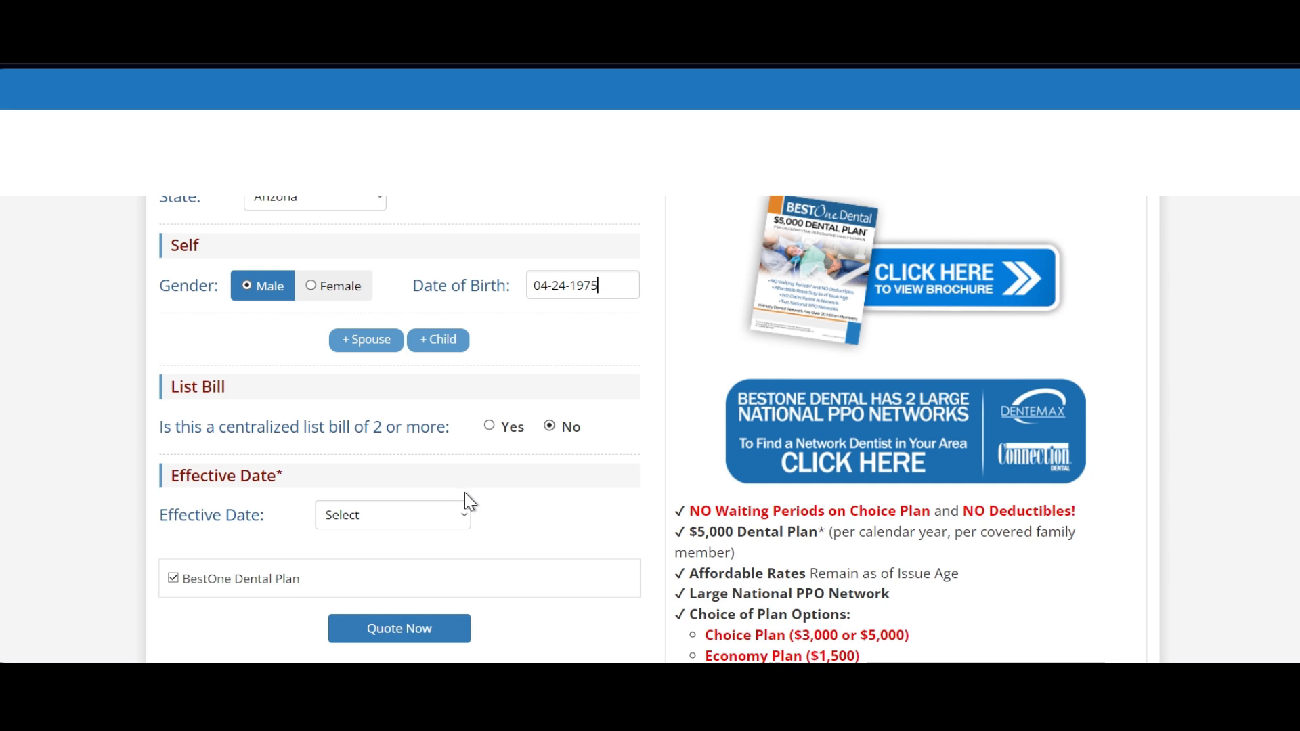
mouse_move(473, 500)
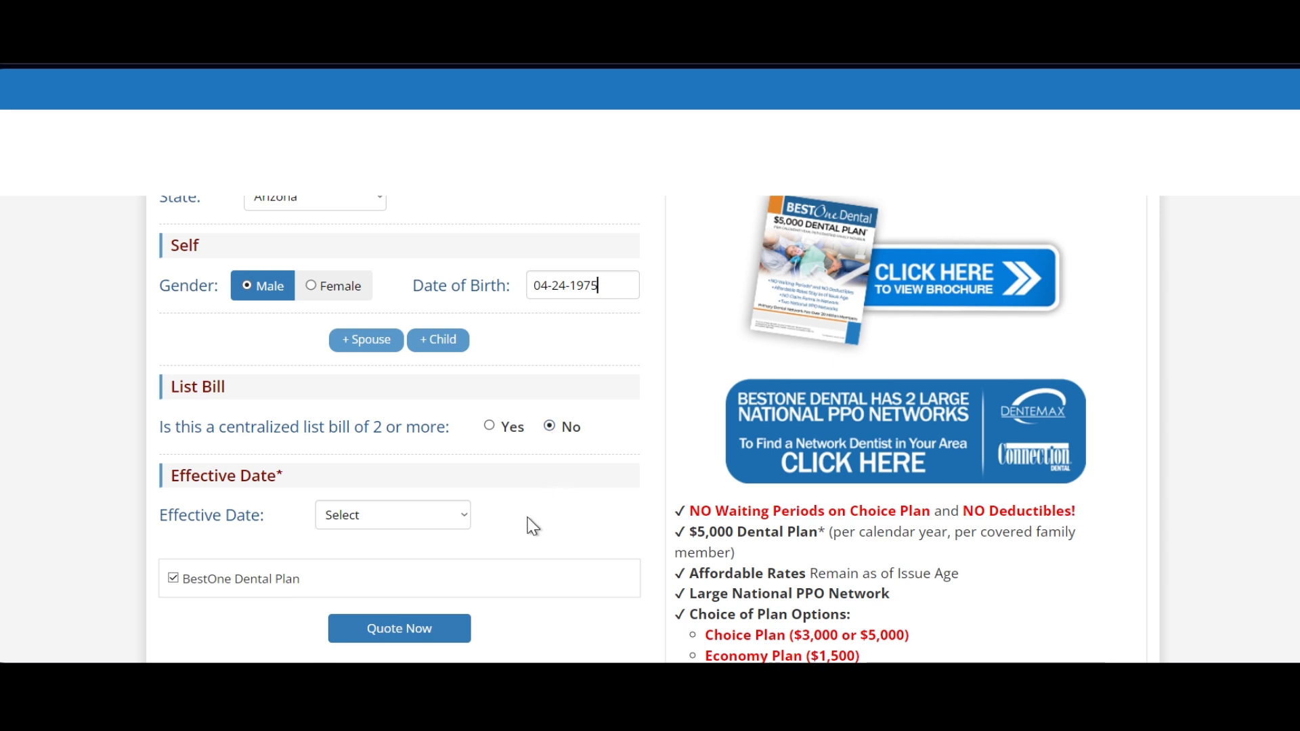
click(391, 515)
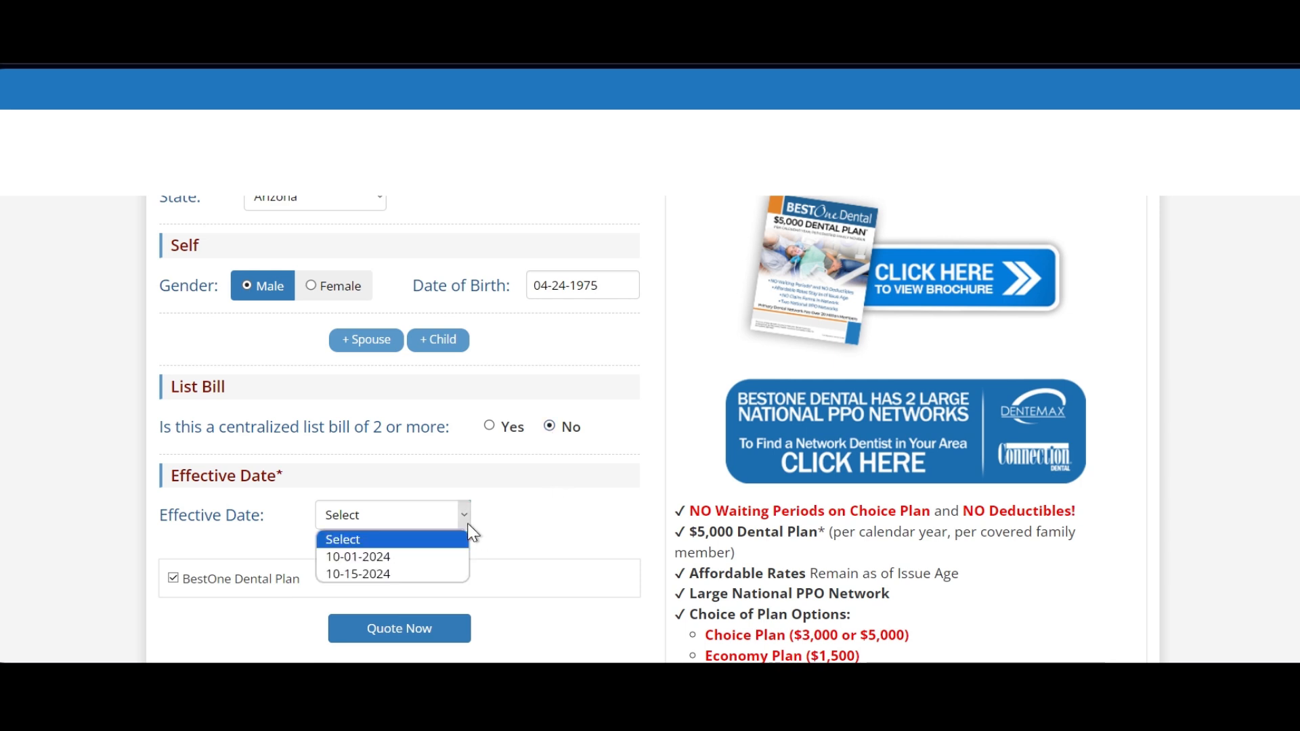
mouse_move(357, 557)
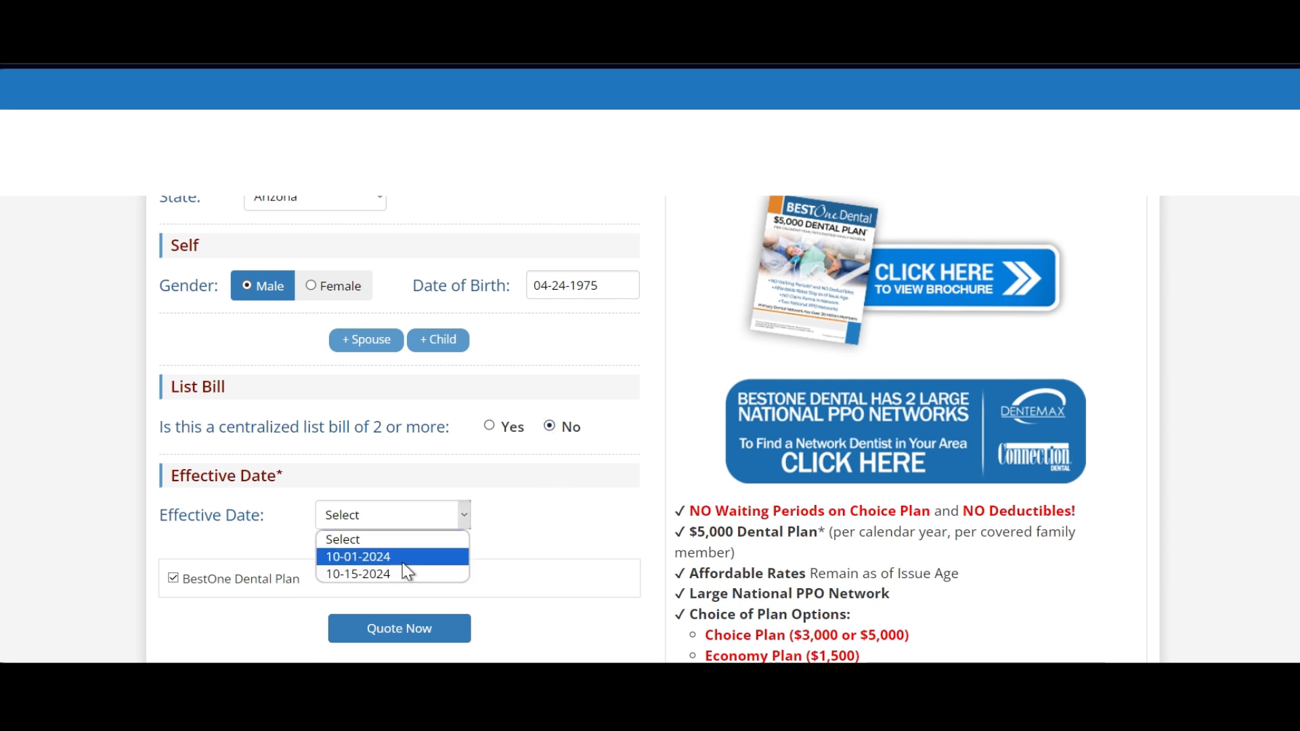
click(358, 556)
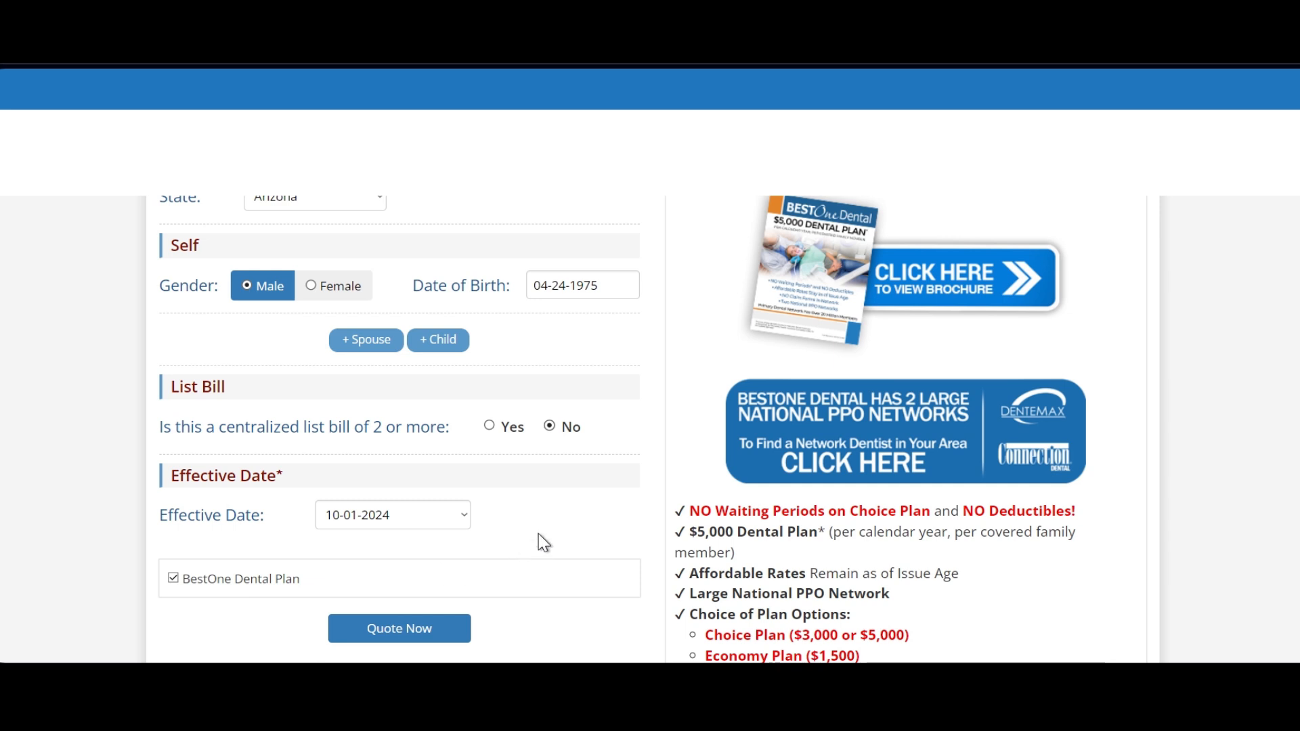
mouse_move(482, 535)
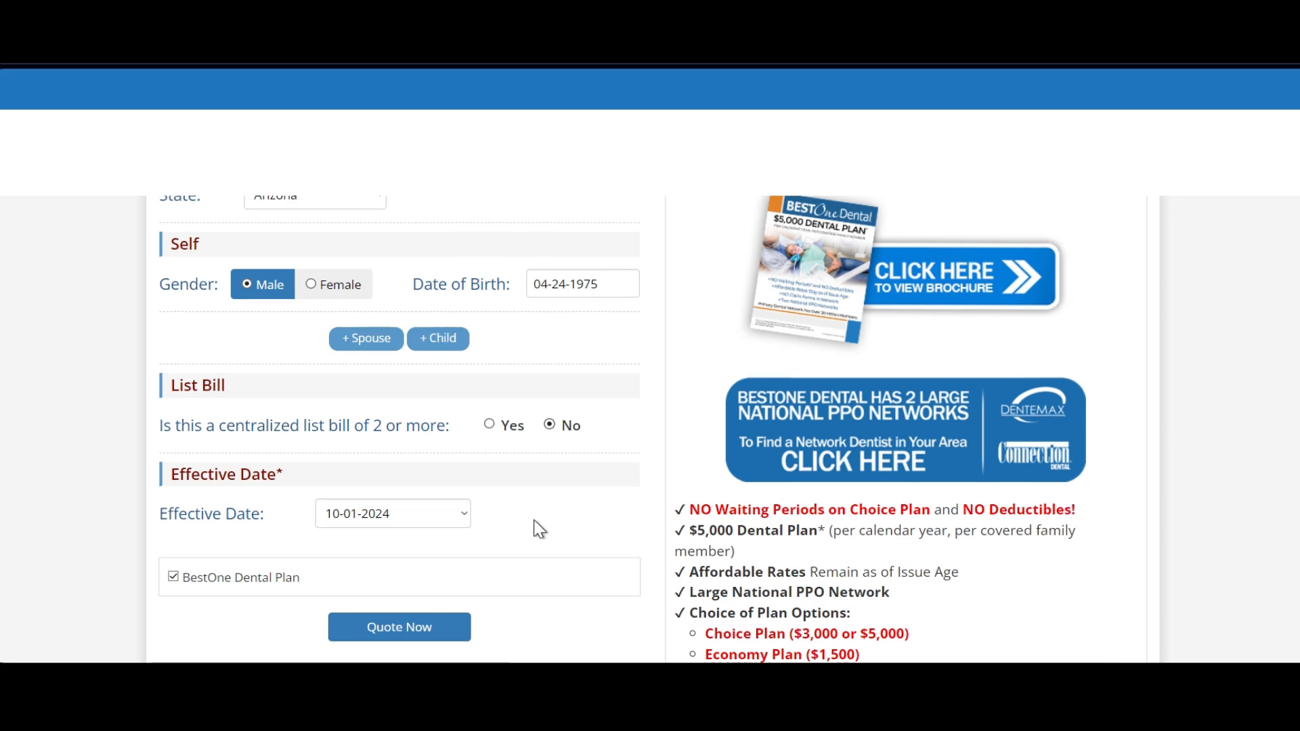
scroll(down, 3)
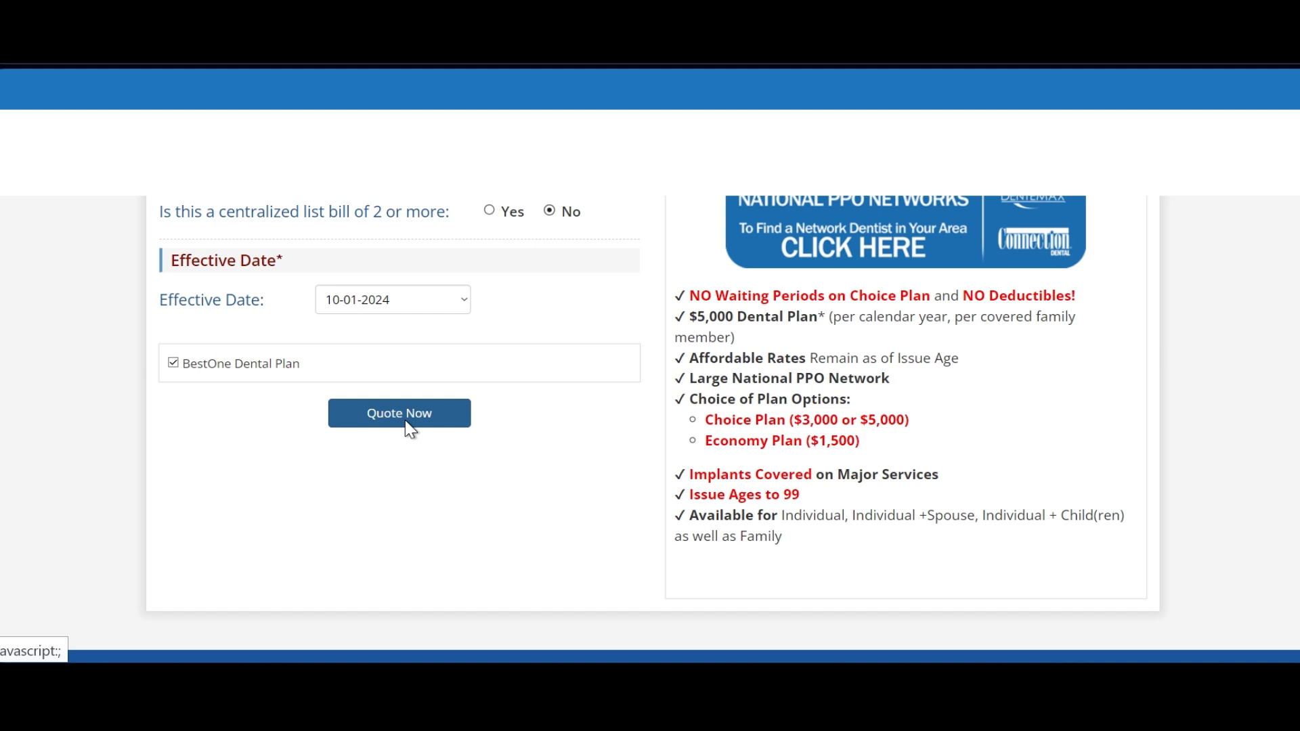
Run the BestOne Dental quote, pick the $5,000 Choice Plan and begin the application.
click(398, 413)
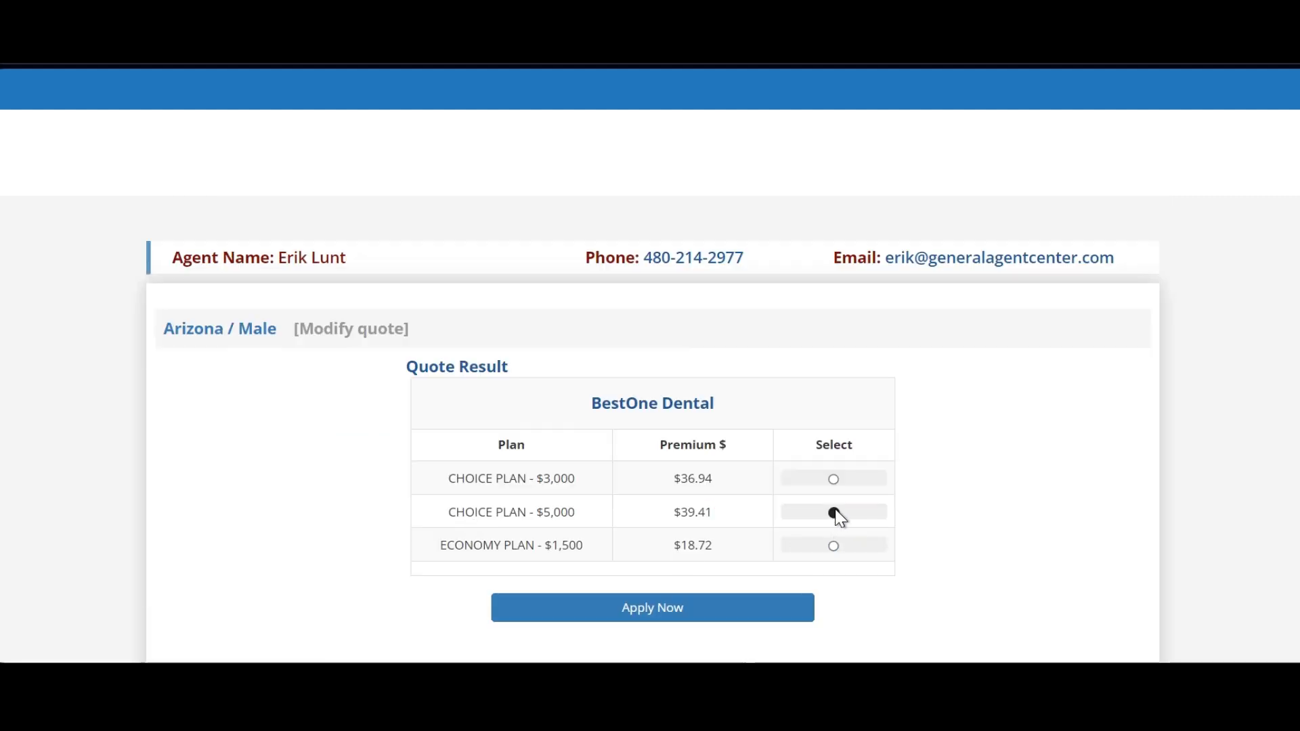
click(832, 512)
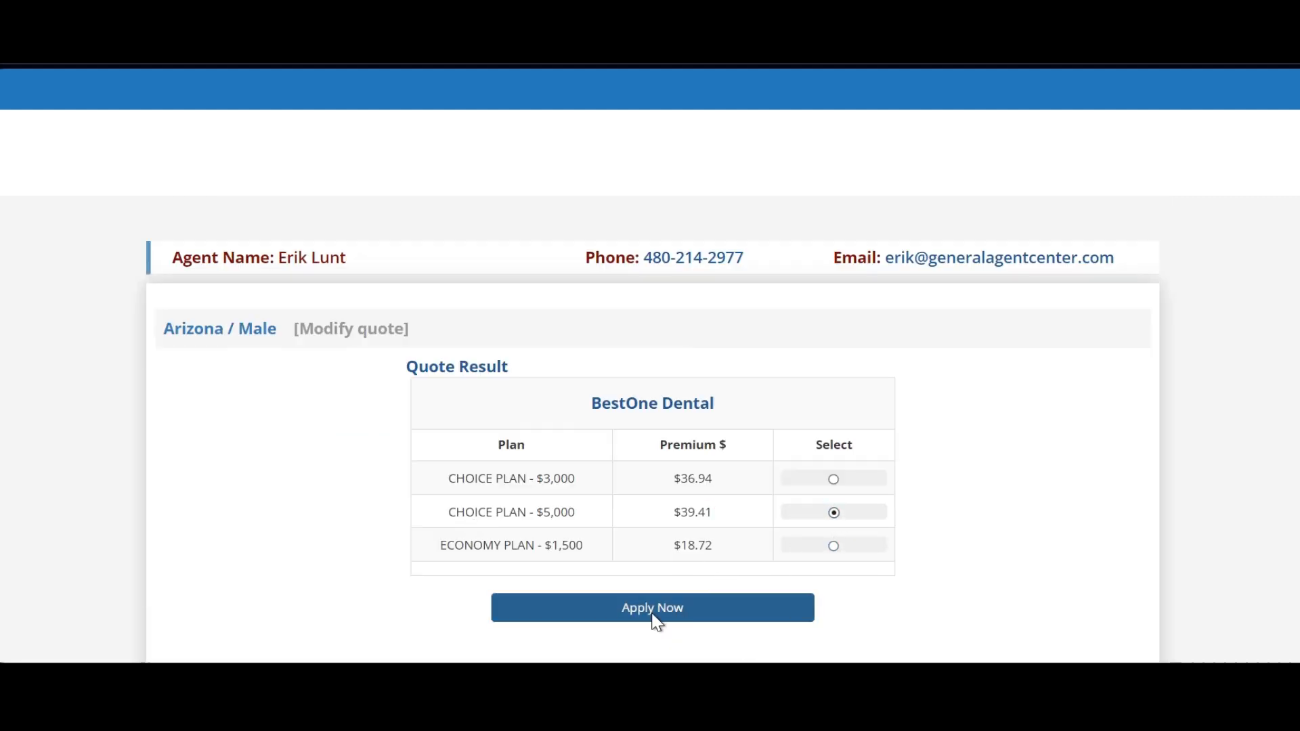
click(651, 607)
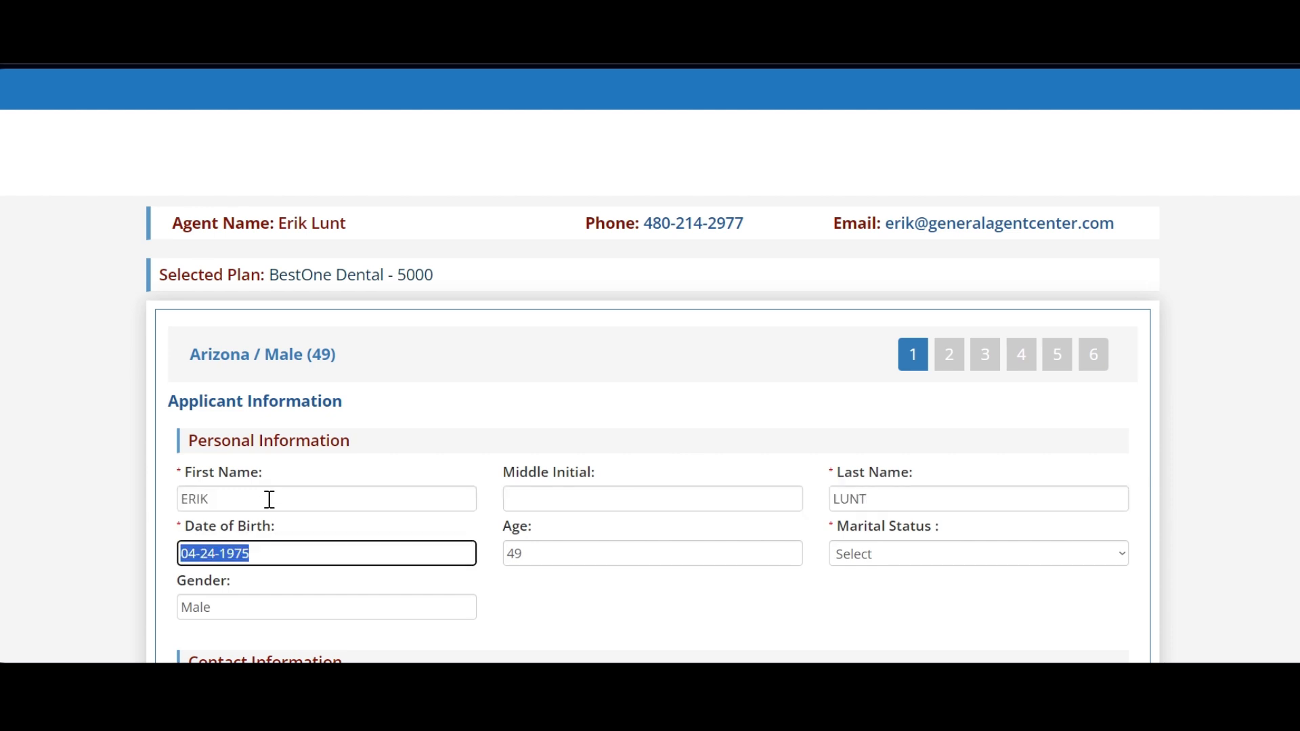
Set marital status to Single and enter the Tempe address, city and 85 zip.
click(325, 607)
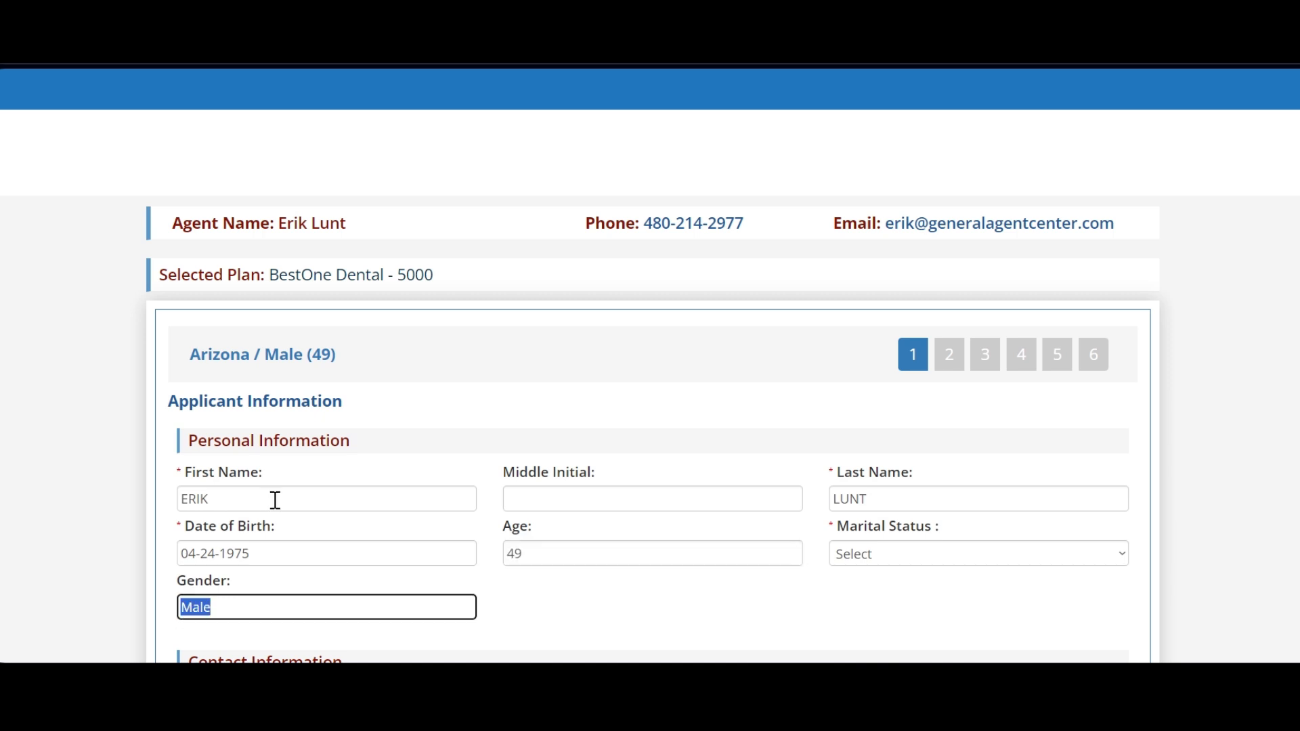
click(976, 554)
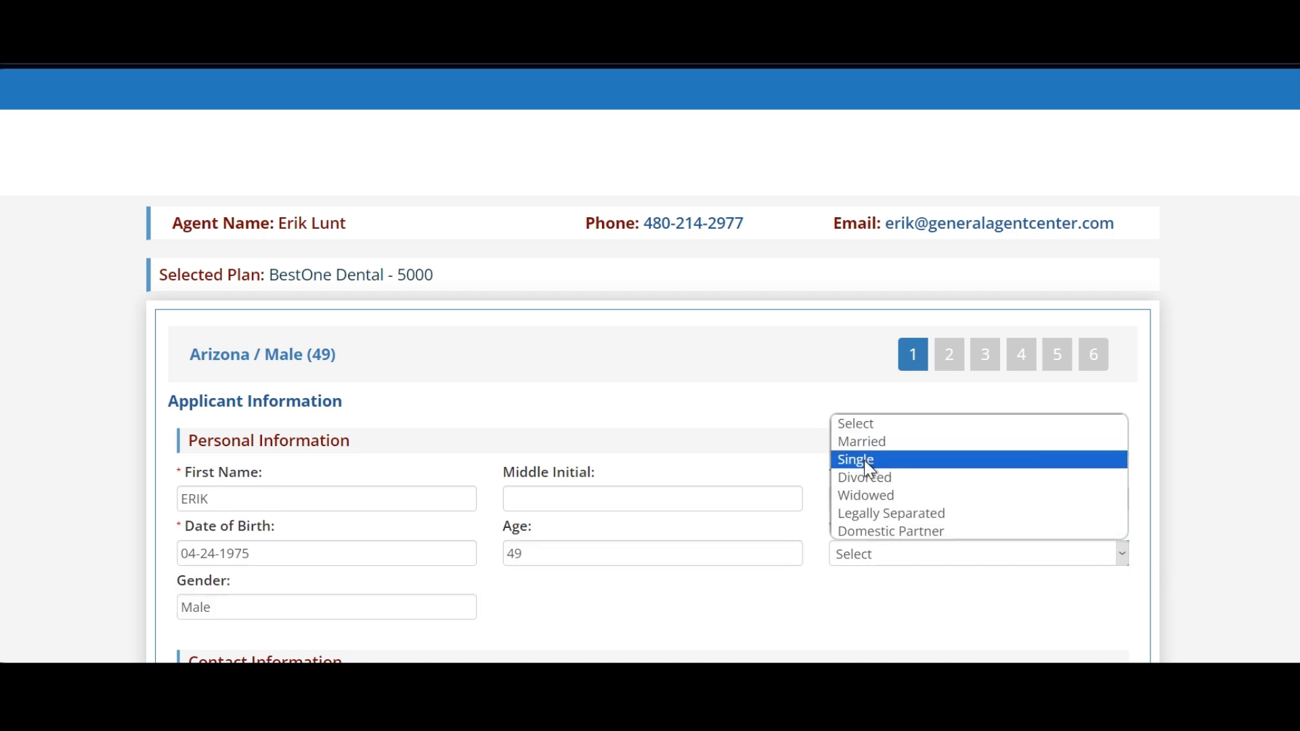
click(854, 459)
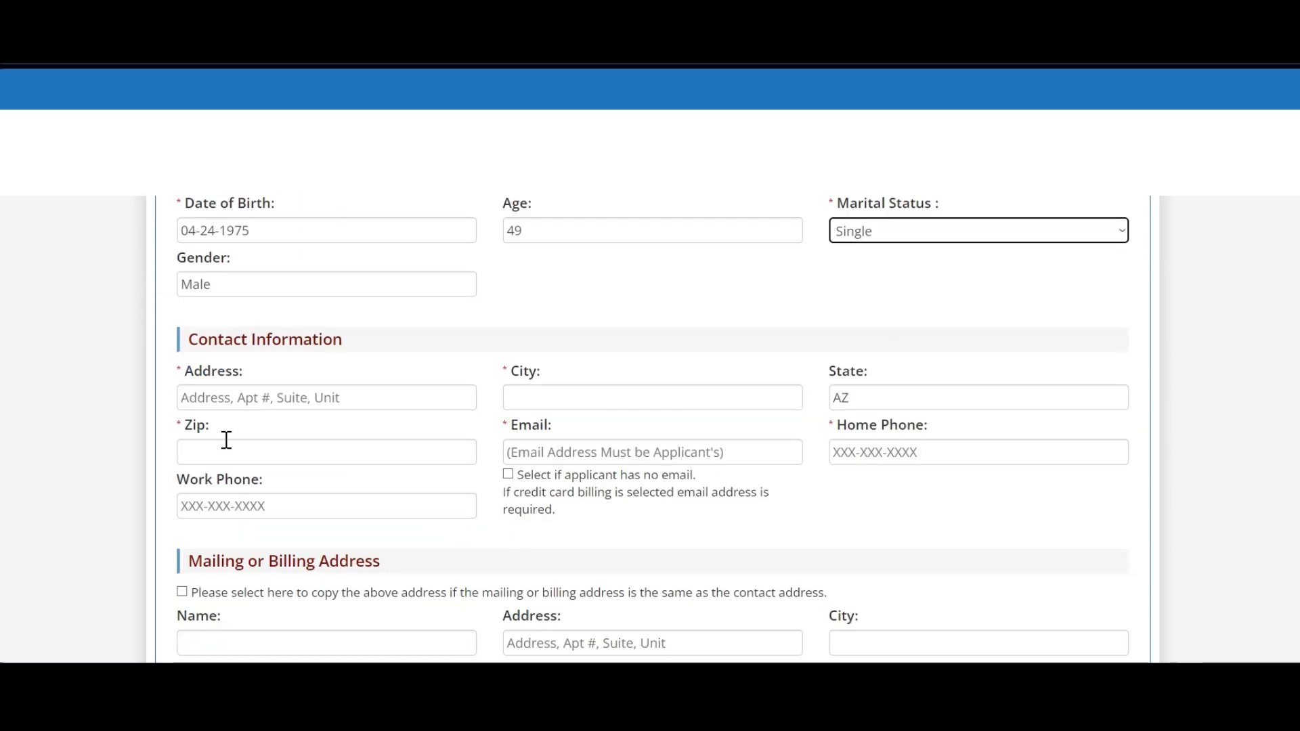
text(123 S)
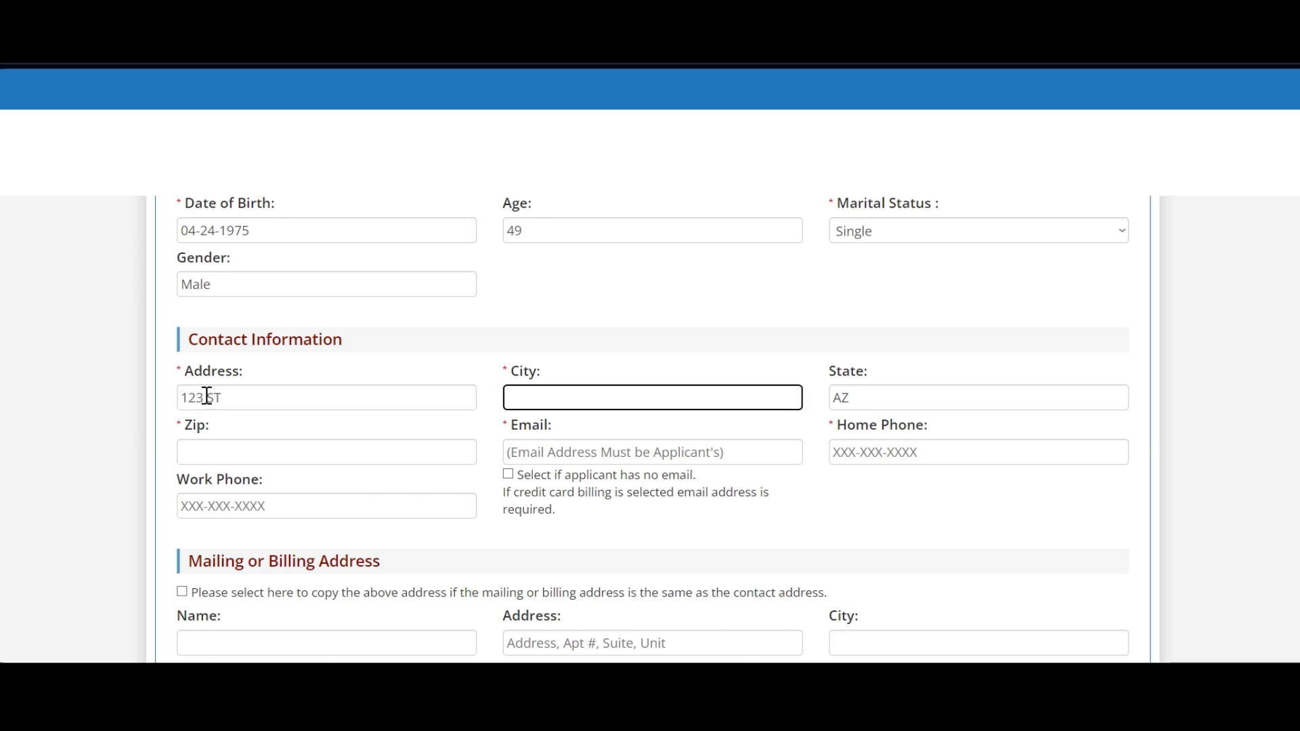
text(TEMPE)
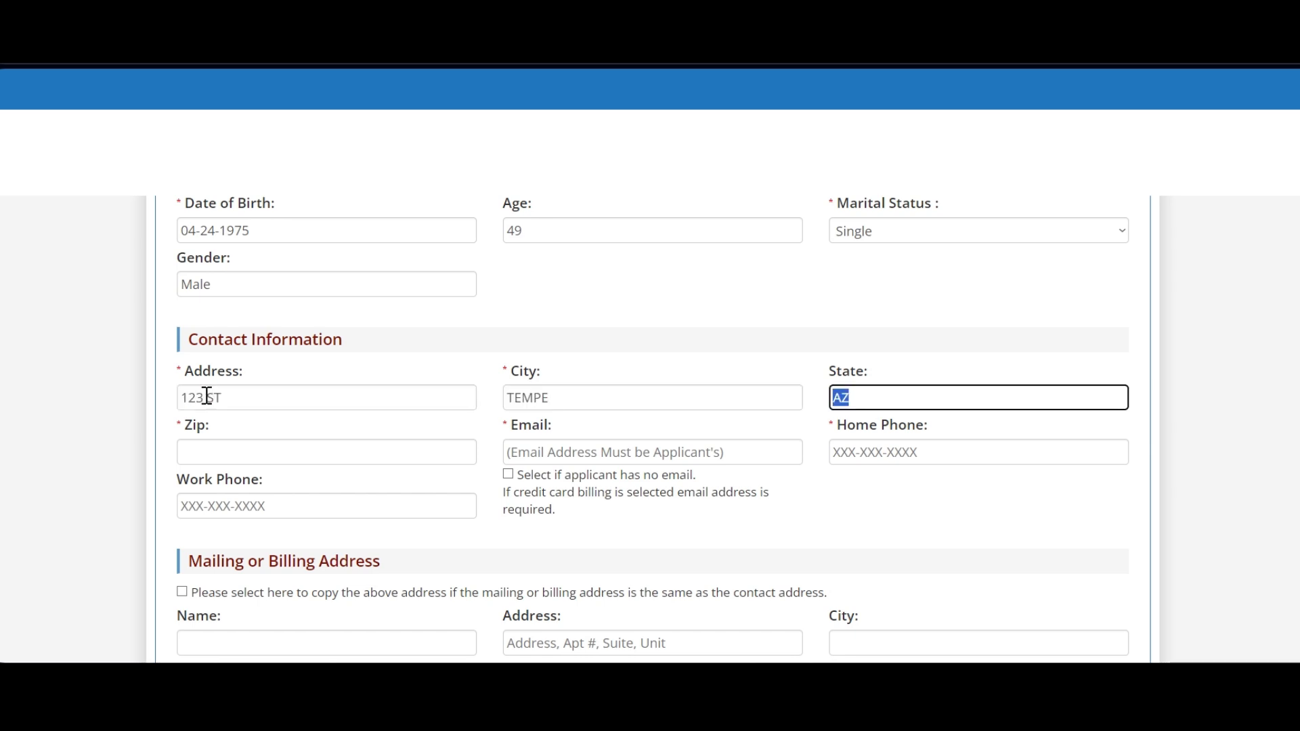
text(85)
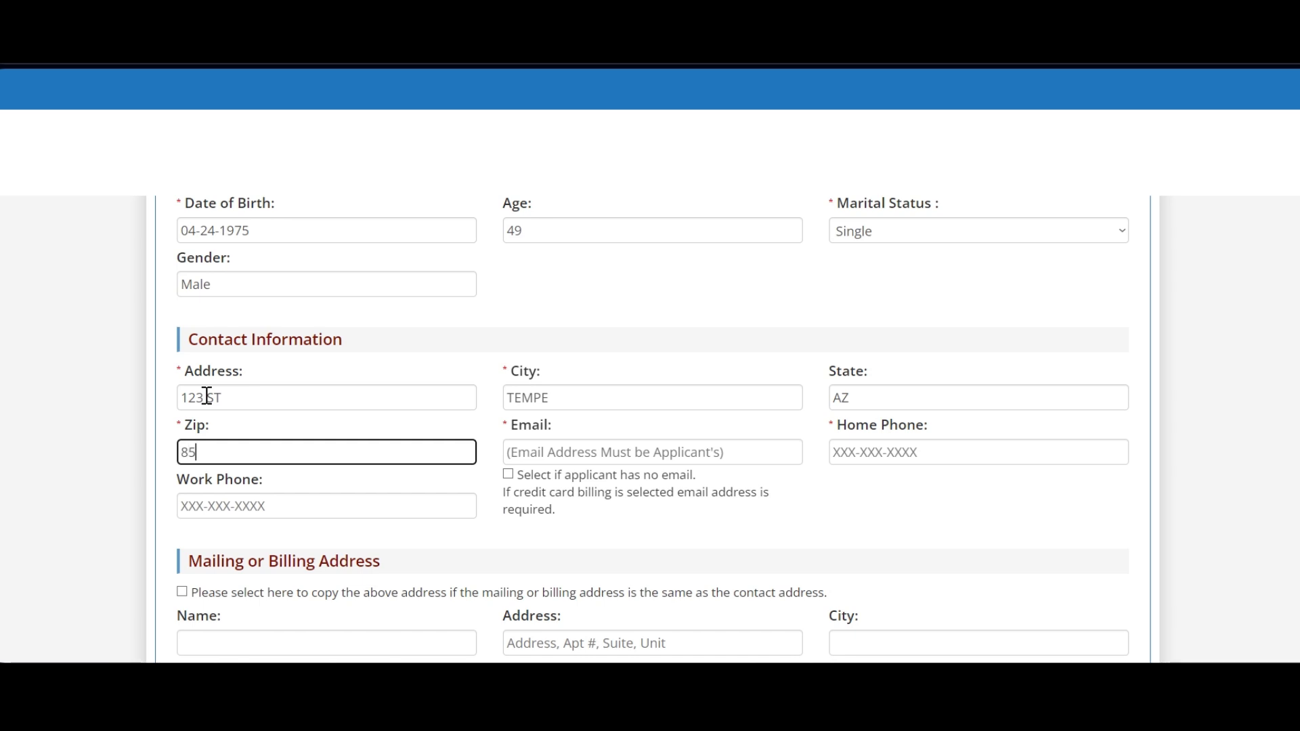
click(652, 452)
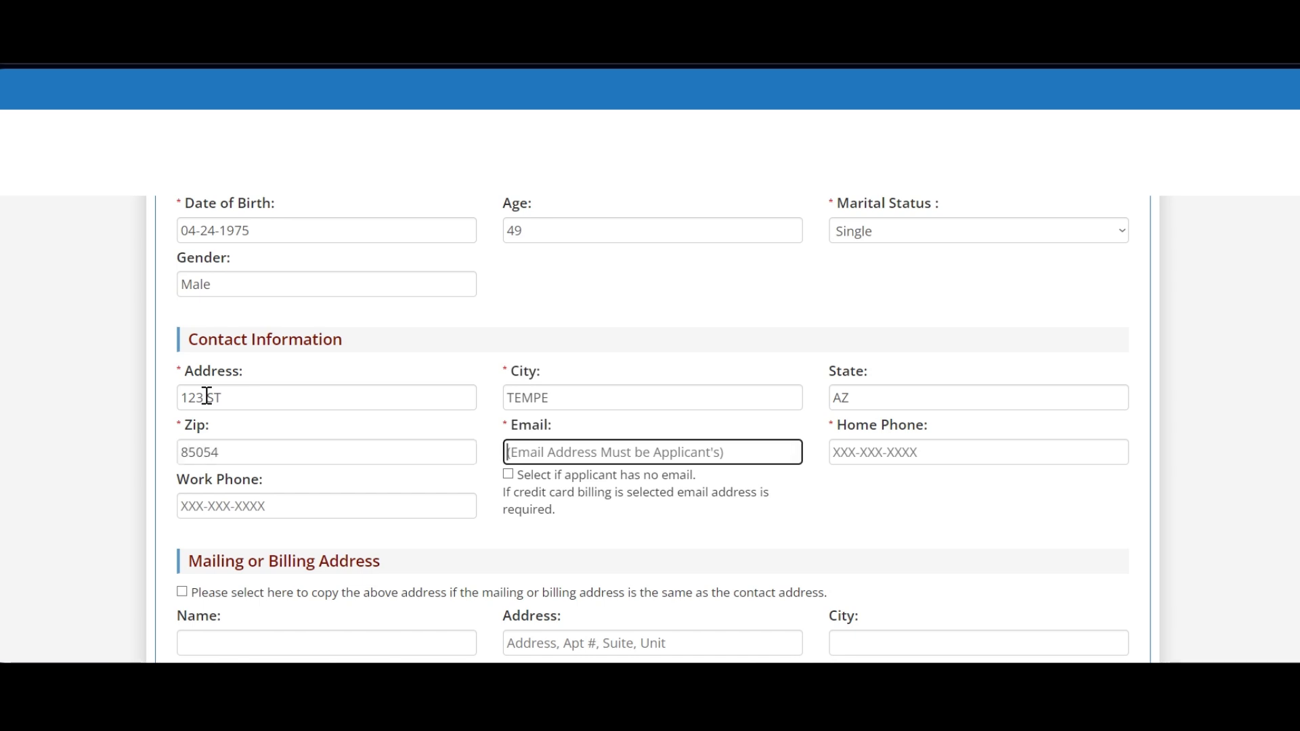
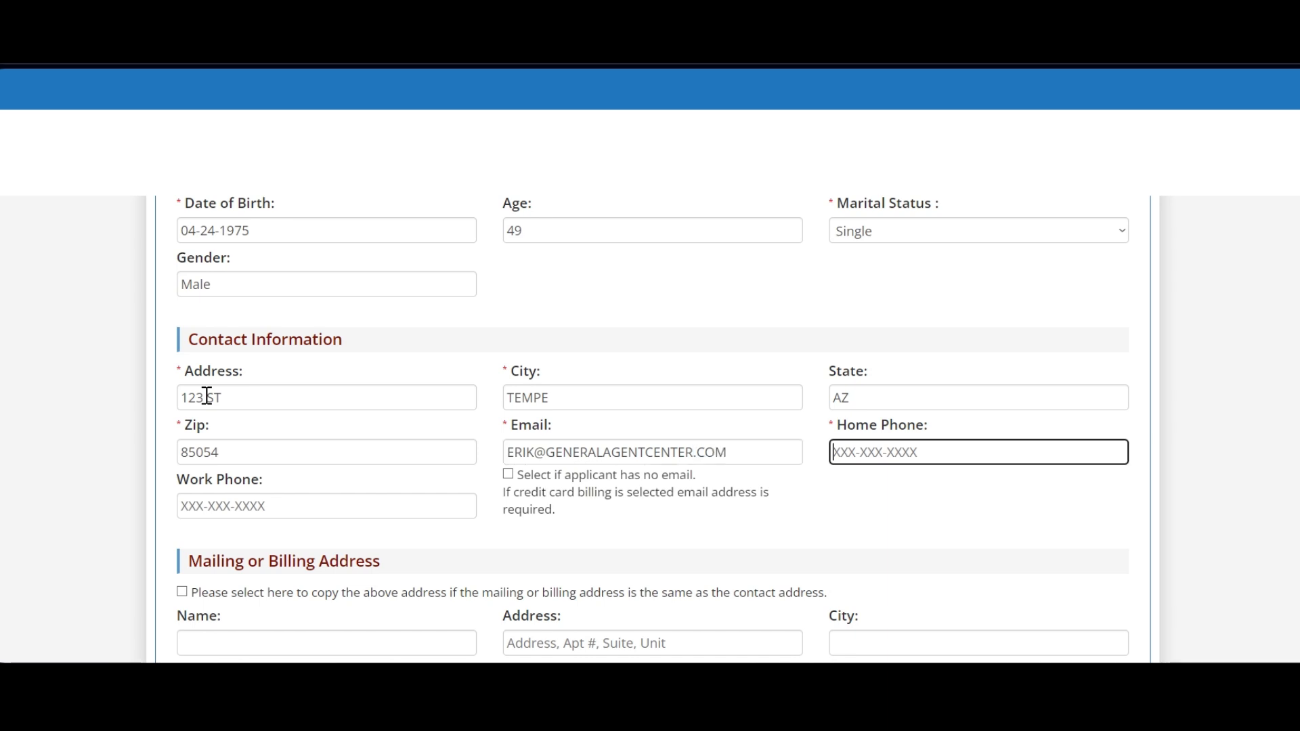
text(022-222-222)
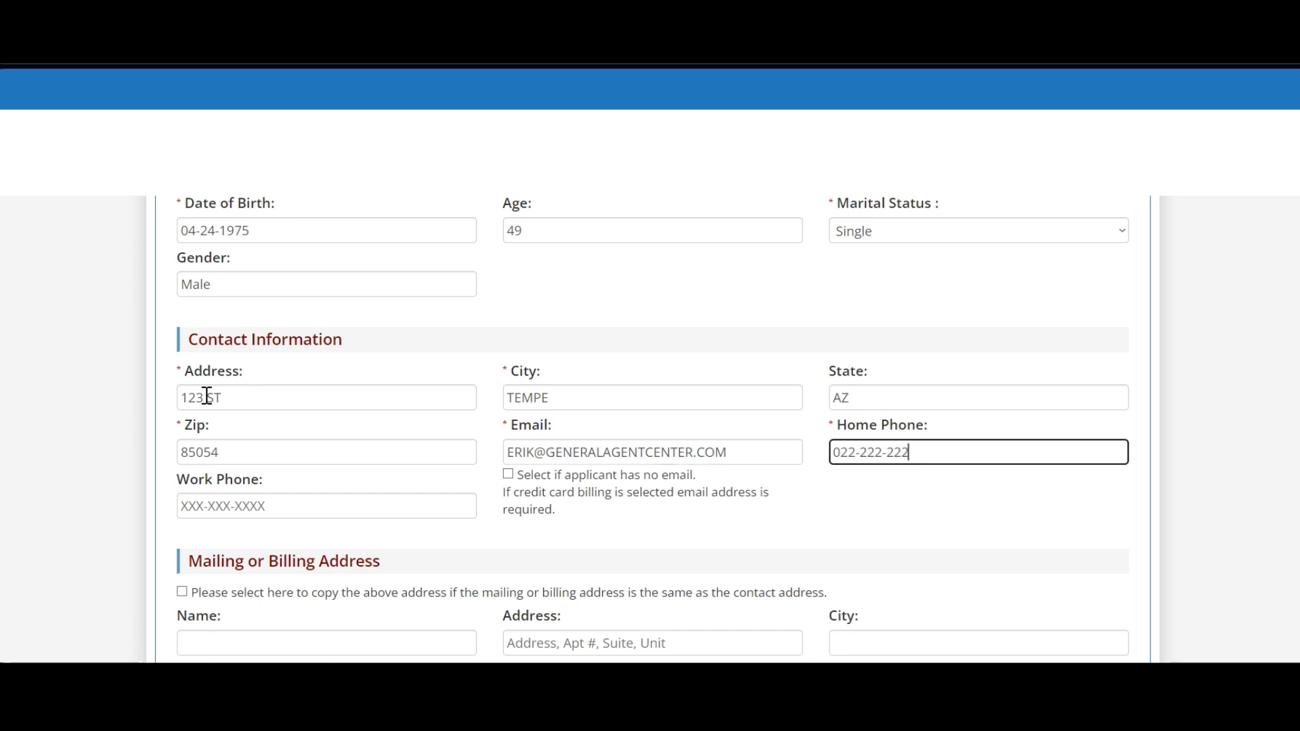
key(ctrl+a)
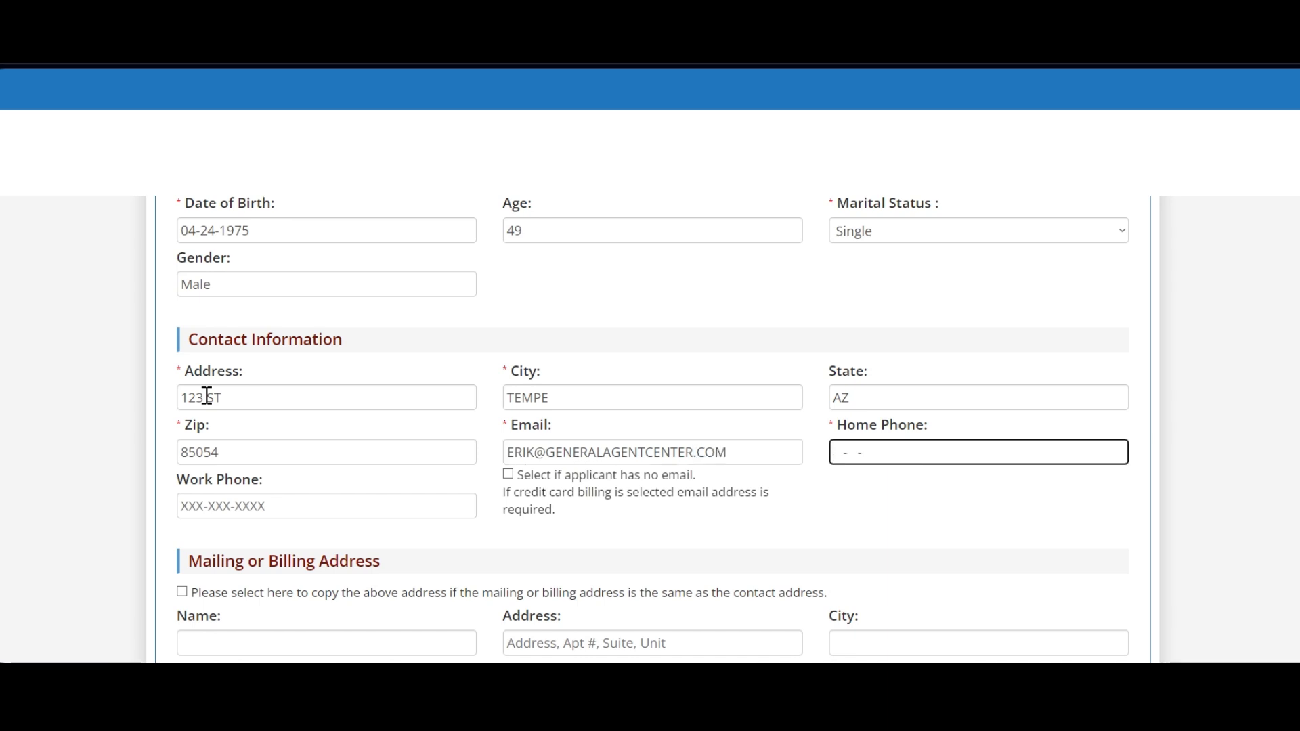
text(222-222-2222)
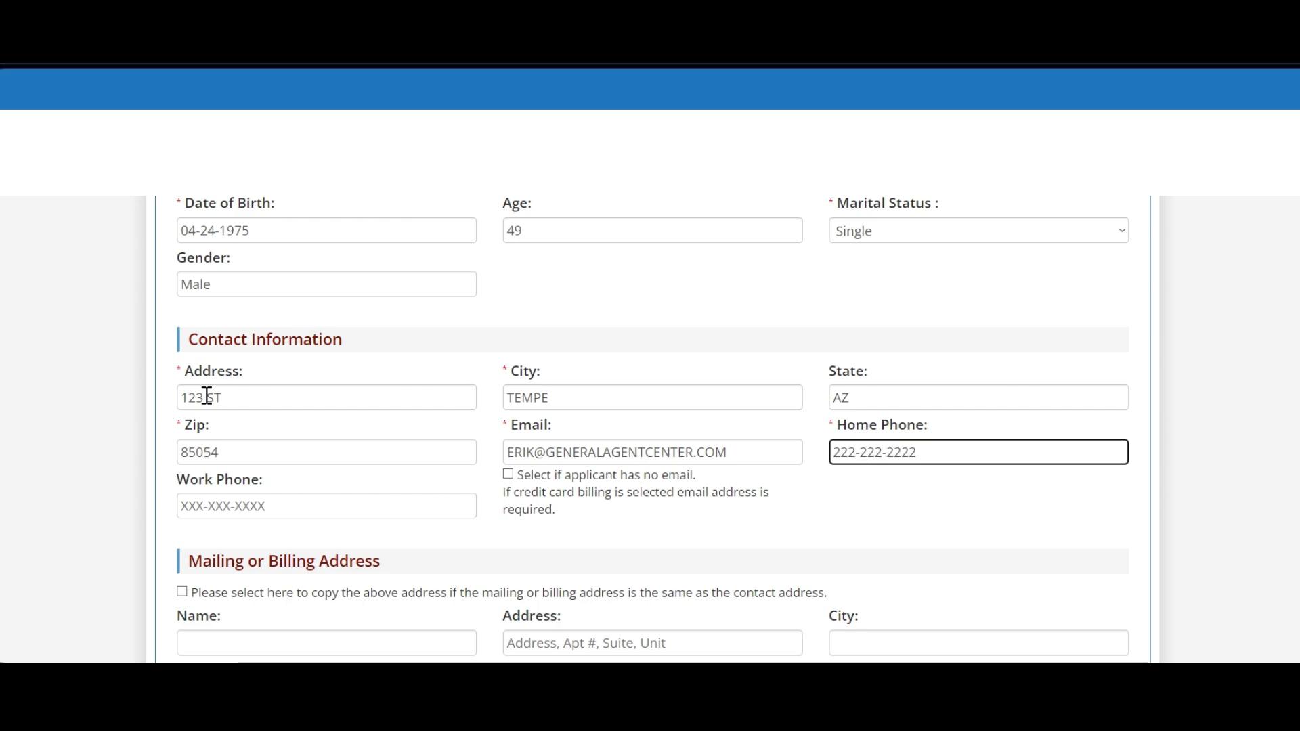
scroll(down, 3)
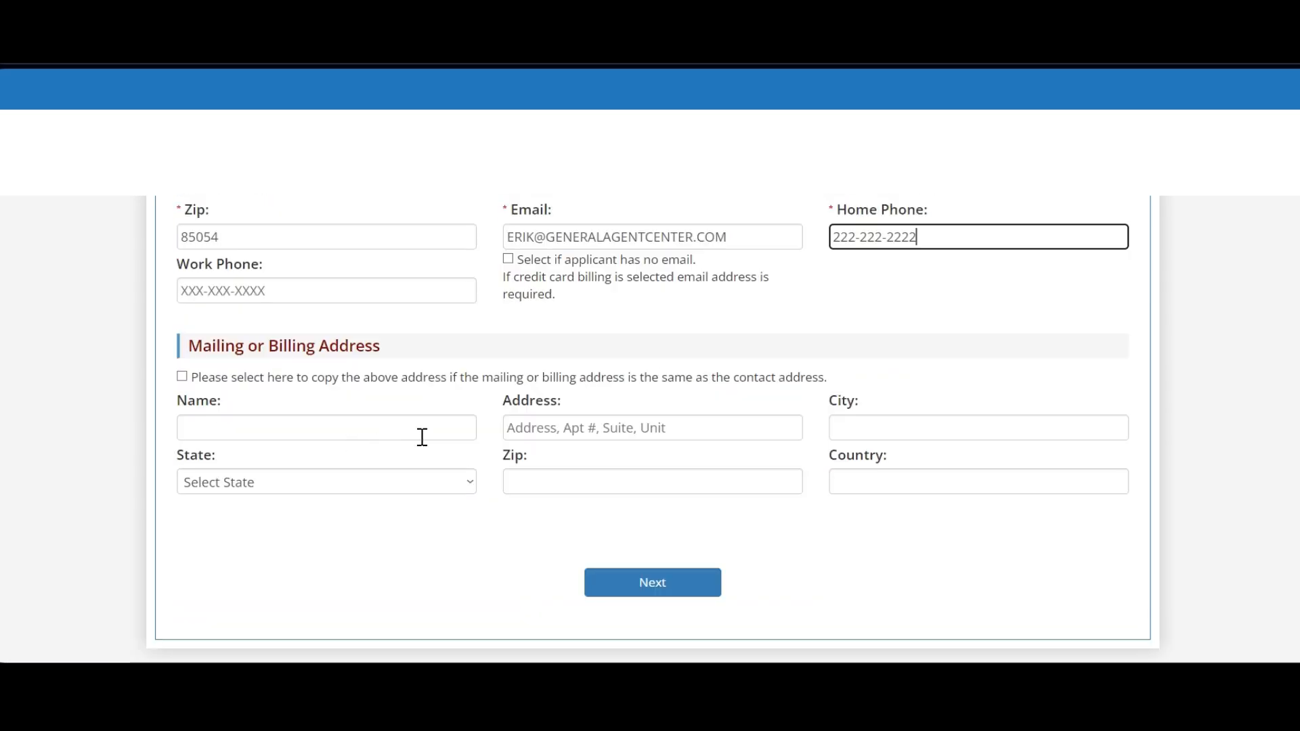
scroll(up, 3)
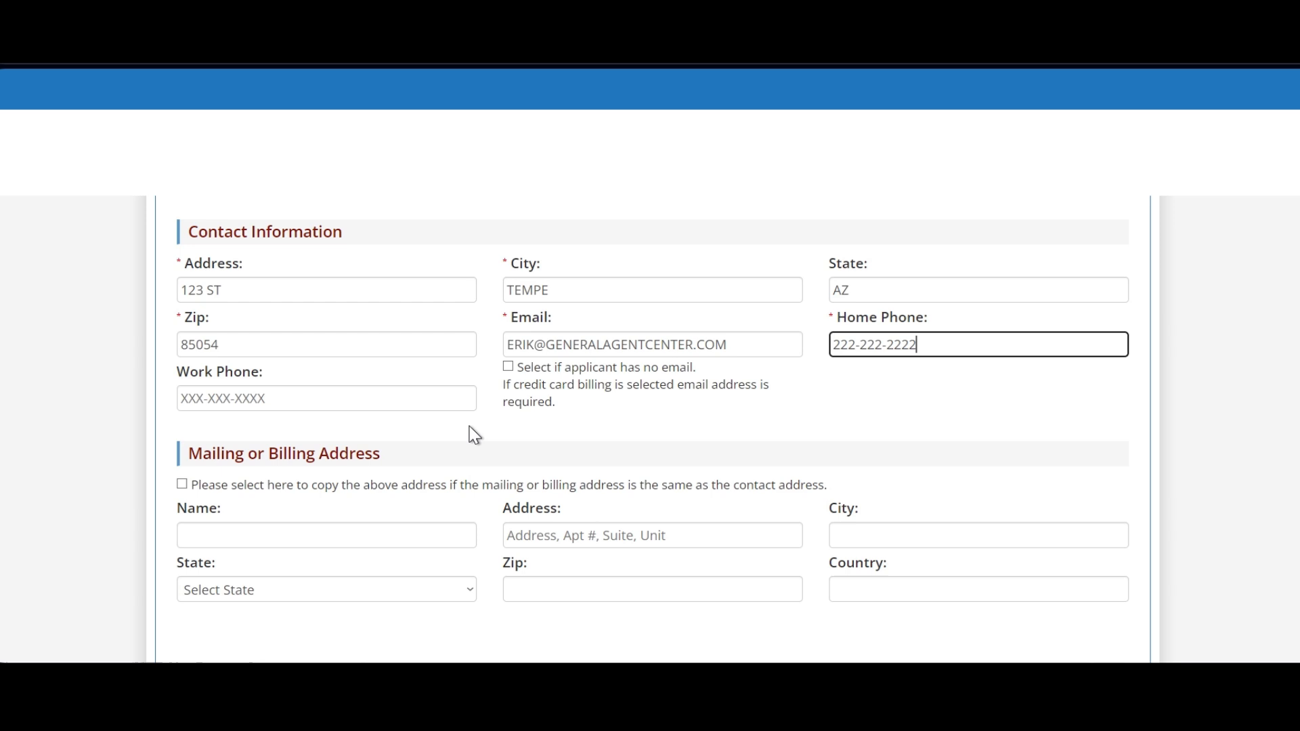
scroll(down, 3)
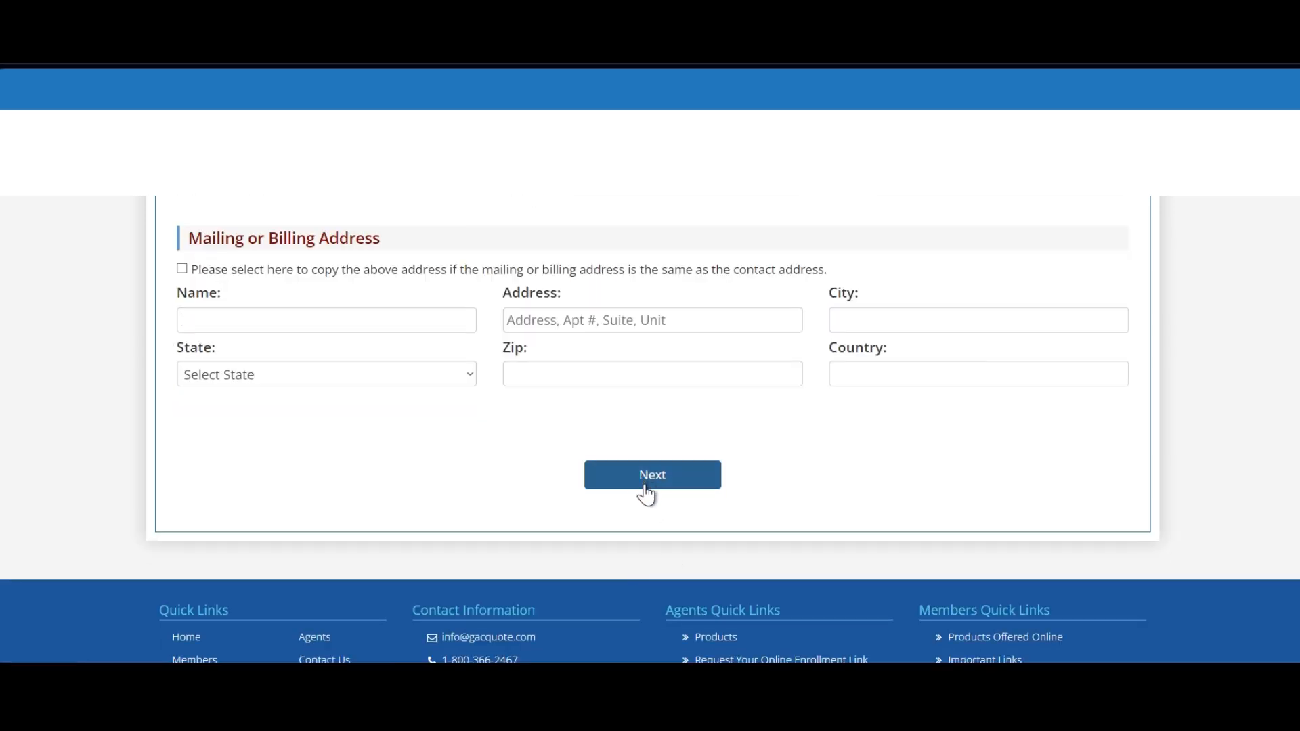
click(652, 474)
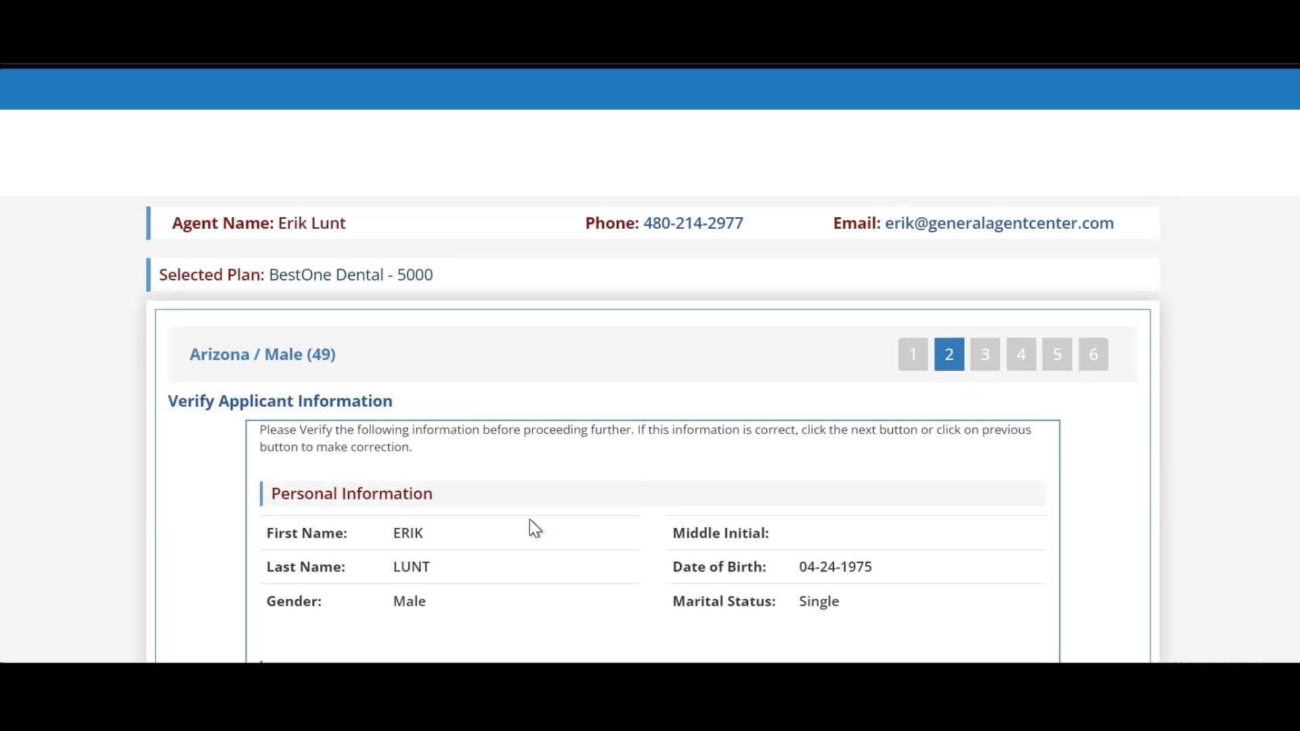
scroll(down, 3)
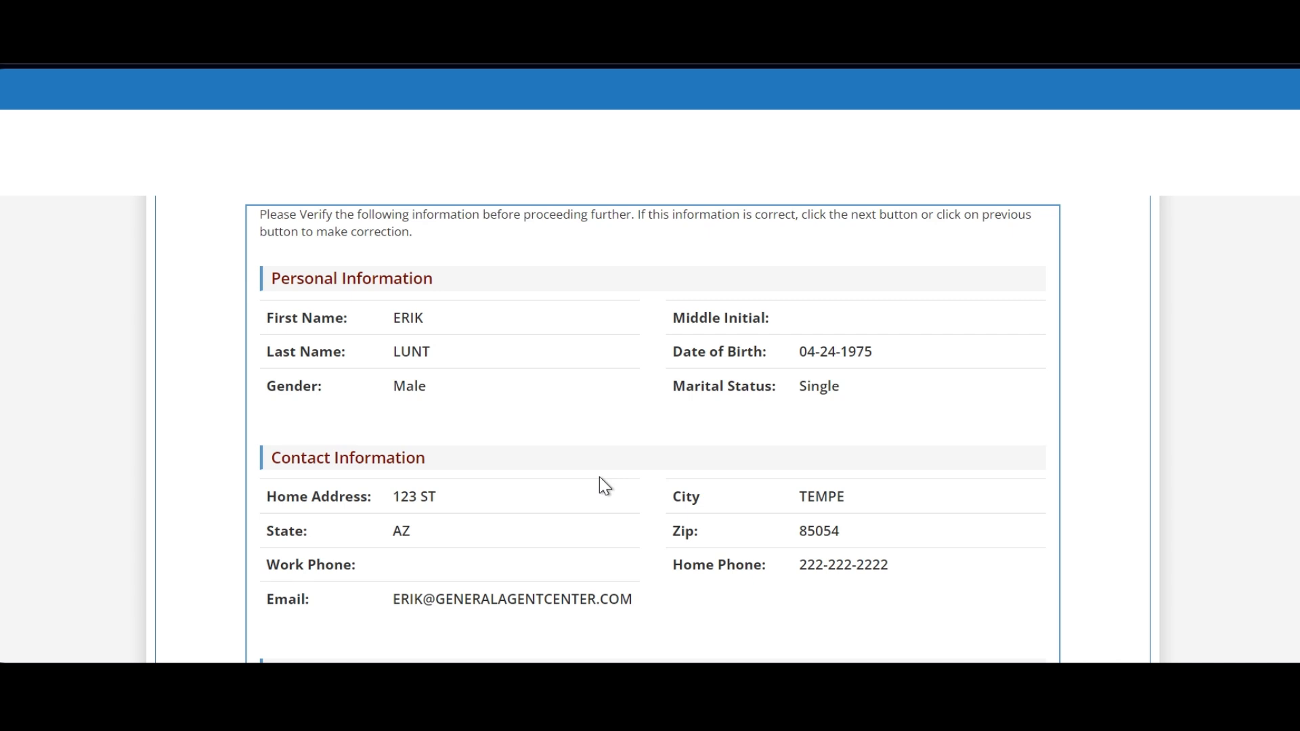
mouse_move(602, 482)
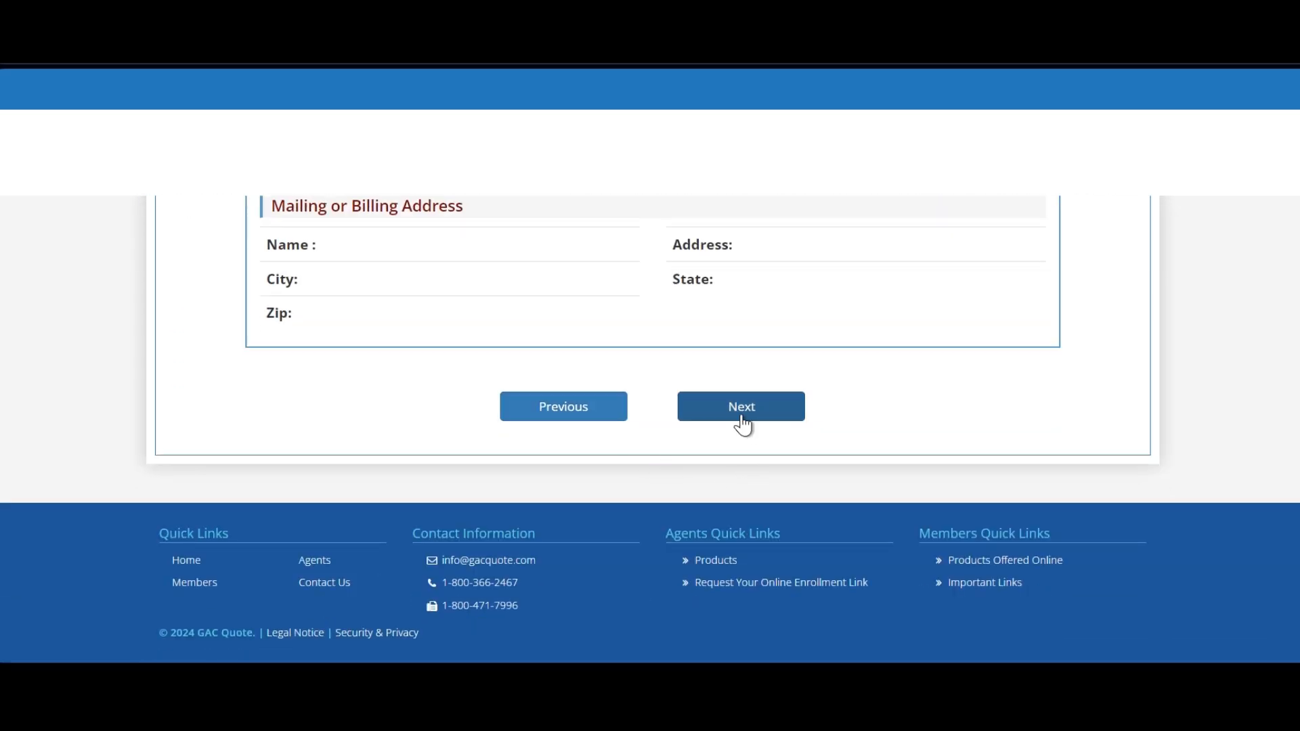
Accept the verified details and answer No to replacing existing dental insurance.
click(739, 406)
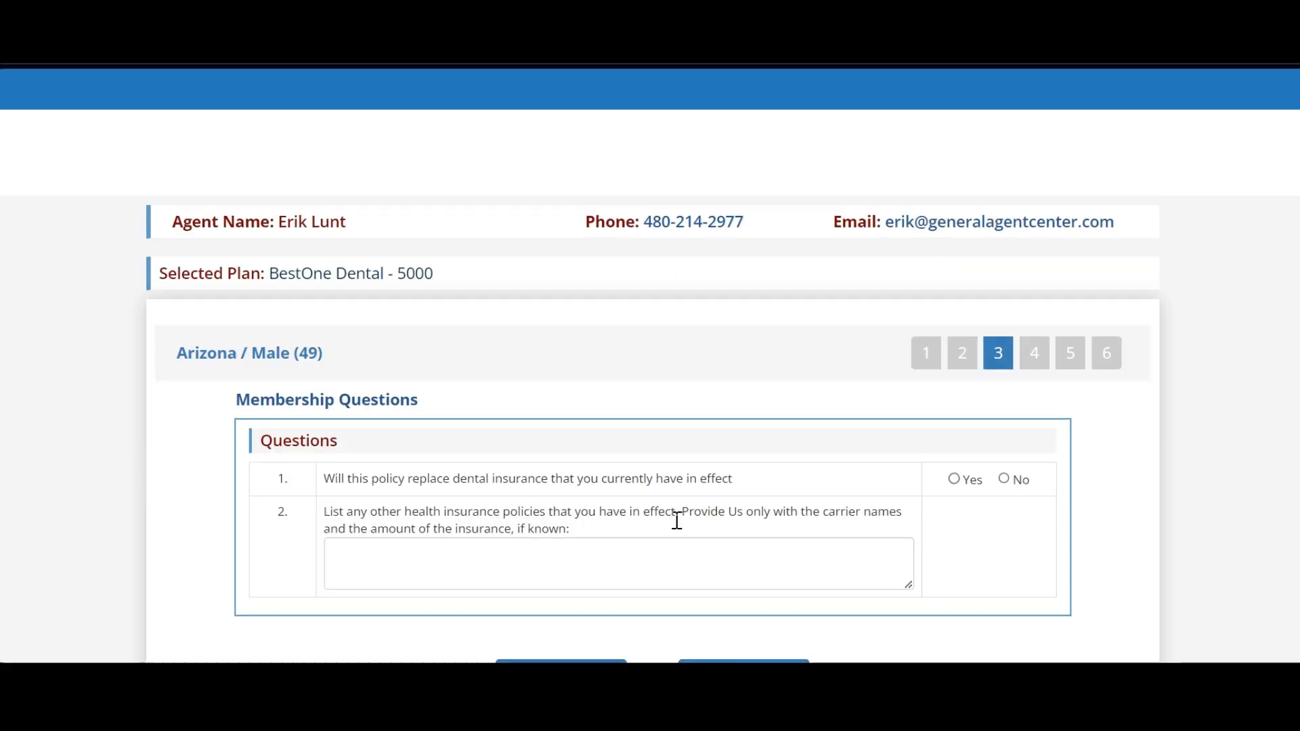
scroll(down, 3)
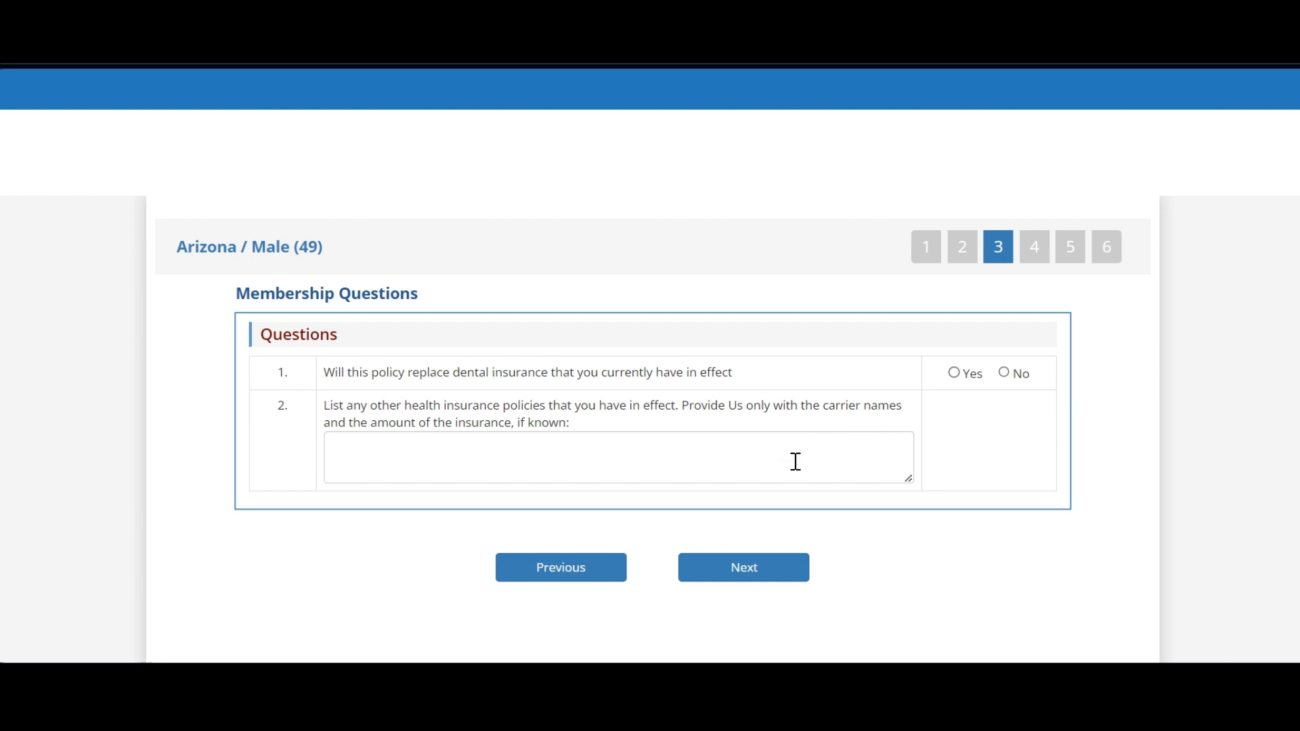
click(1003, 373)
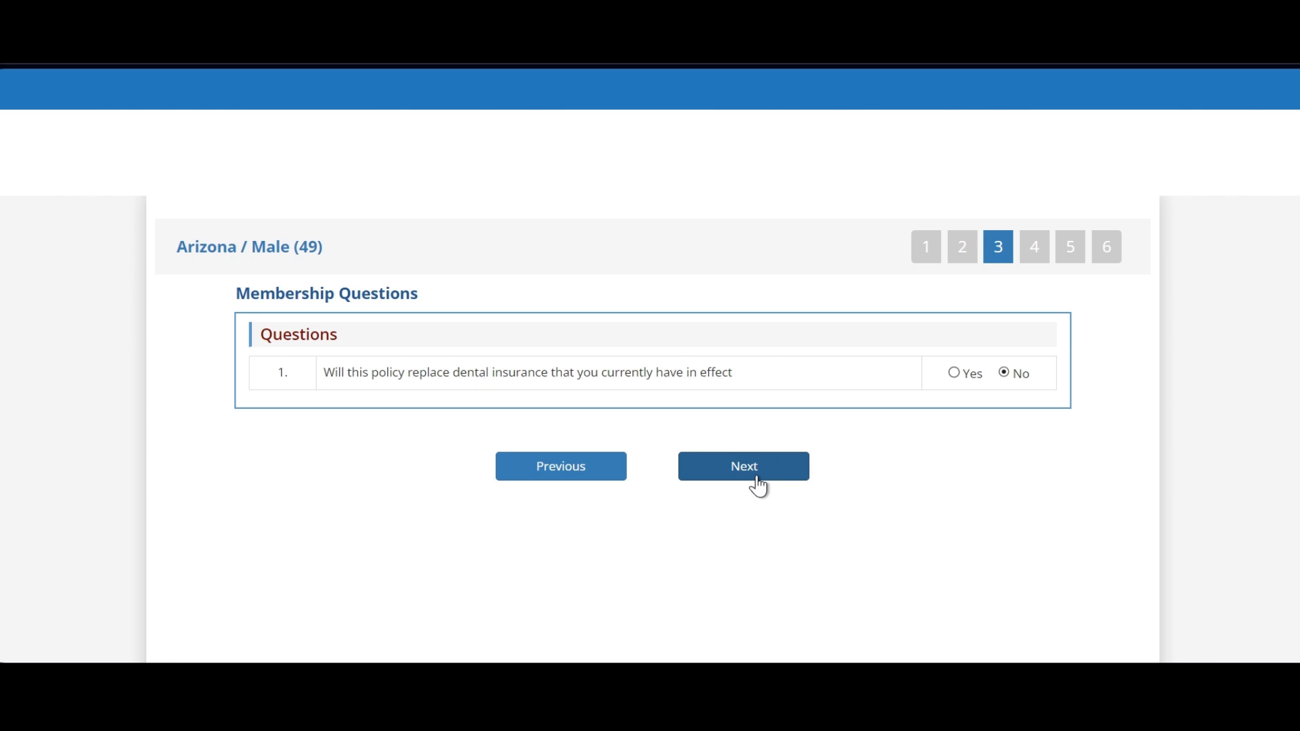
mouse_move(746, 480)
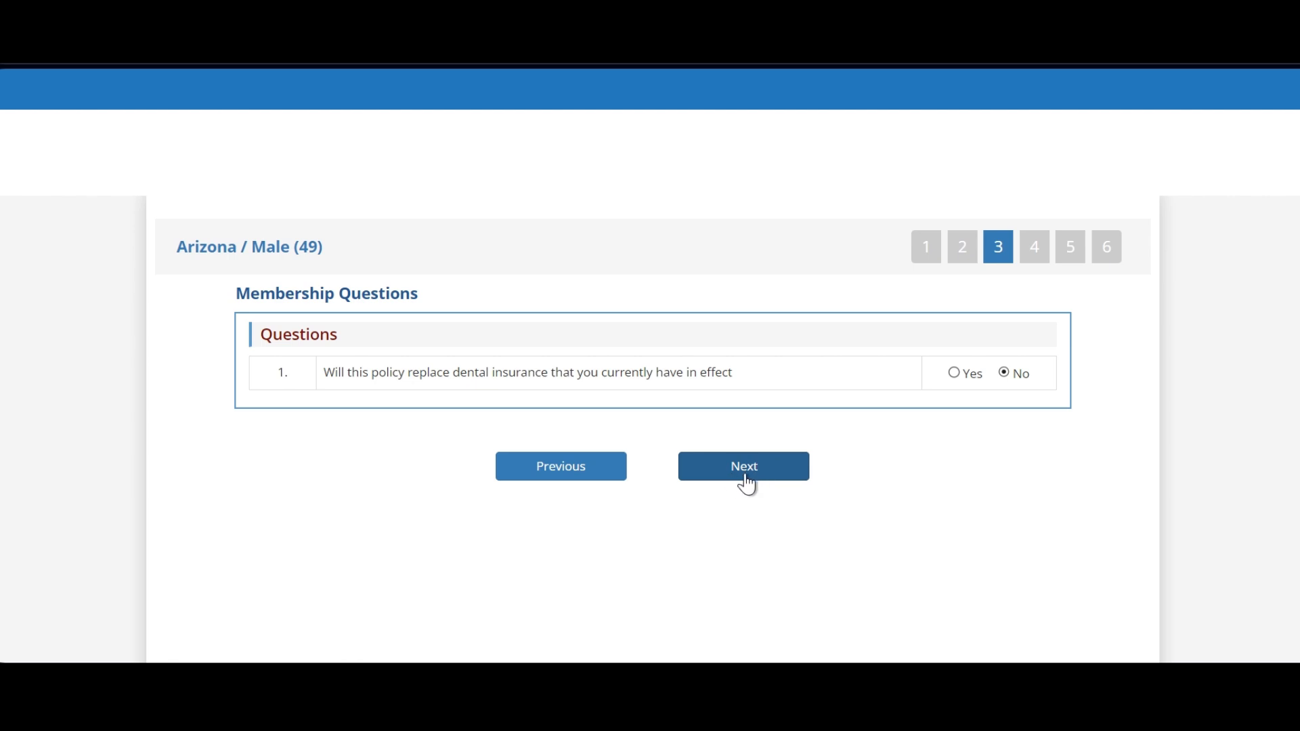
click(743, 466)
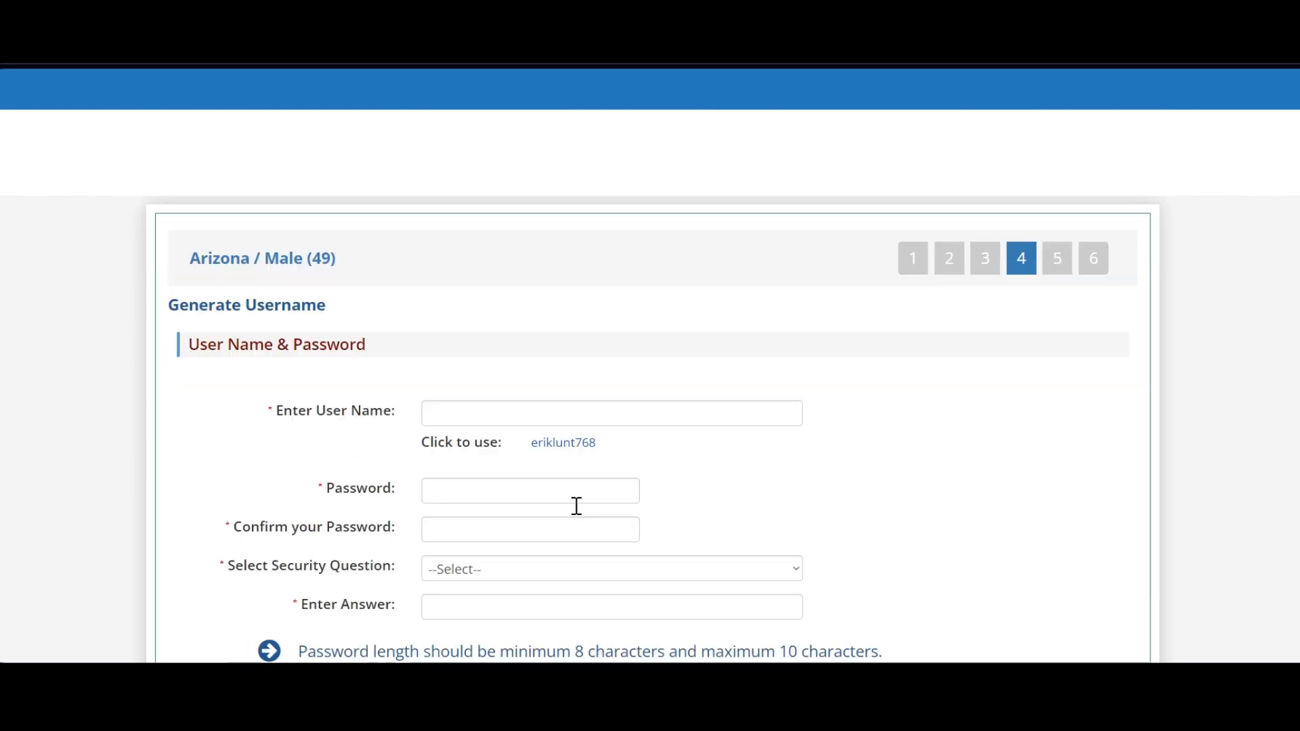
click(562, 441)
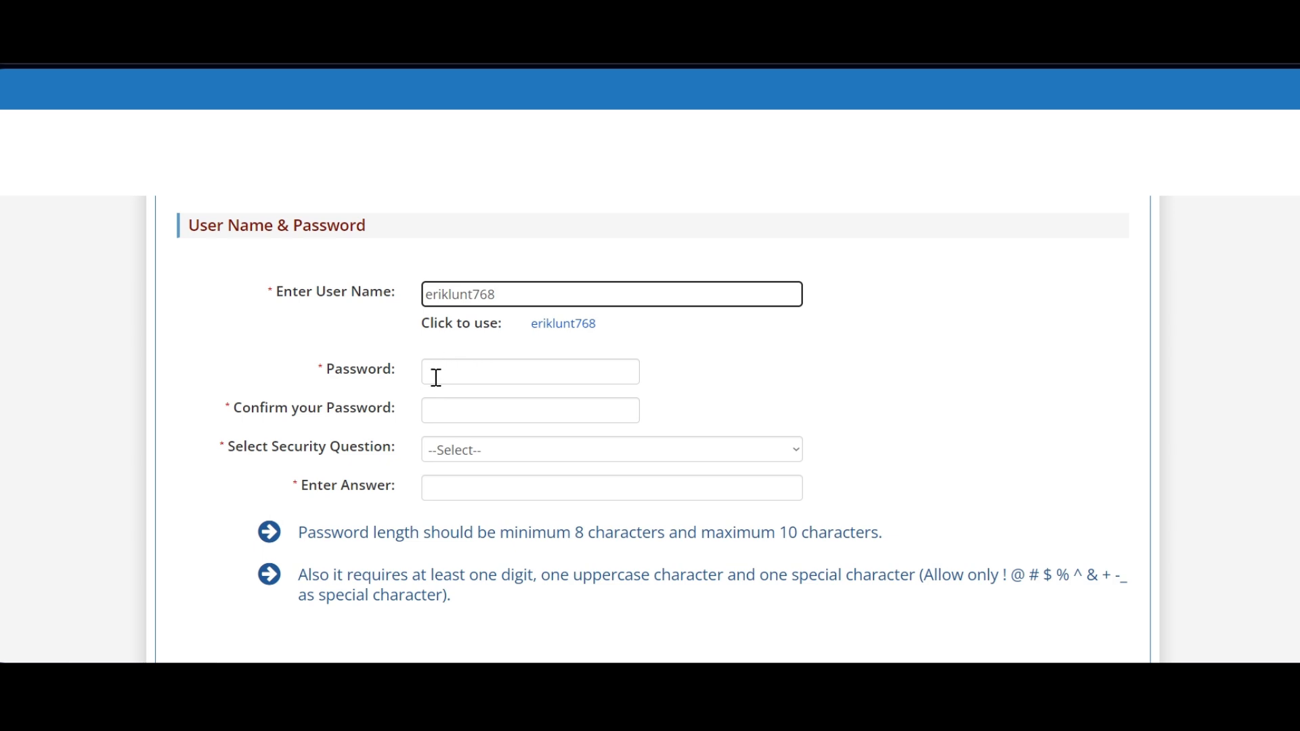
click(530, 371)
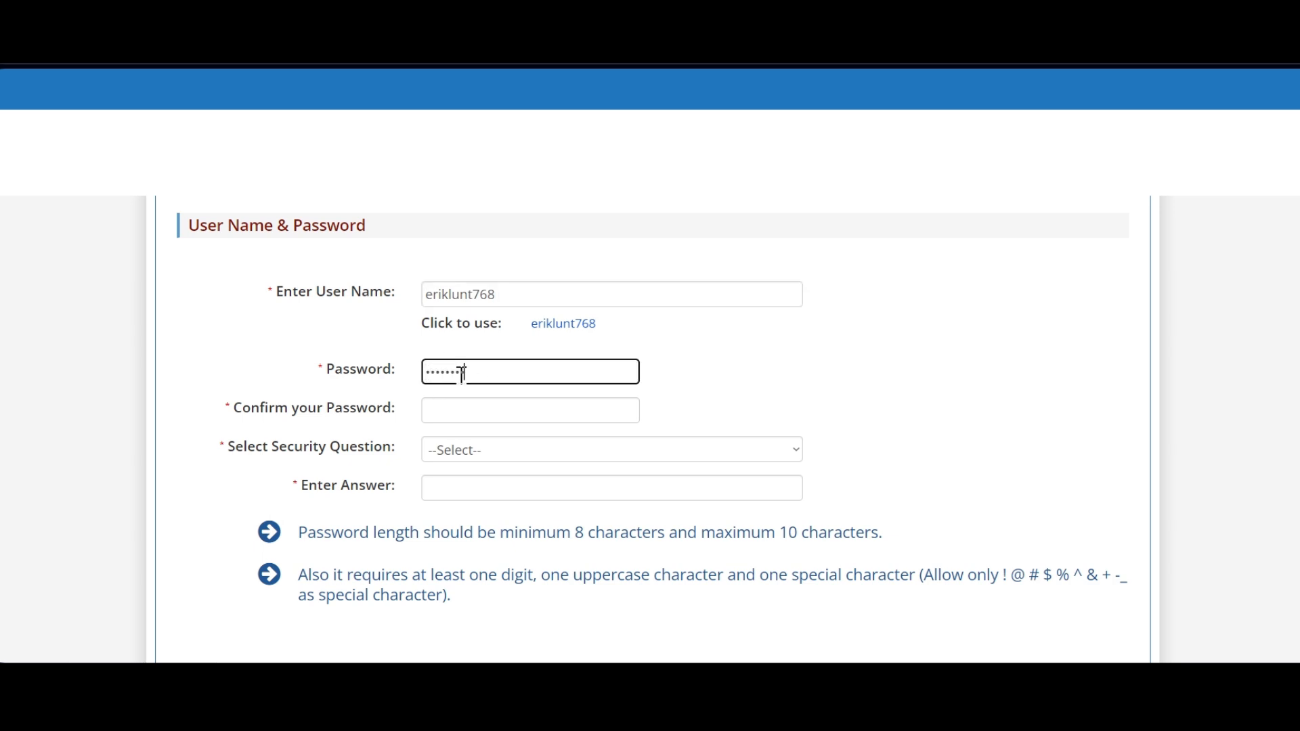
click(530, 409)
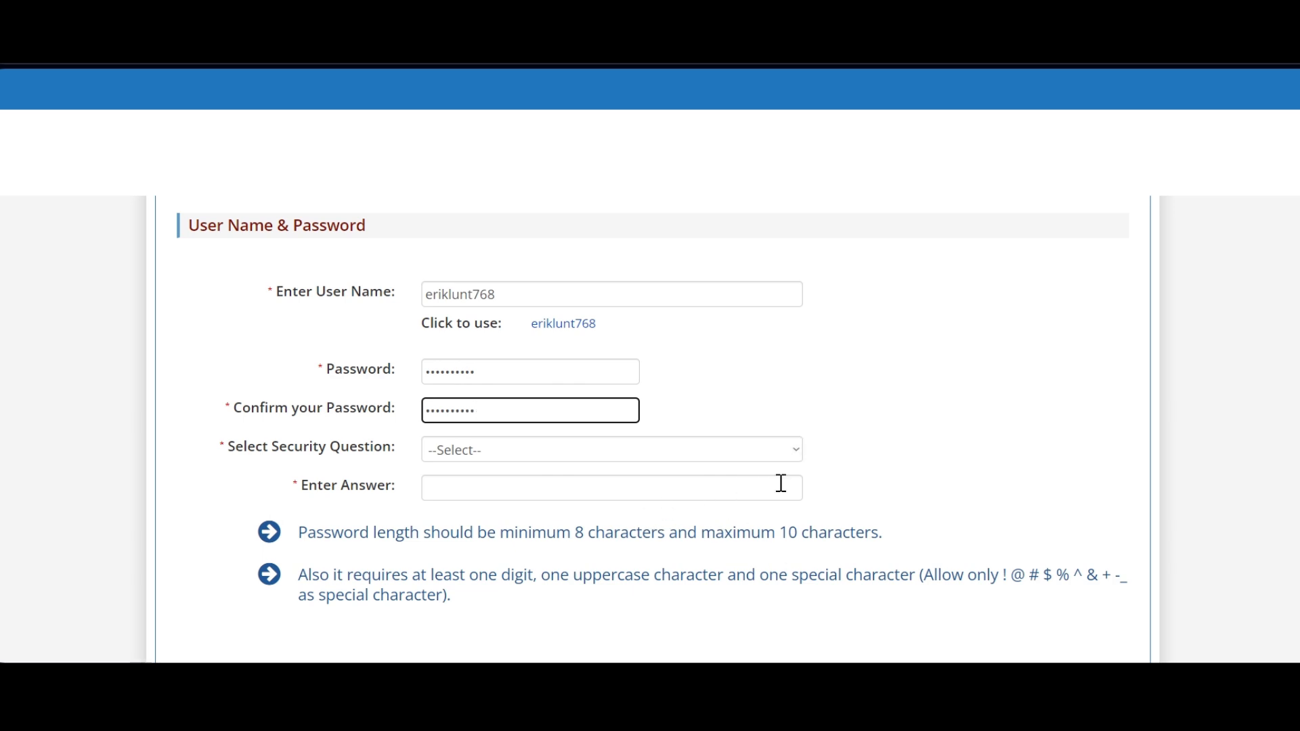
click(611, 449)
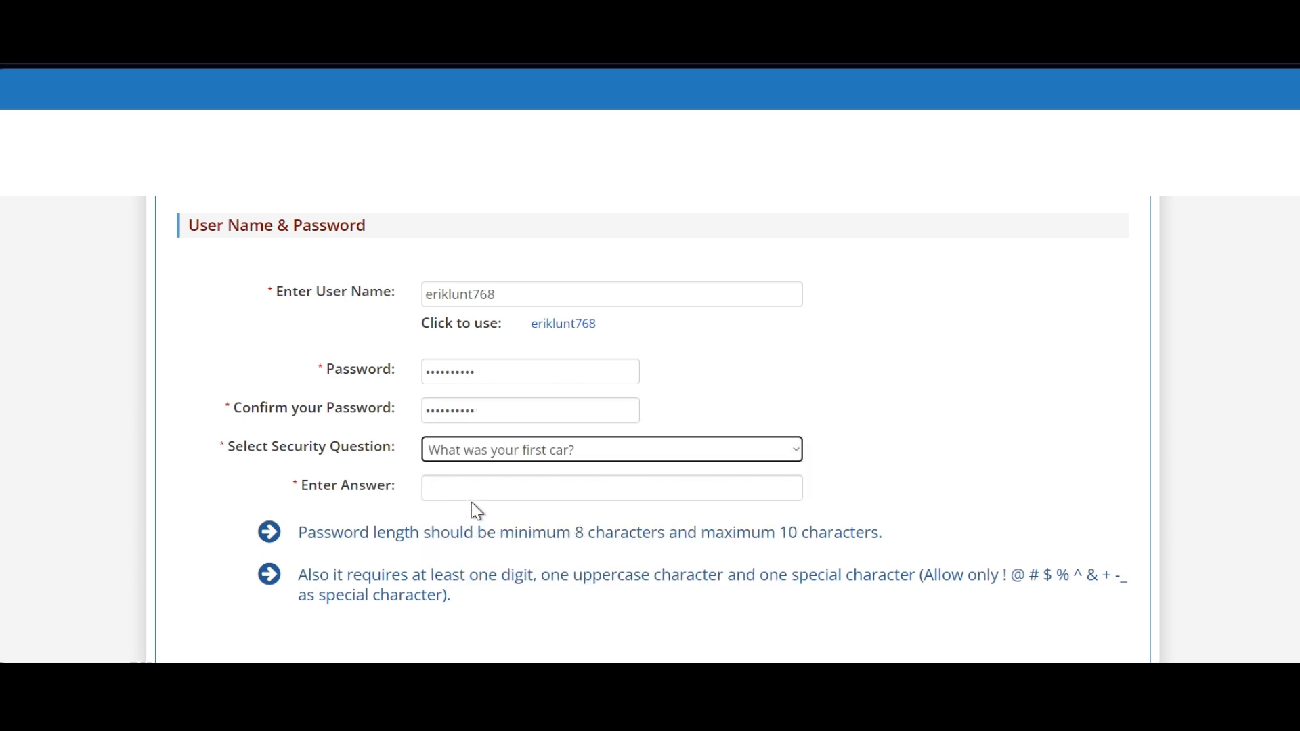
click(611, 488)
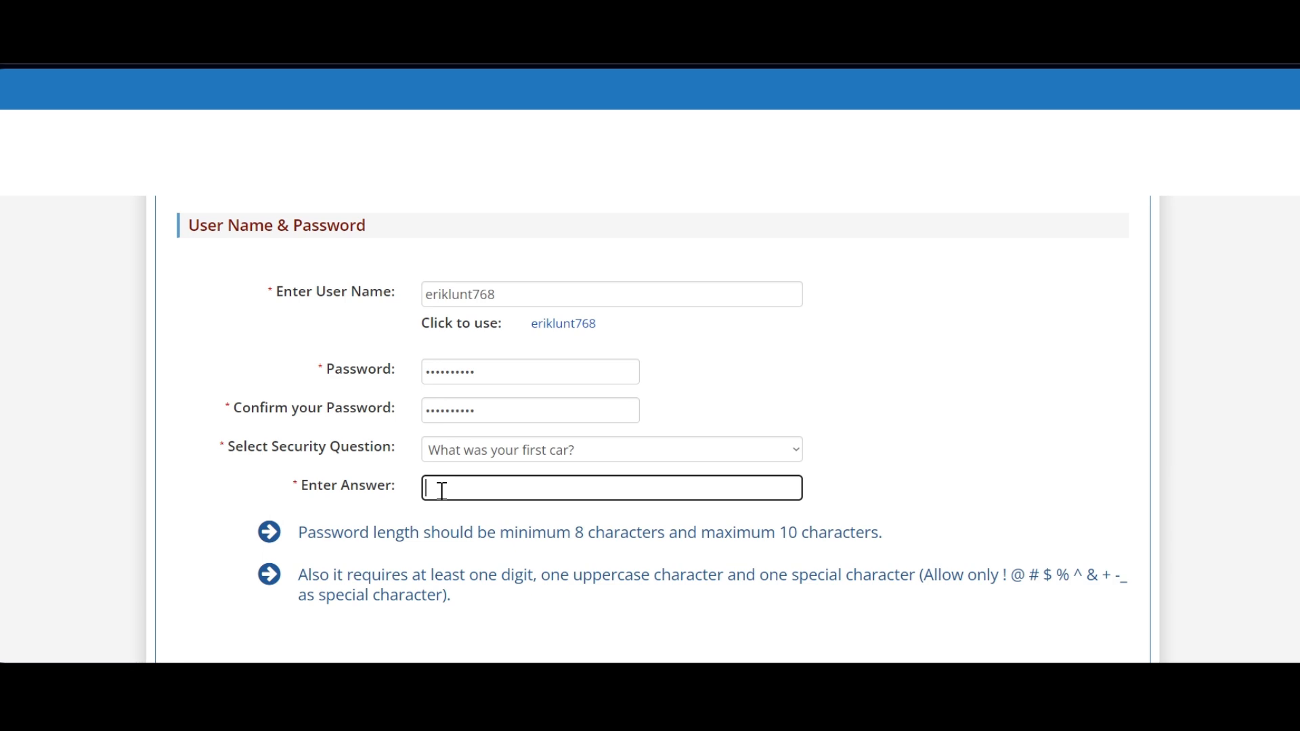
text(VW)
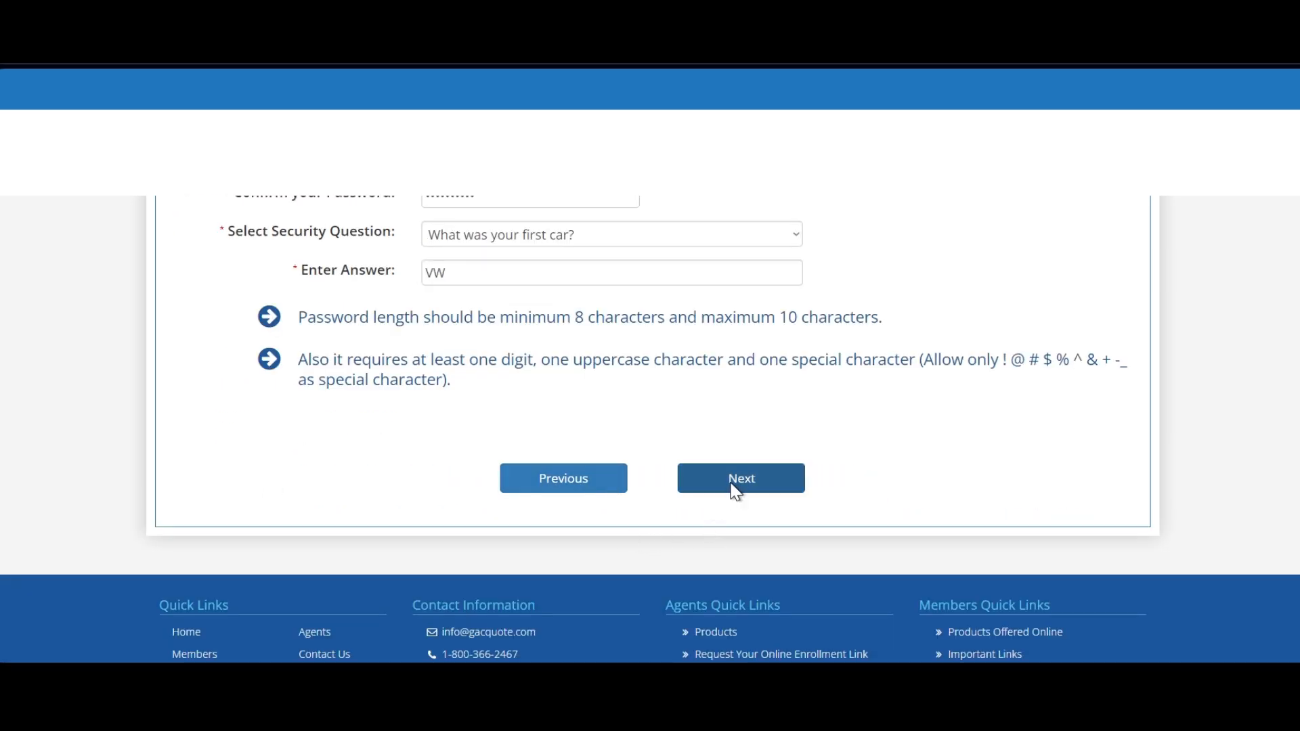
Mark Agent/Representative enrollment, Monthly Bank Draft at $39.41, and accept the statement.
click(739, 478)
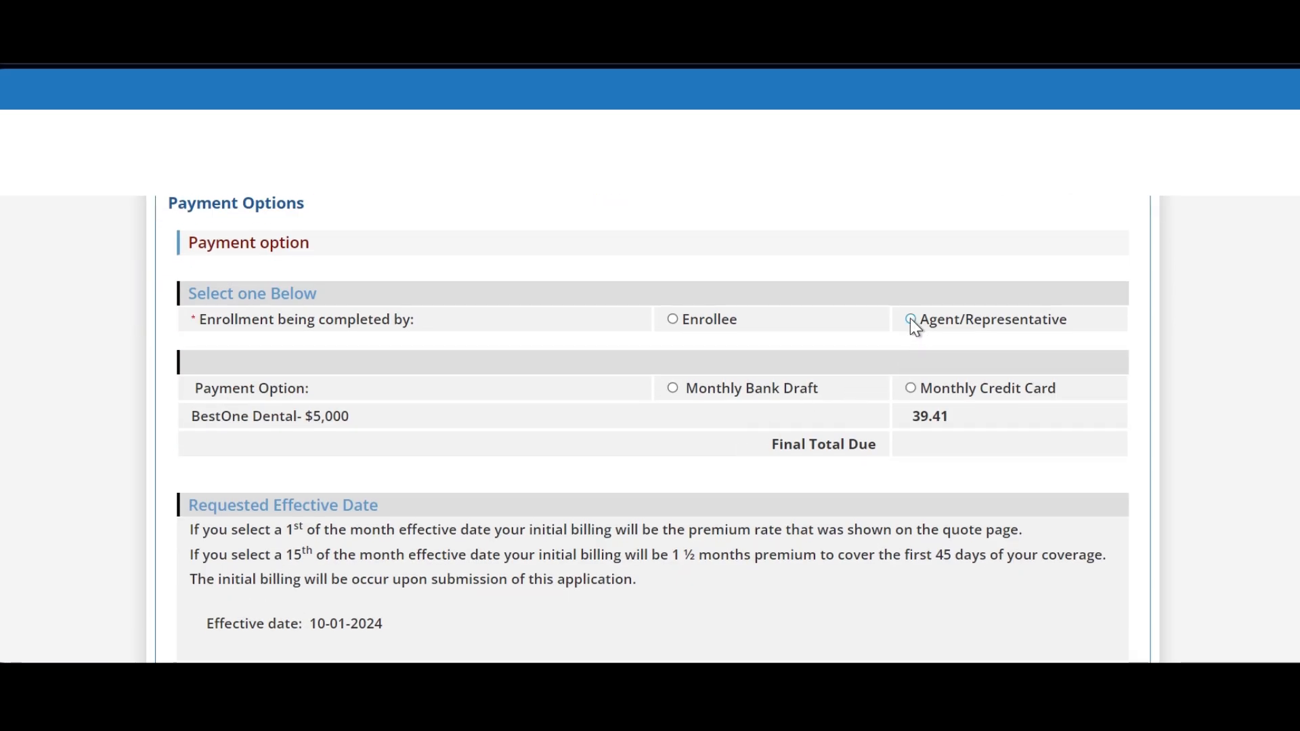
click(910, 319)
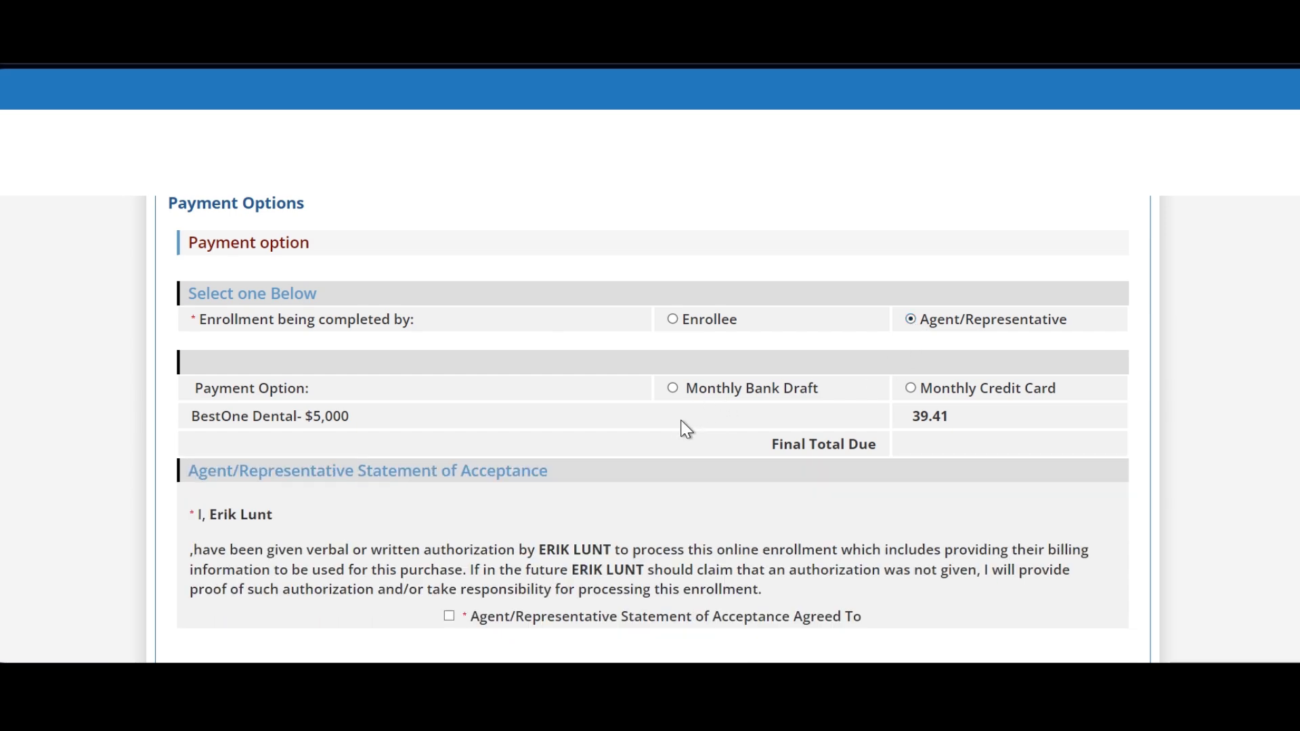
click(672, 388)
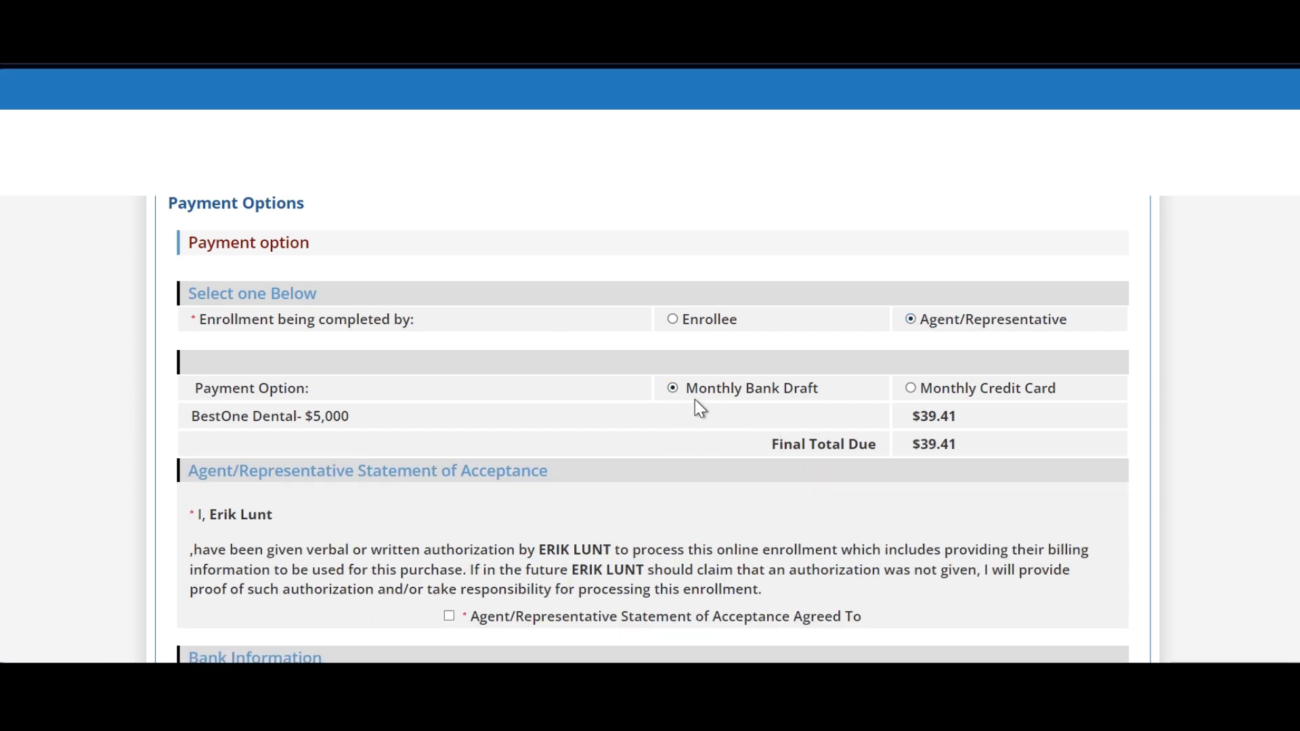
scroll(down, 3)
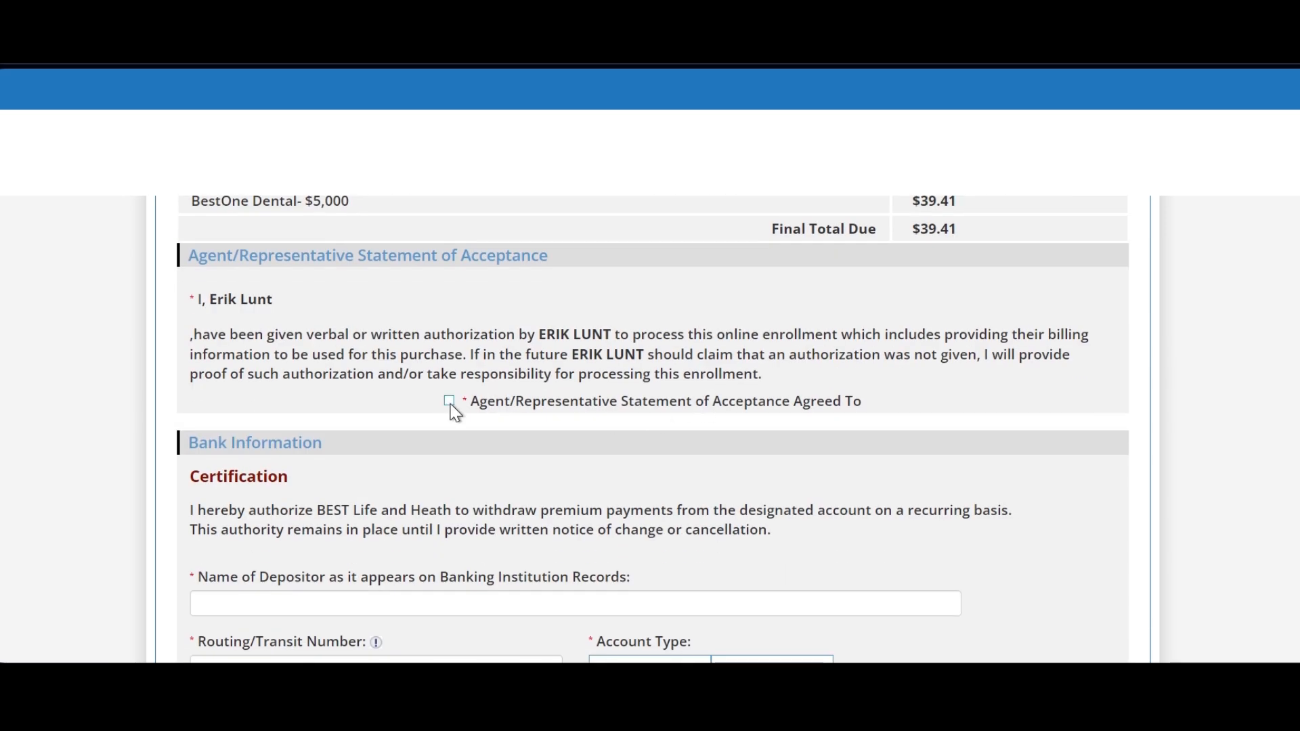
click(448, 400)
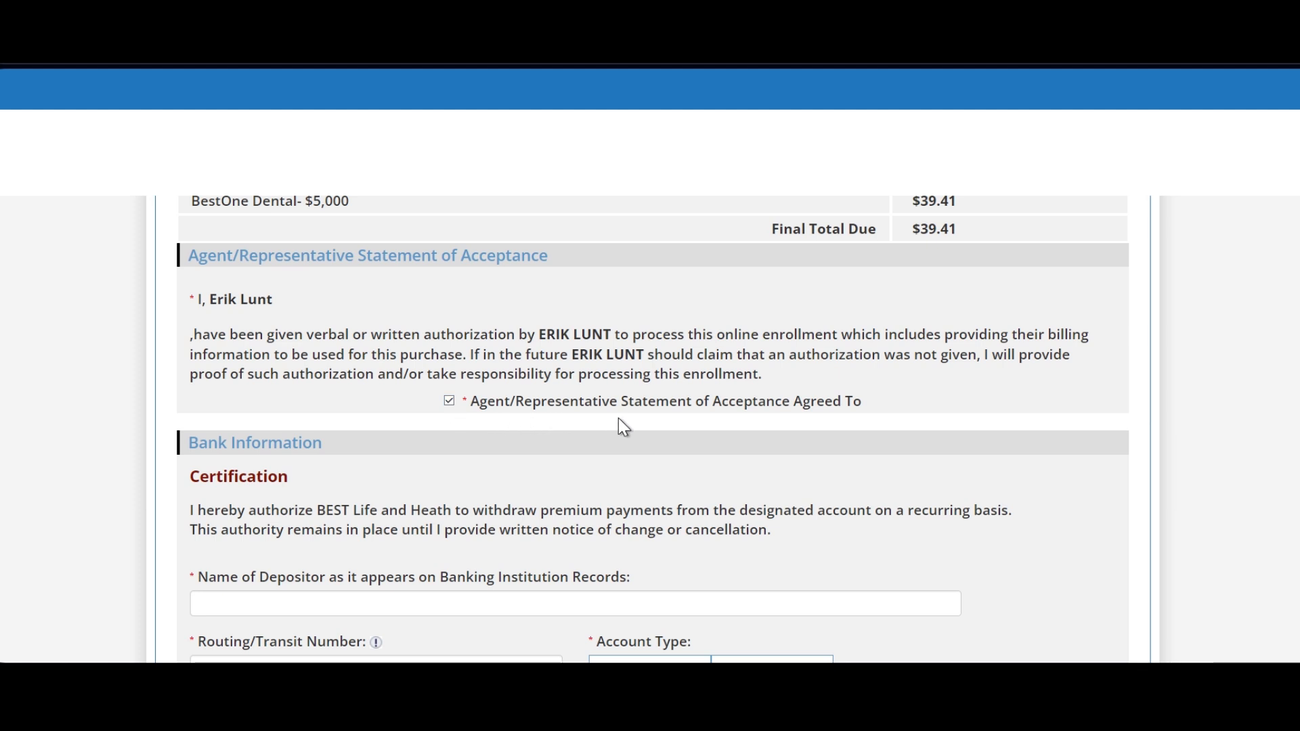
mouse_move(707, 418)
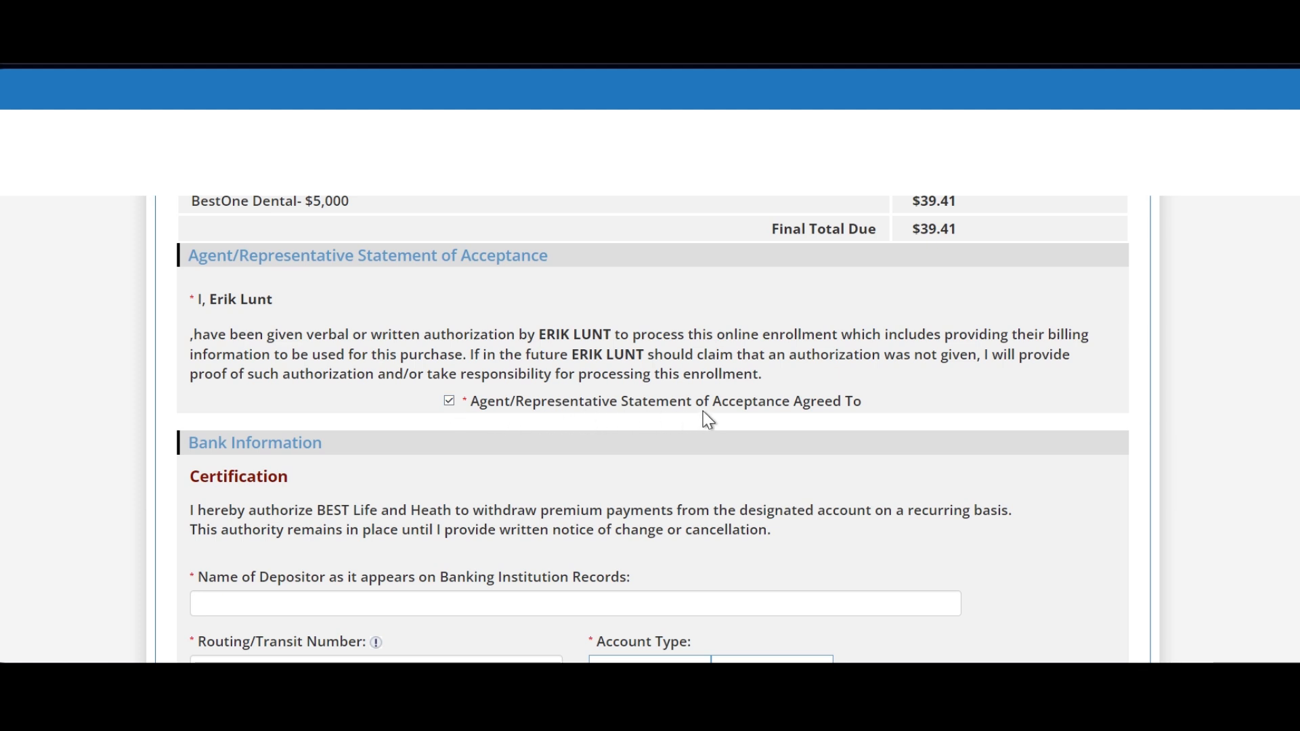
scroll(down, 3)
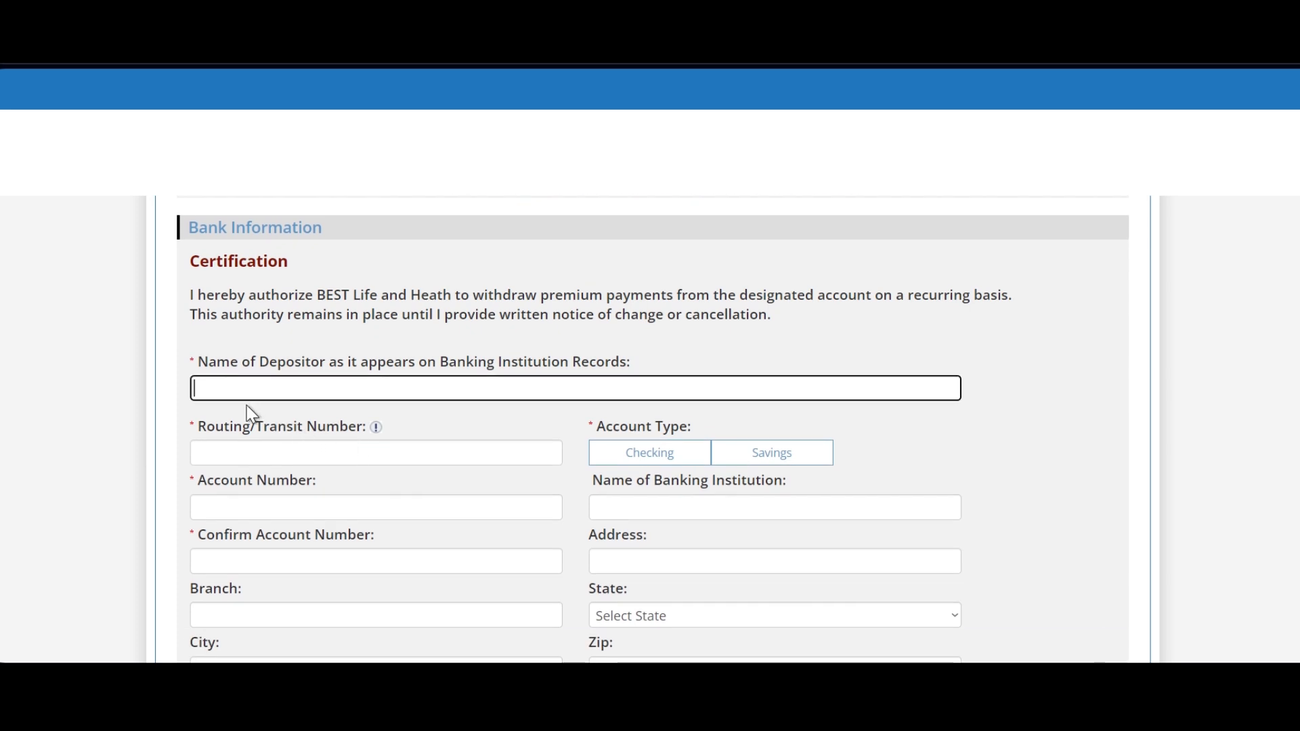
text(eRIK)
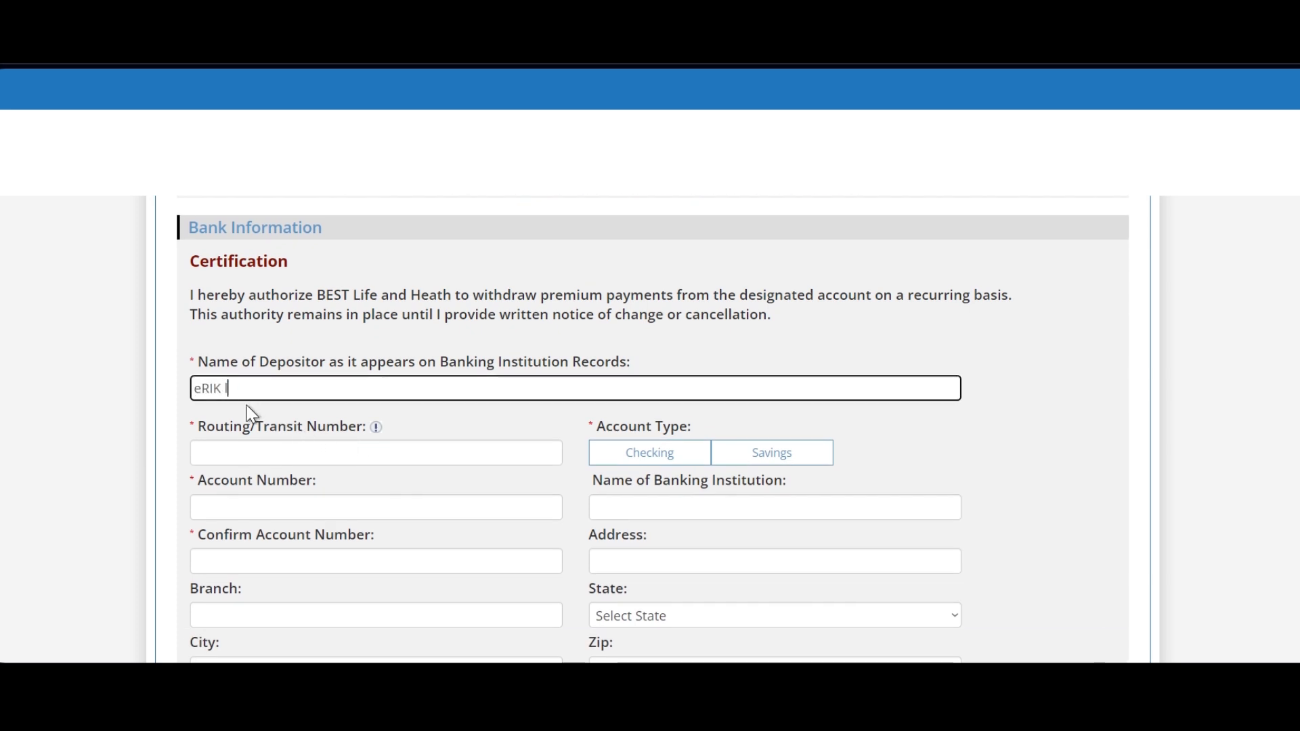
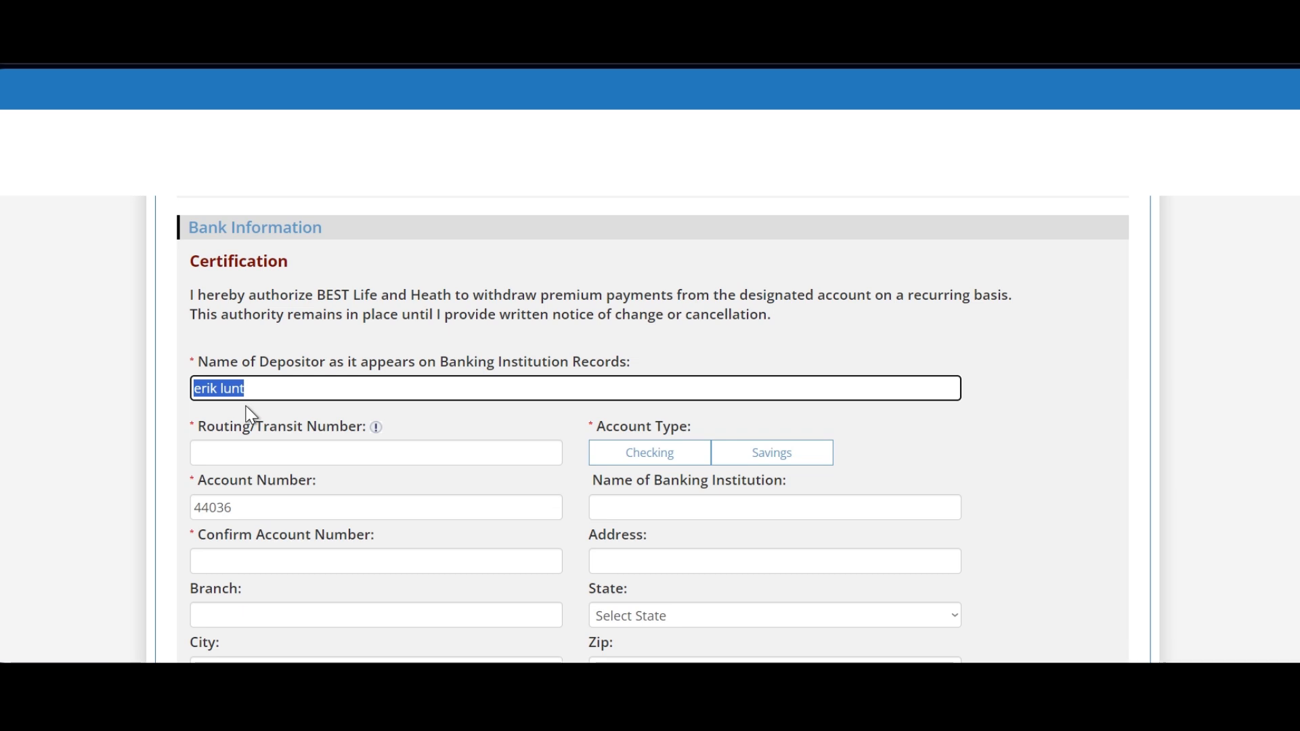
click(375, 452)
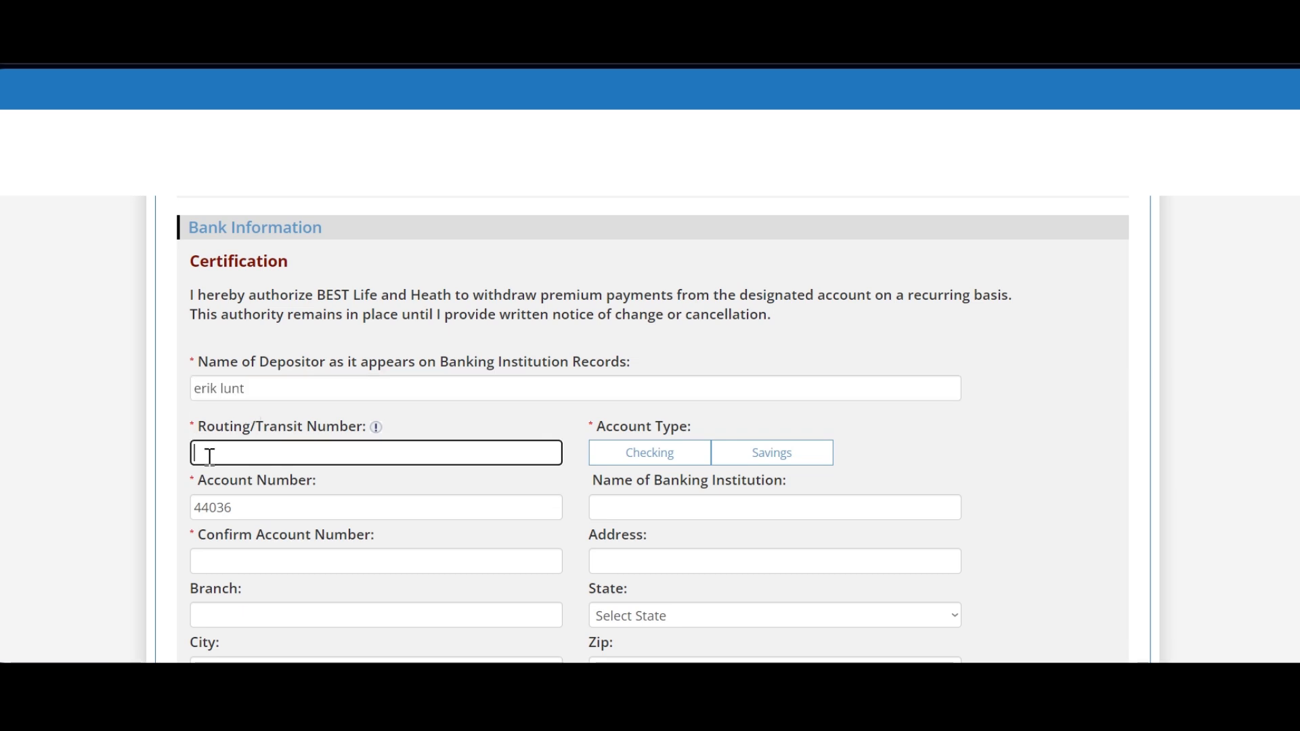
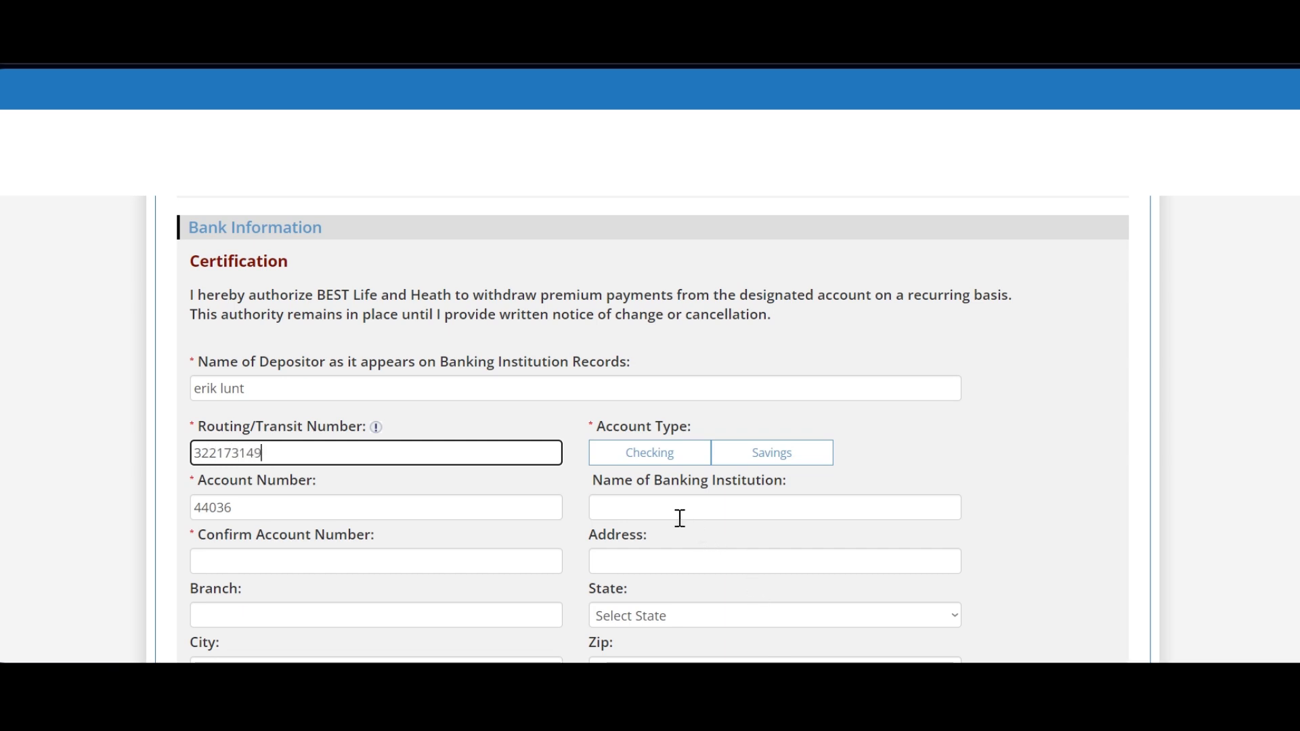
click(649, 452)
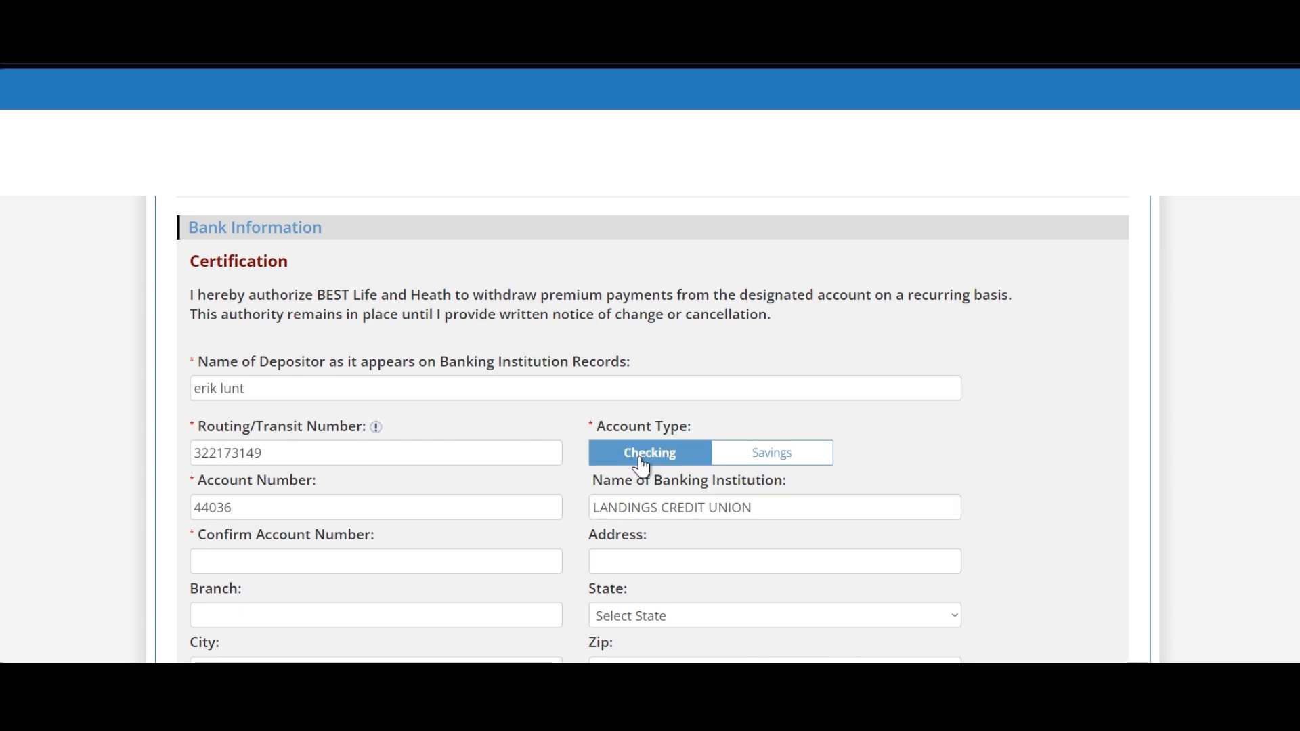
scroll(down, 3)
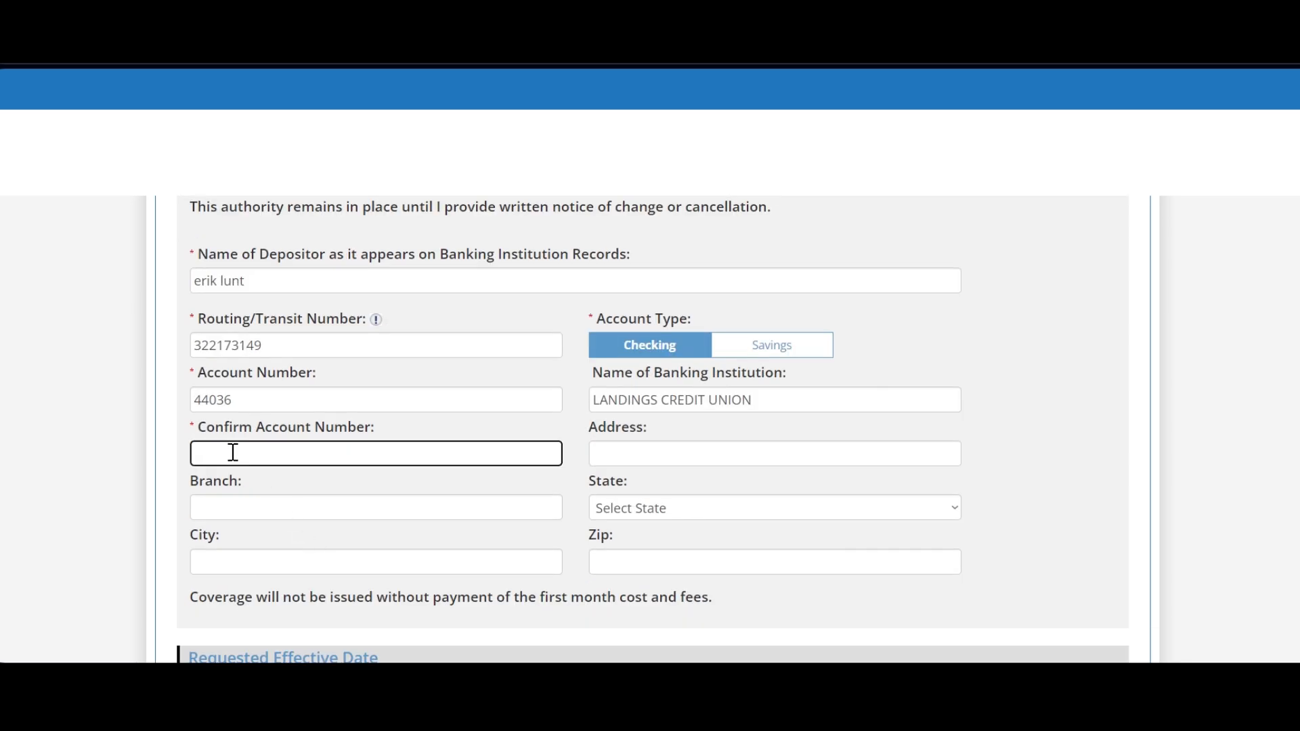
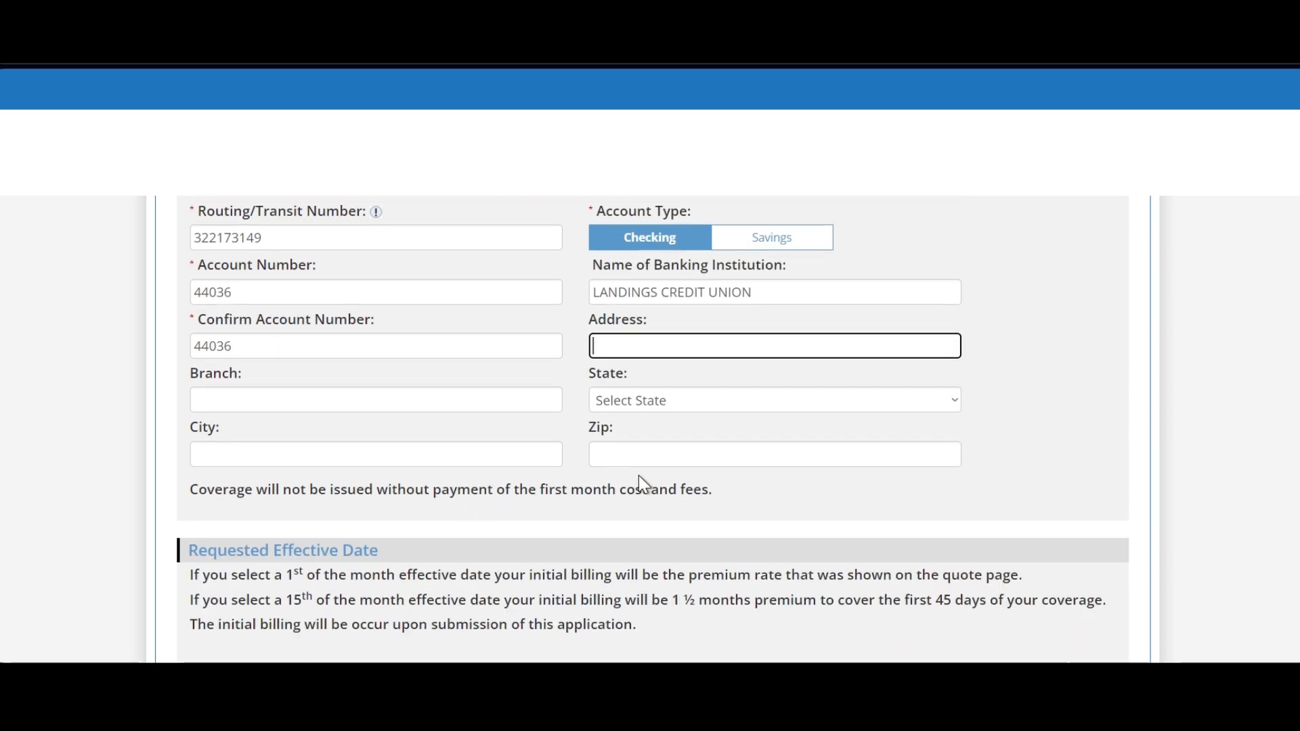
click(773, 399)
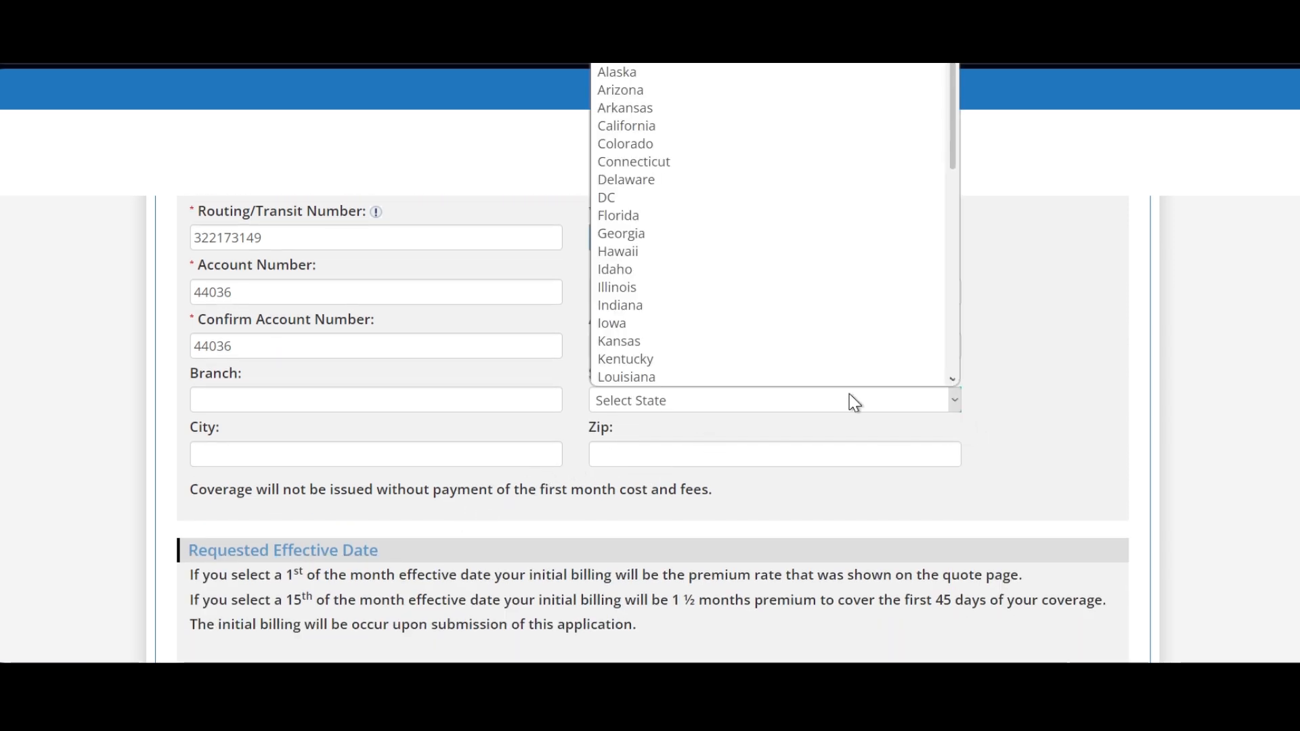
click(620, 90)
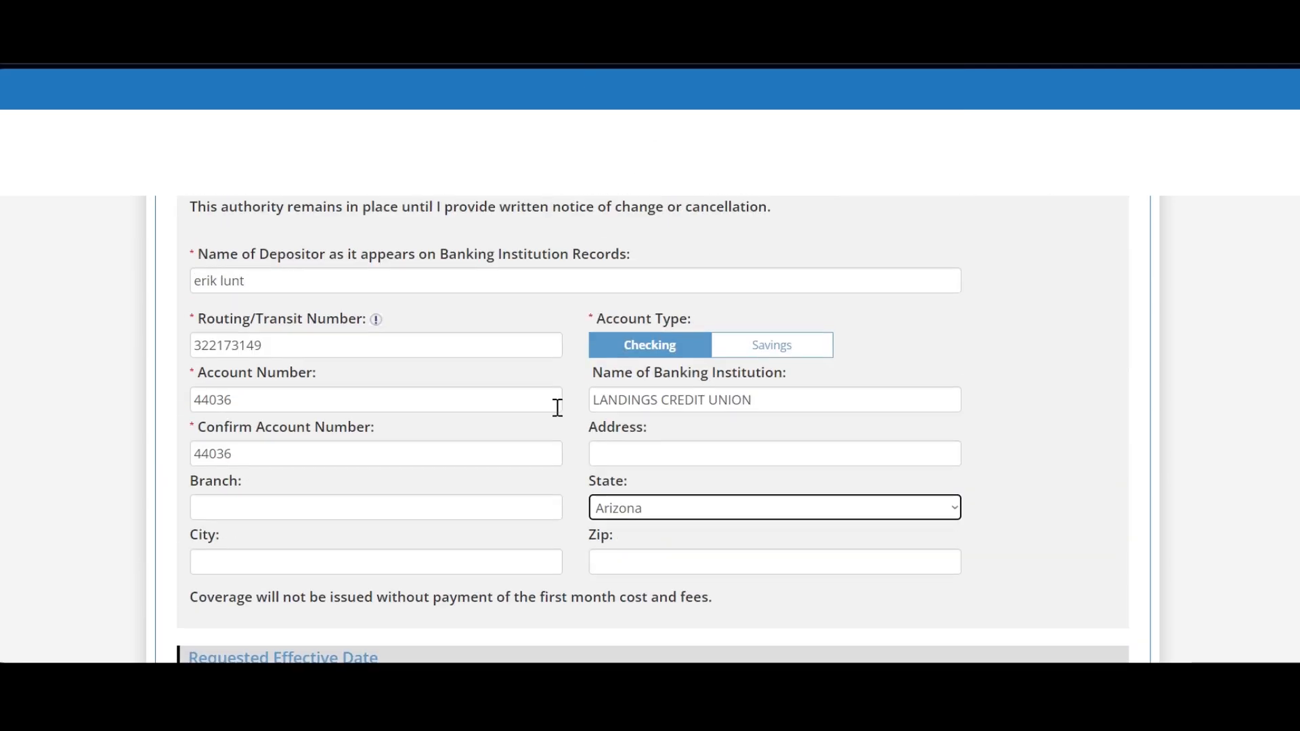
scroll(down, 3)
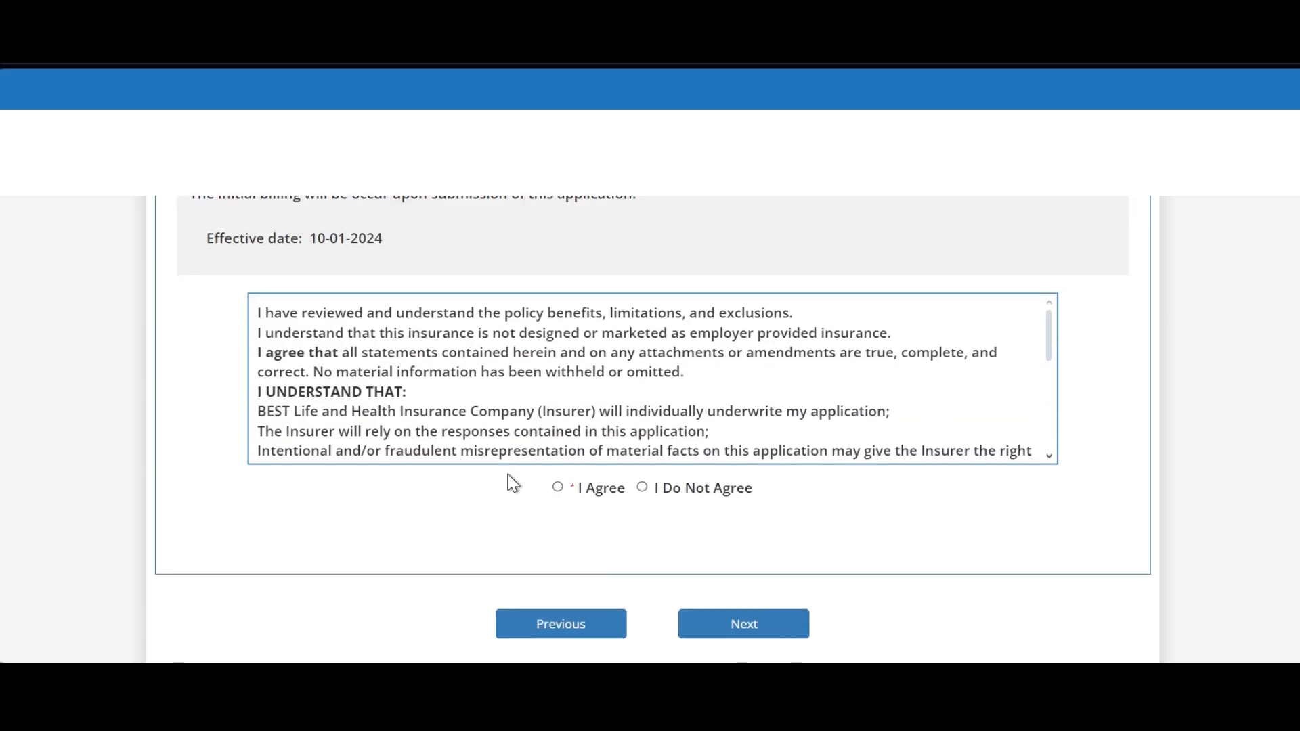
click(556, 487)
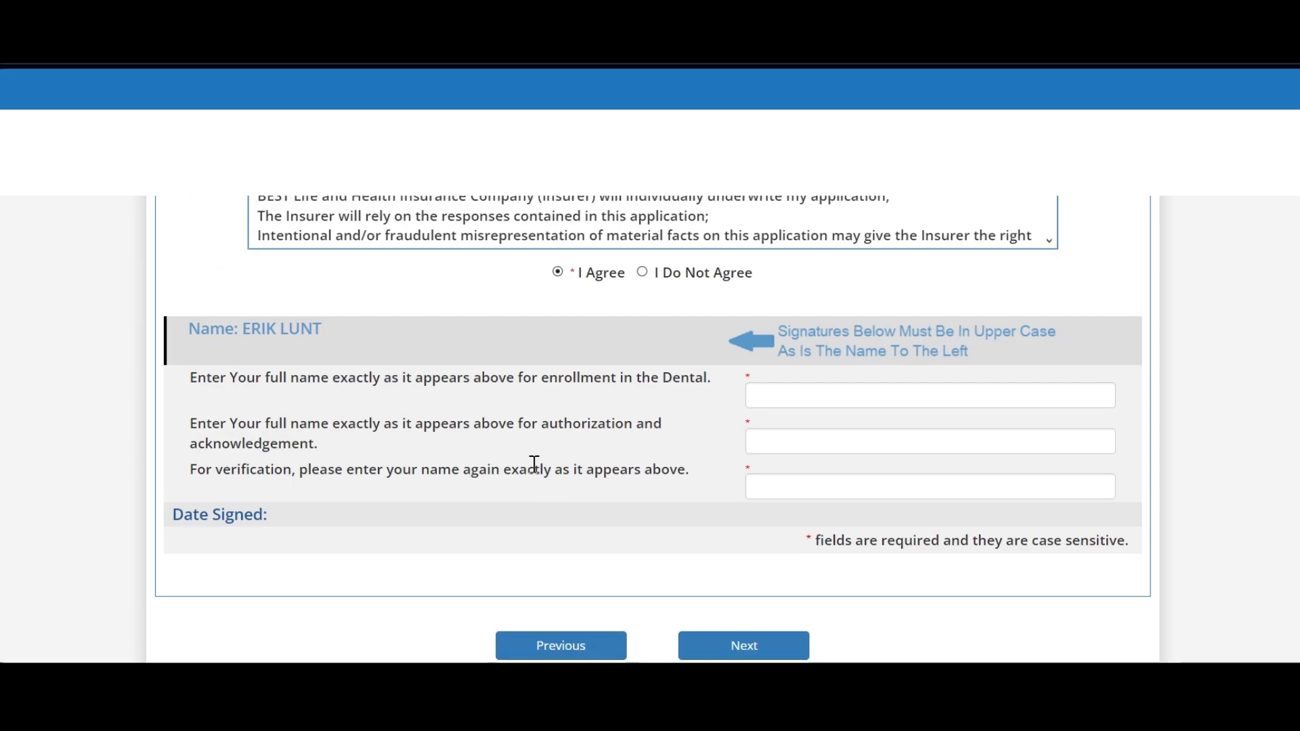
double_click(282, 327)
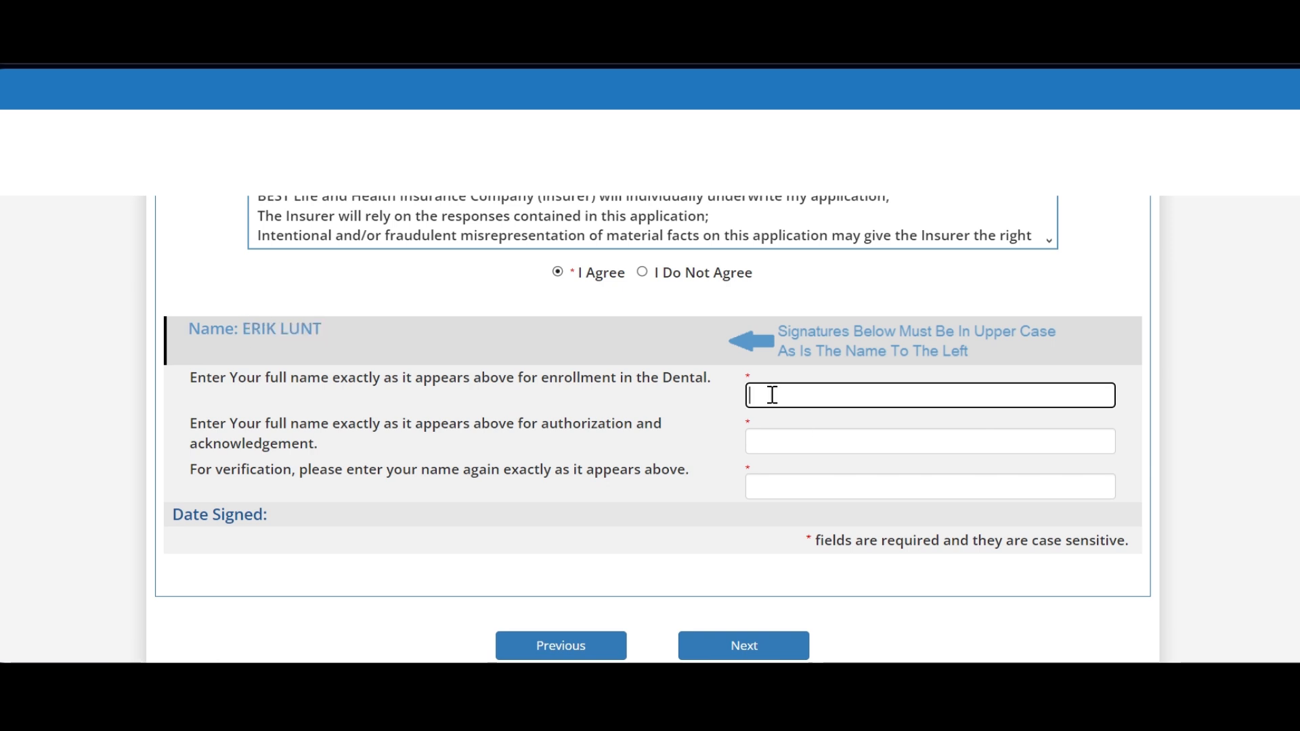
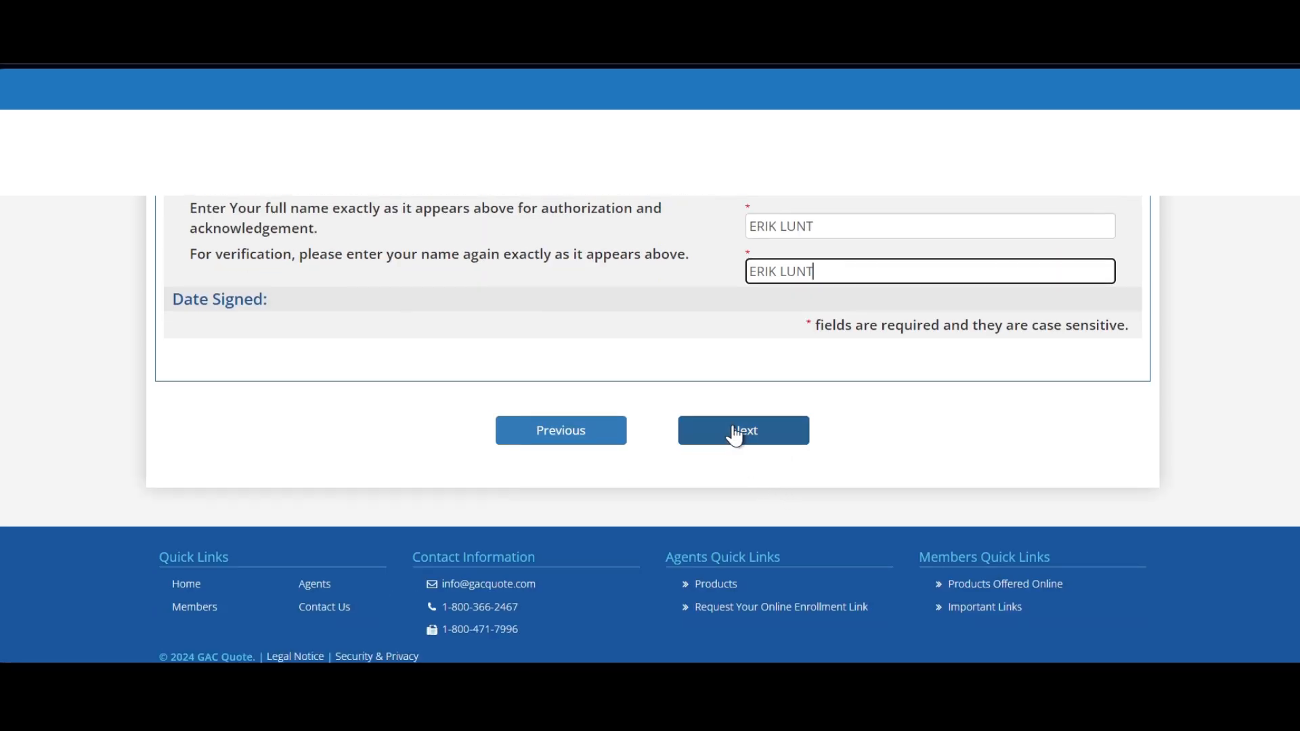
click(742, 429)
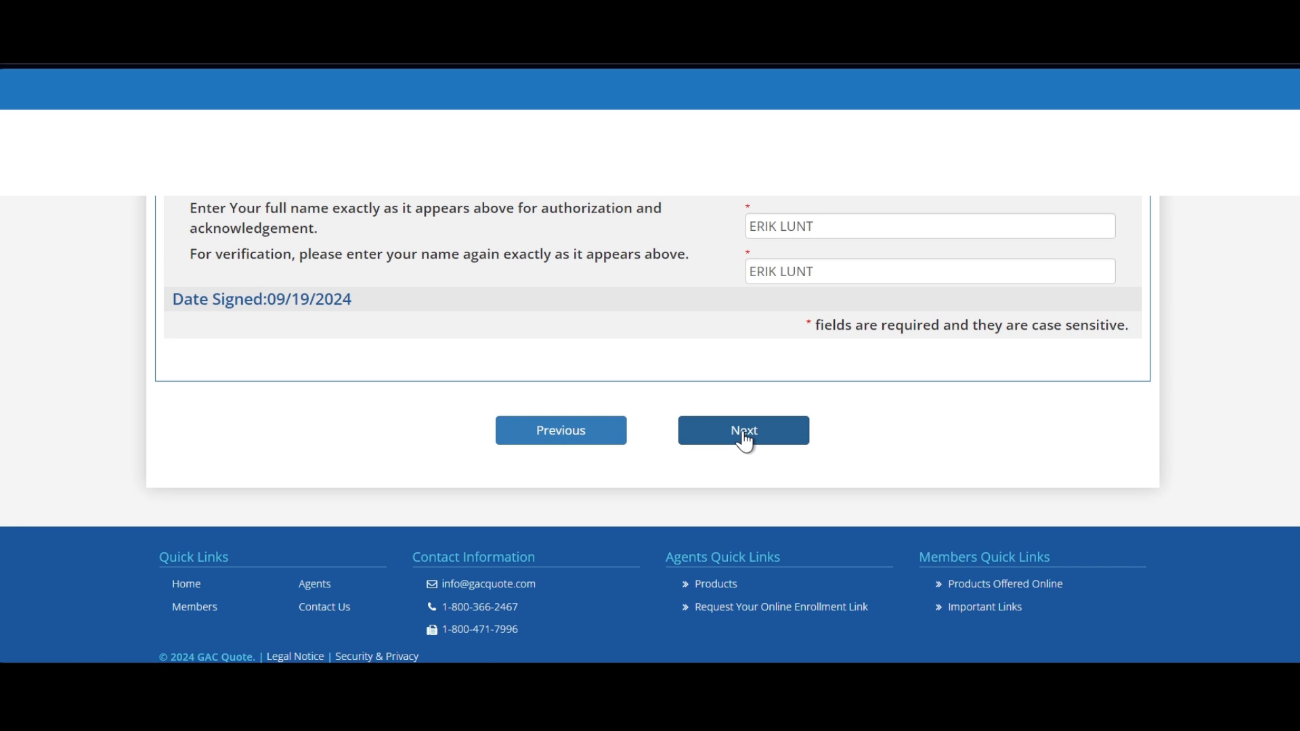
click(742, 429)
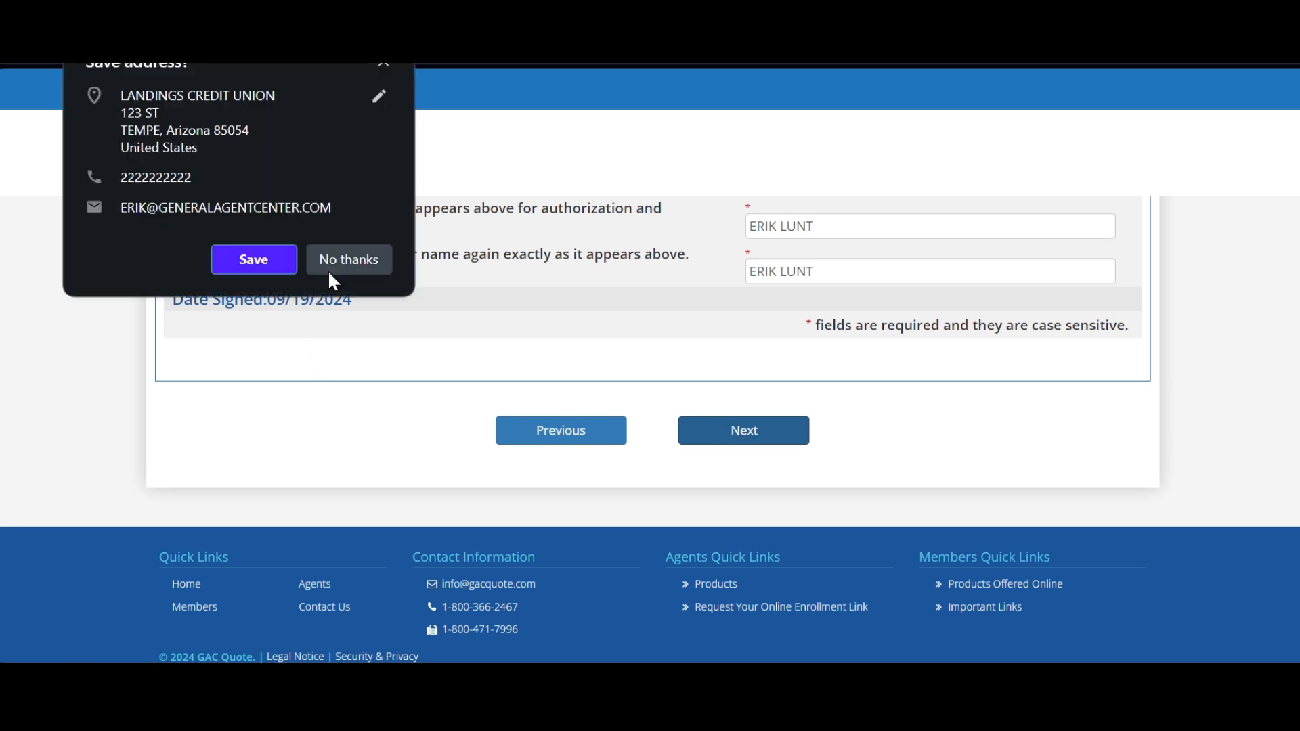
click(348, 260)
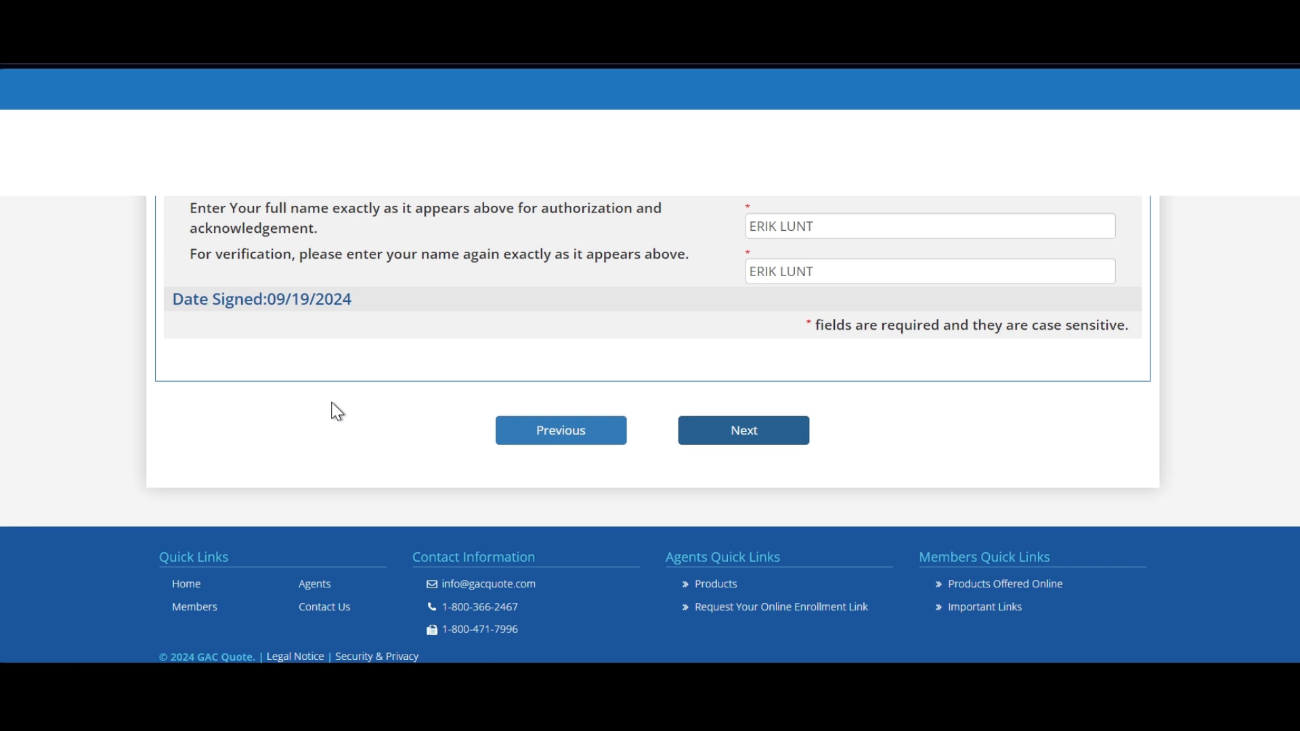
click(742, 429)
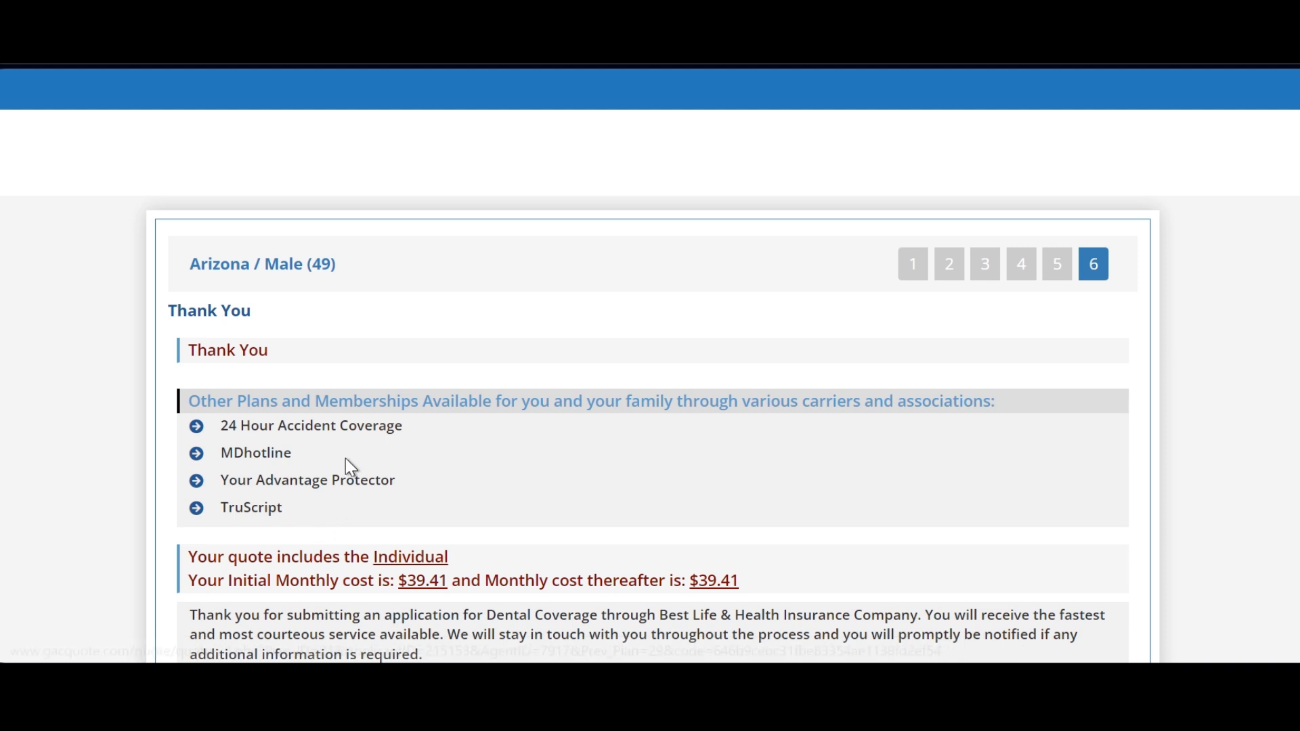
mouse_move(324, 520)
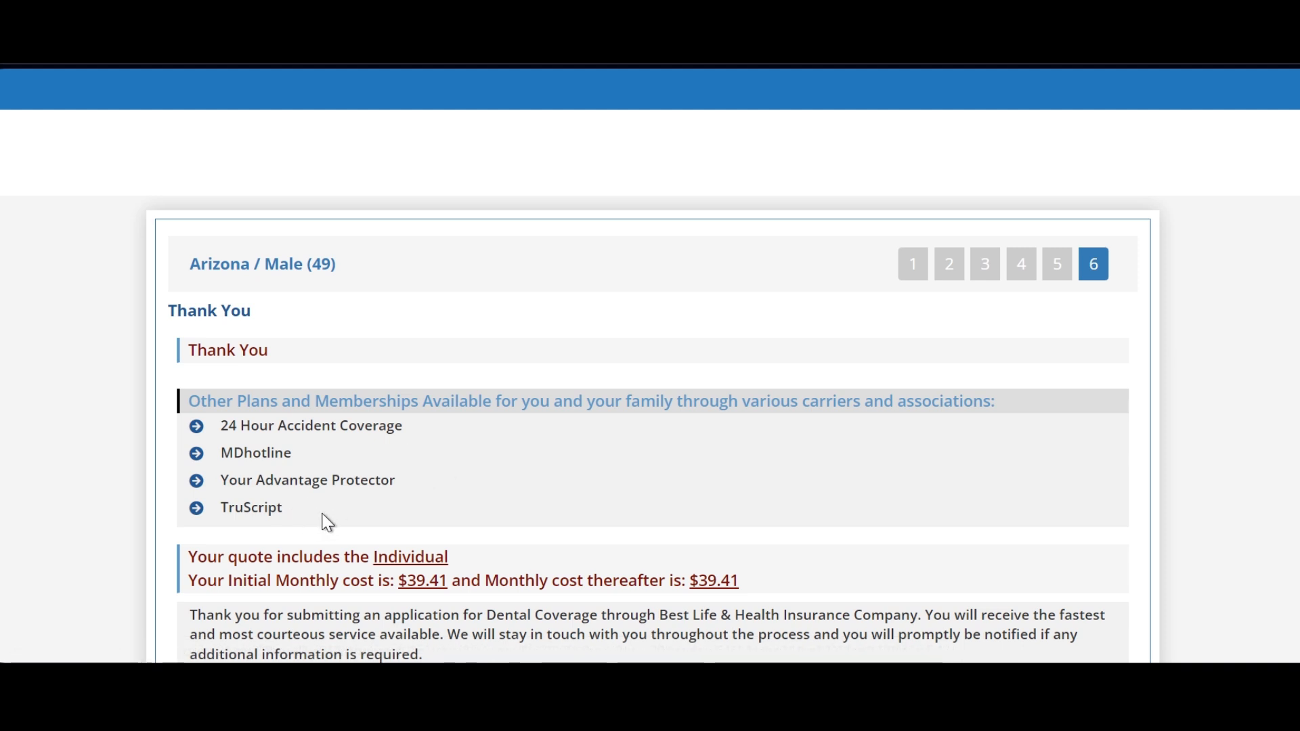